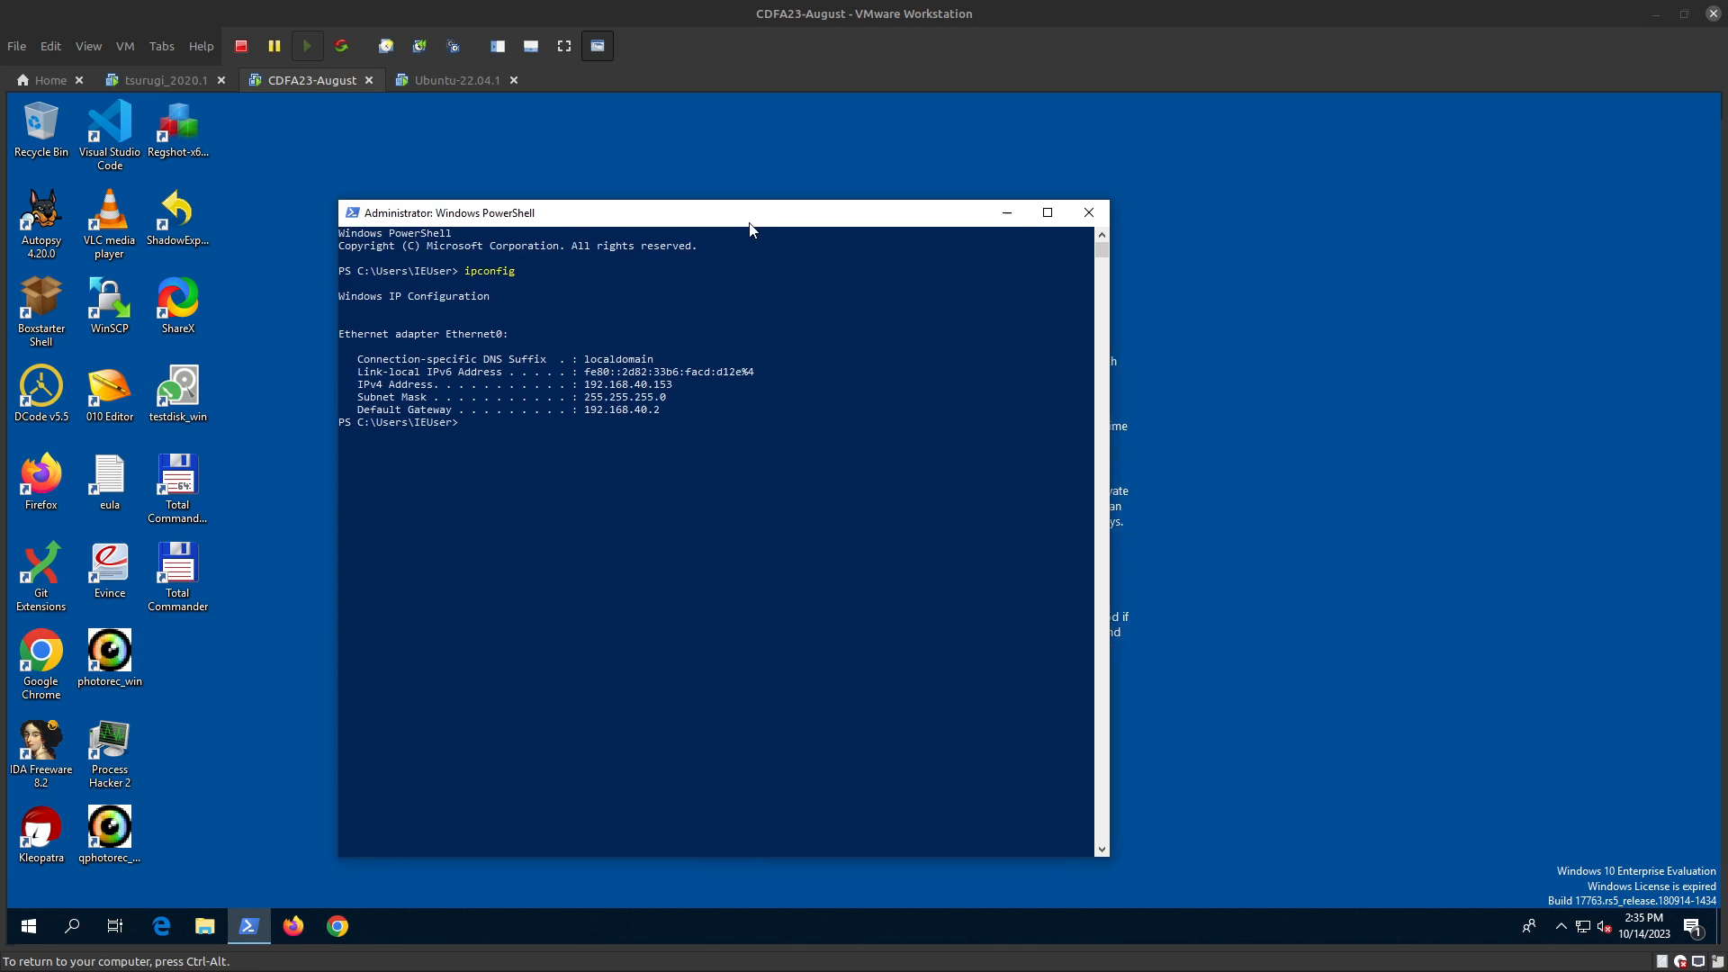
# Step: Move the PowerShell window aside and open File Explorer on the Data (E:) drive
pyautogui.moveTo(749, 212); pyautogui.dragTo(806, 189)
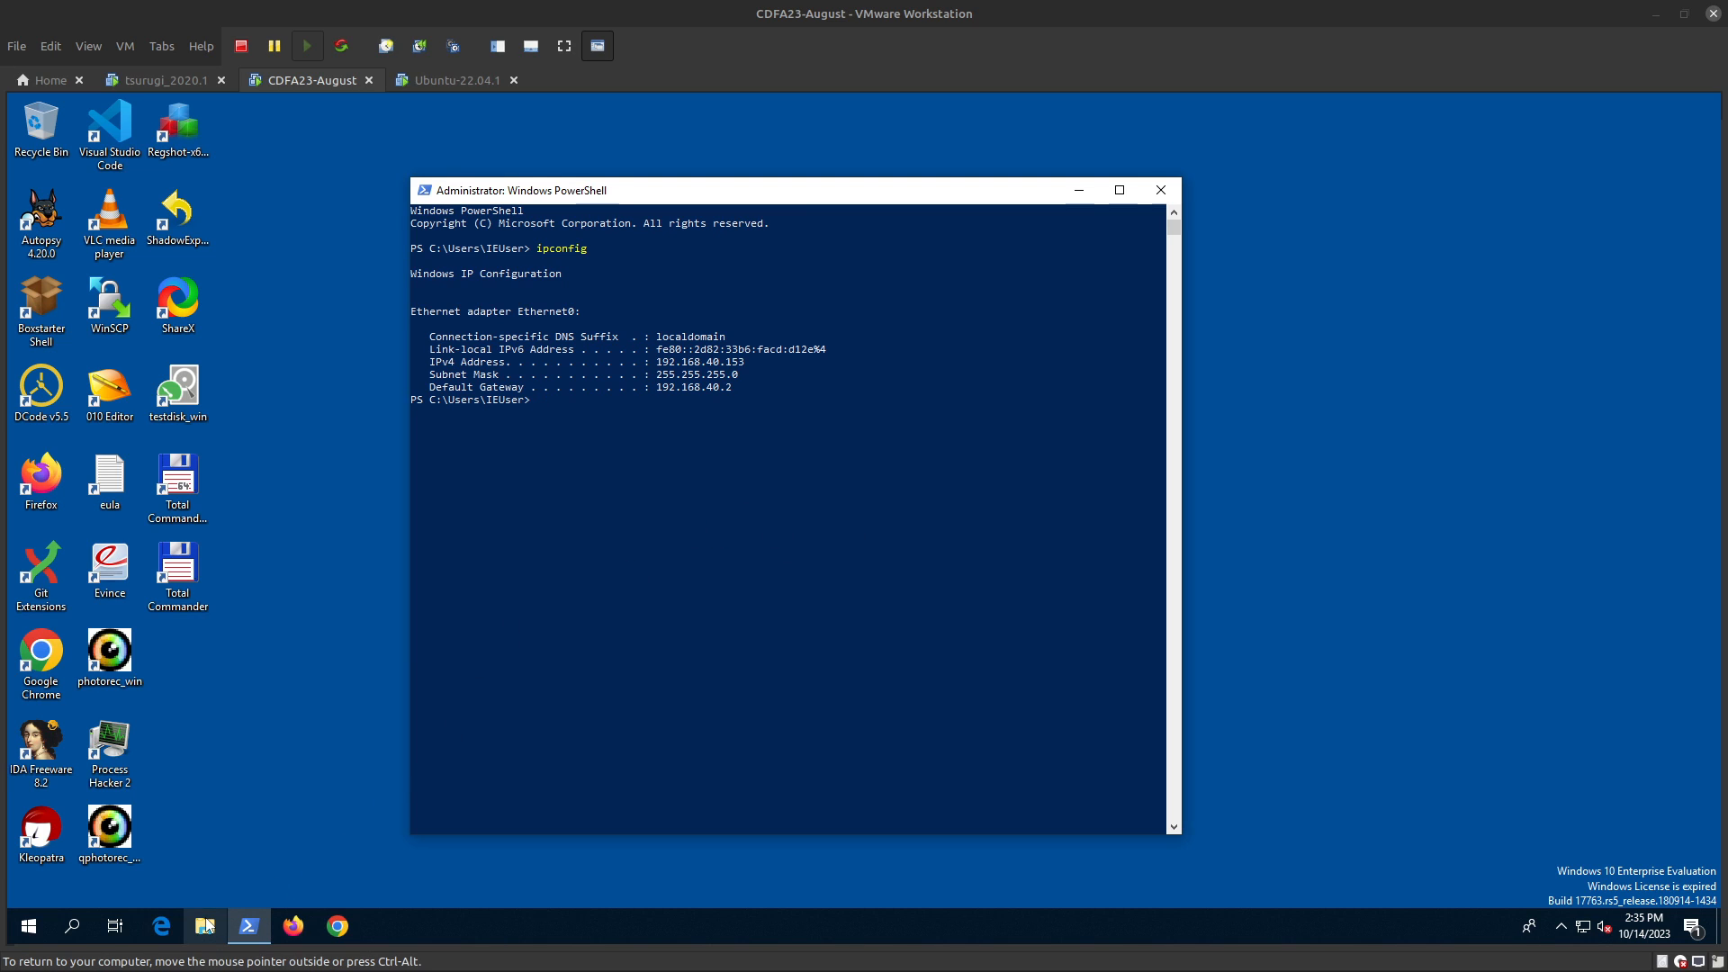
pyautogui.click(205, 926)
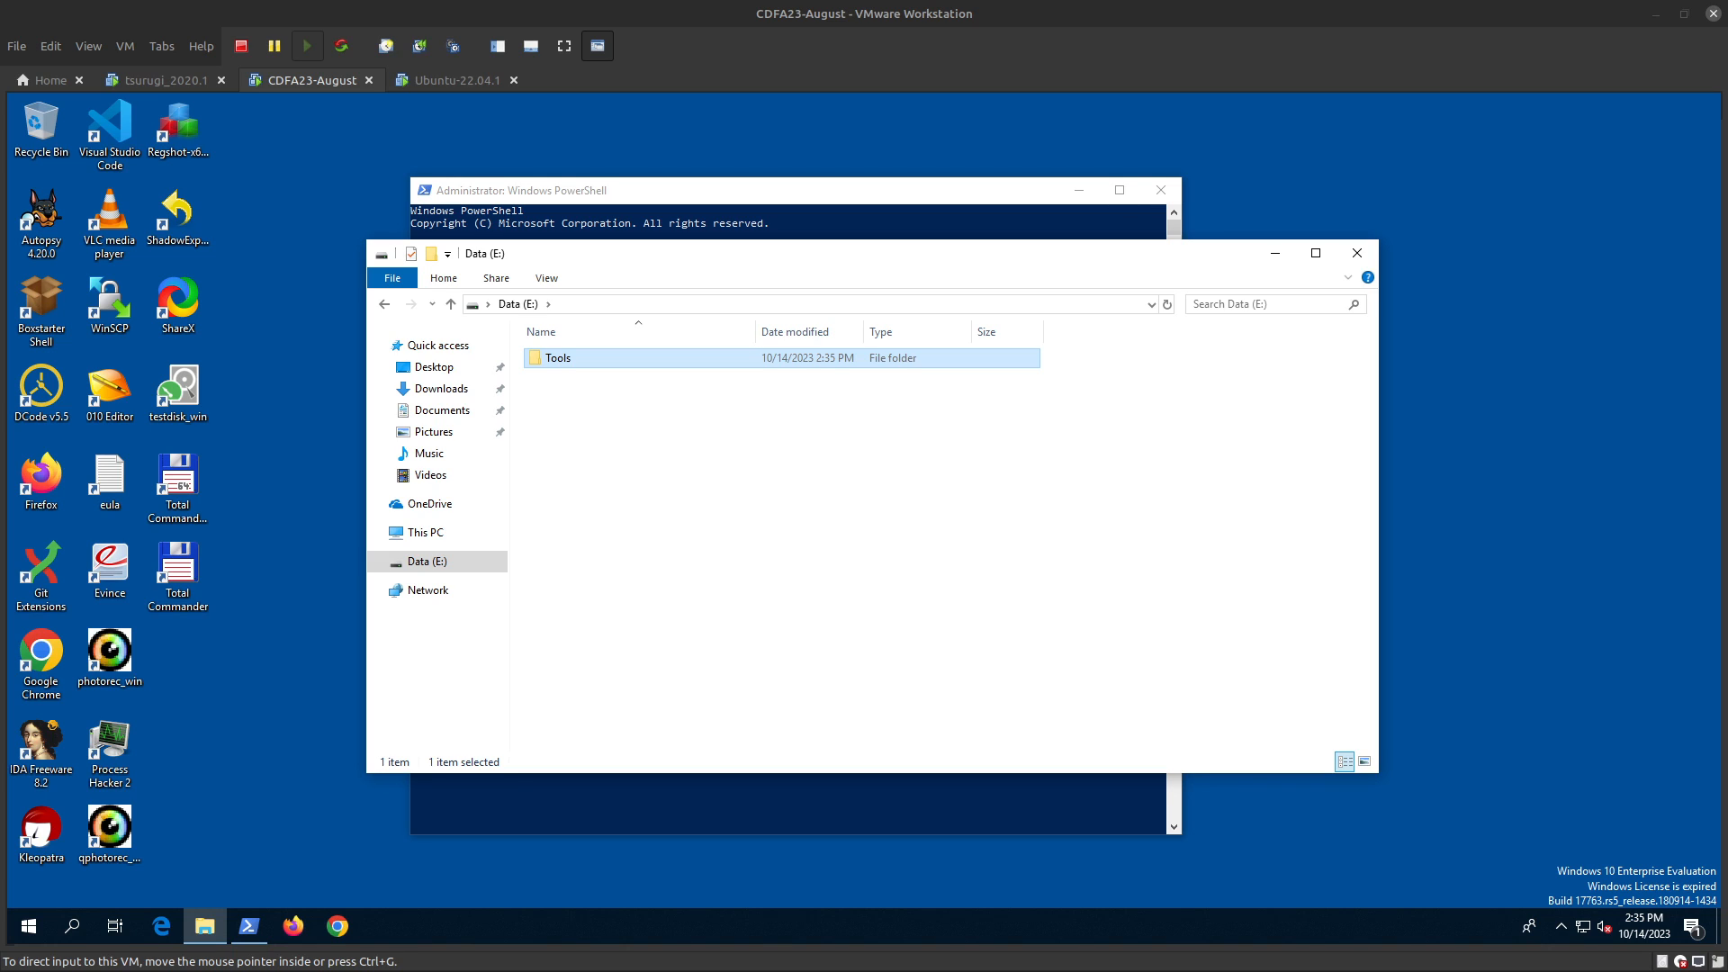
# Step: Open the Tools folder on Data (E:) showing the old client config and Velociraptor executable
pyautogui.rightClick(569, 378)
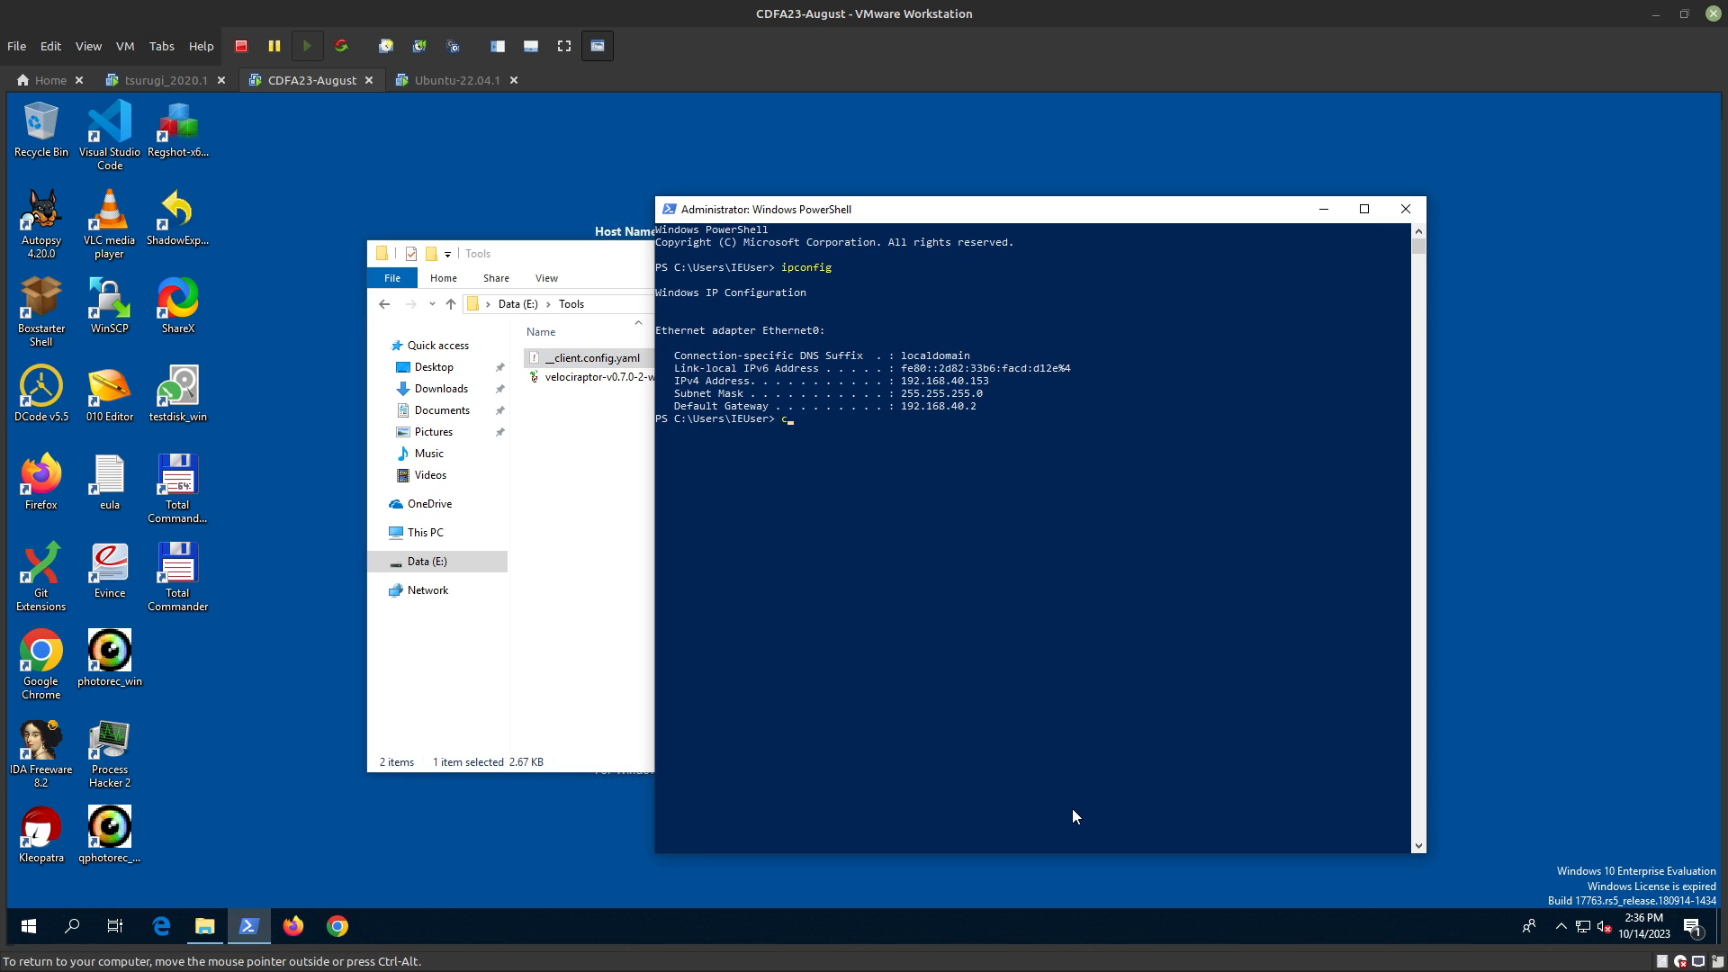
# Step: From E:\Tools, scp ~/edr/client.config.yaml from 192.168.40.149, accepting the host key and password
pyautogui.write('d E:\\Tools\\')
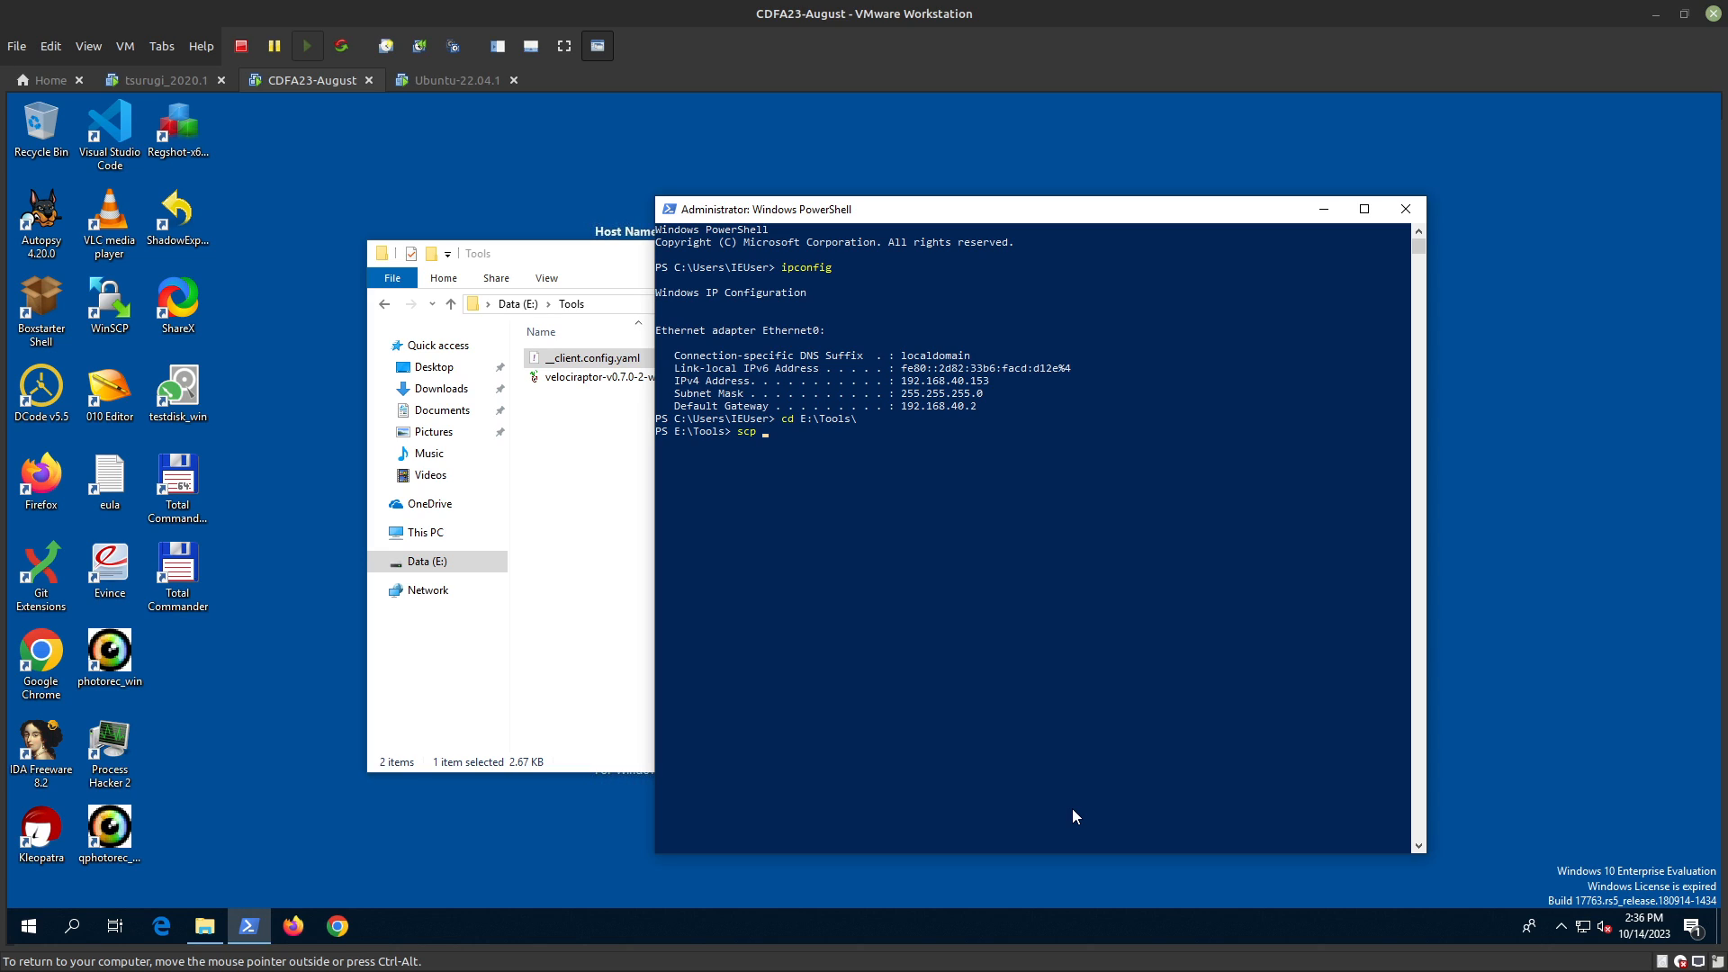
pyautogui.write('user1')
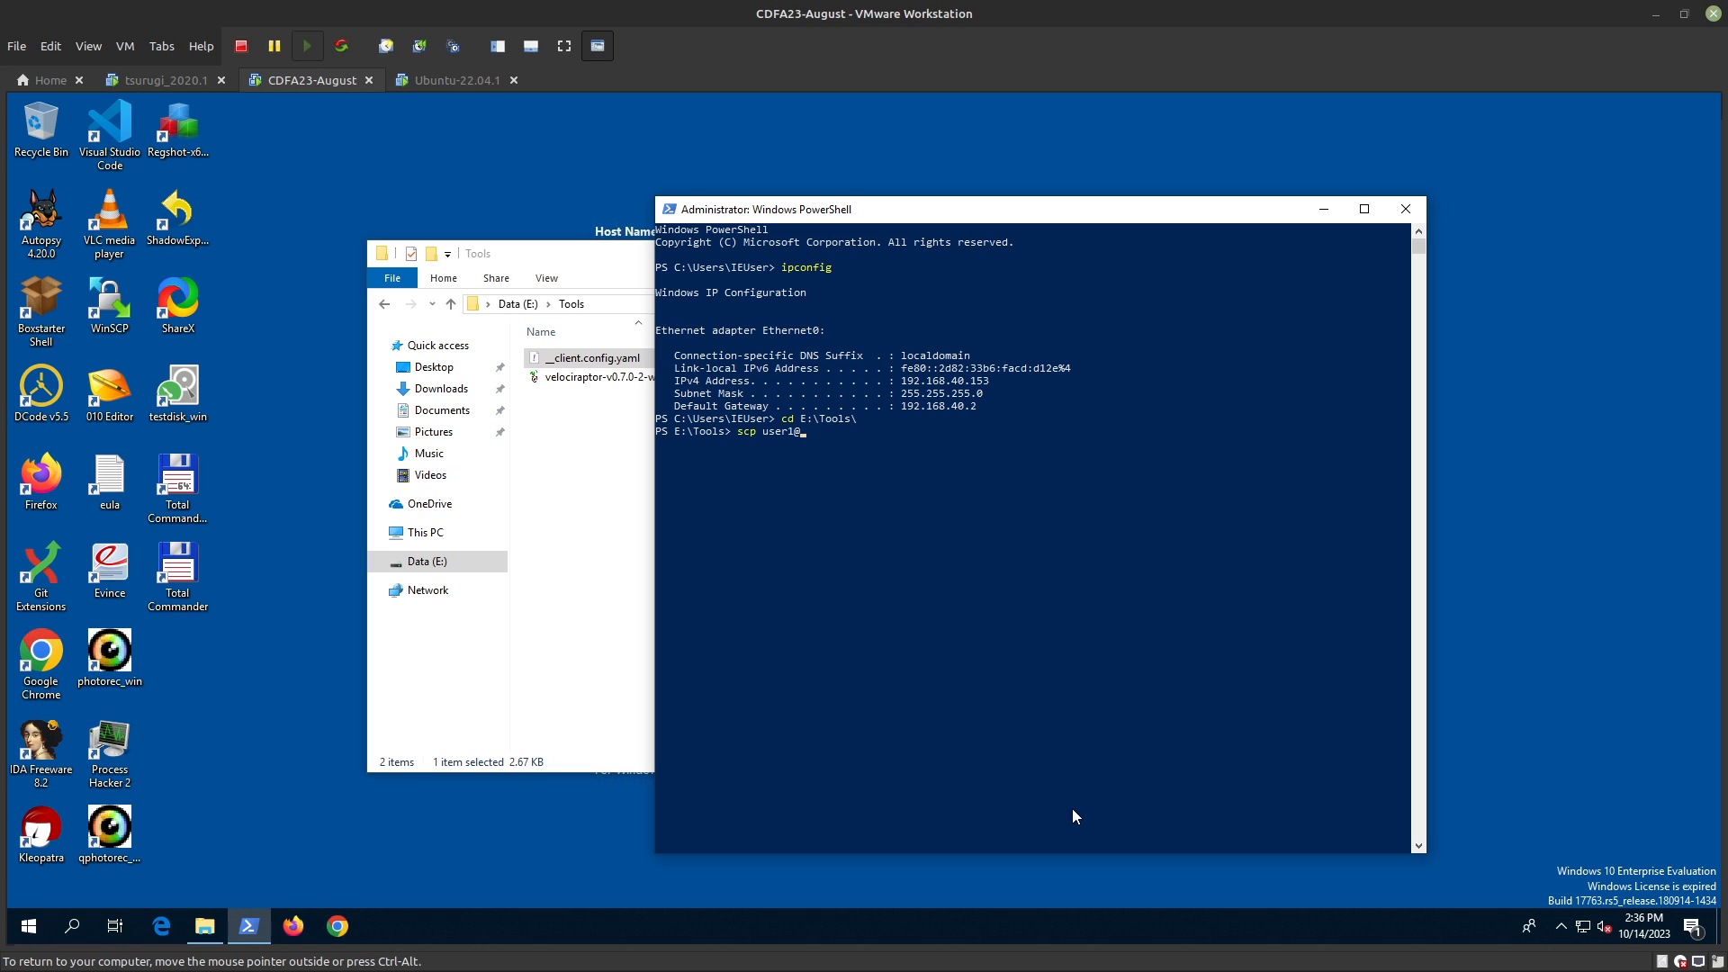
pyautogui.write('@192.168')
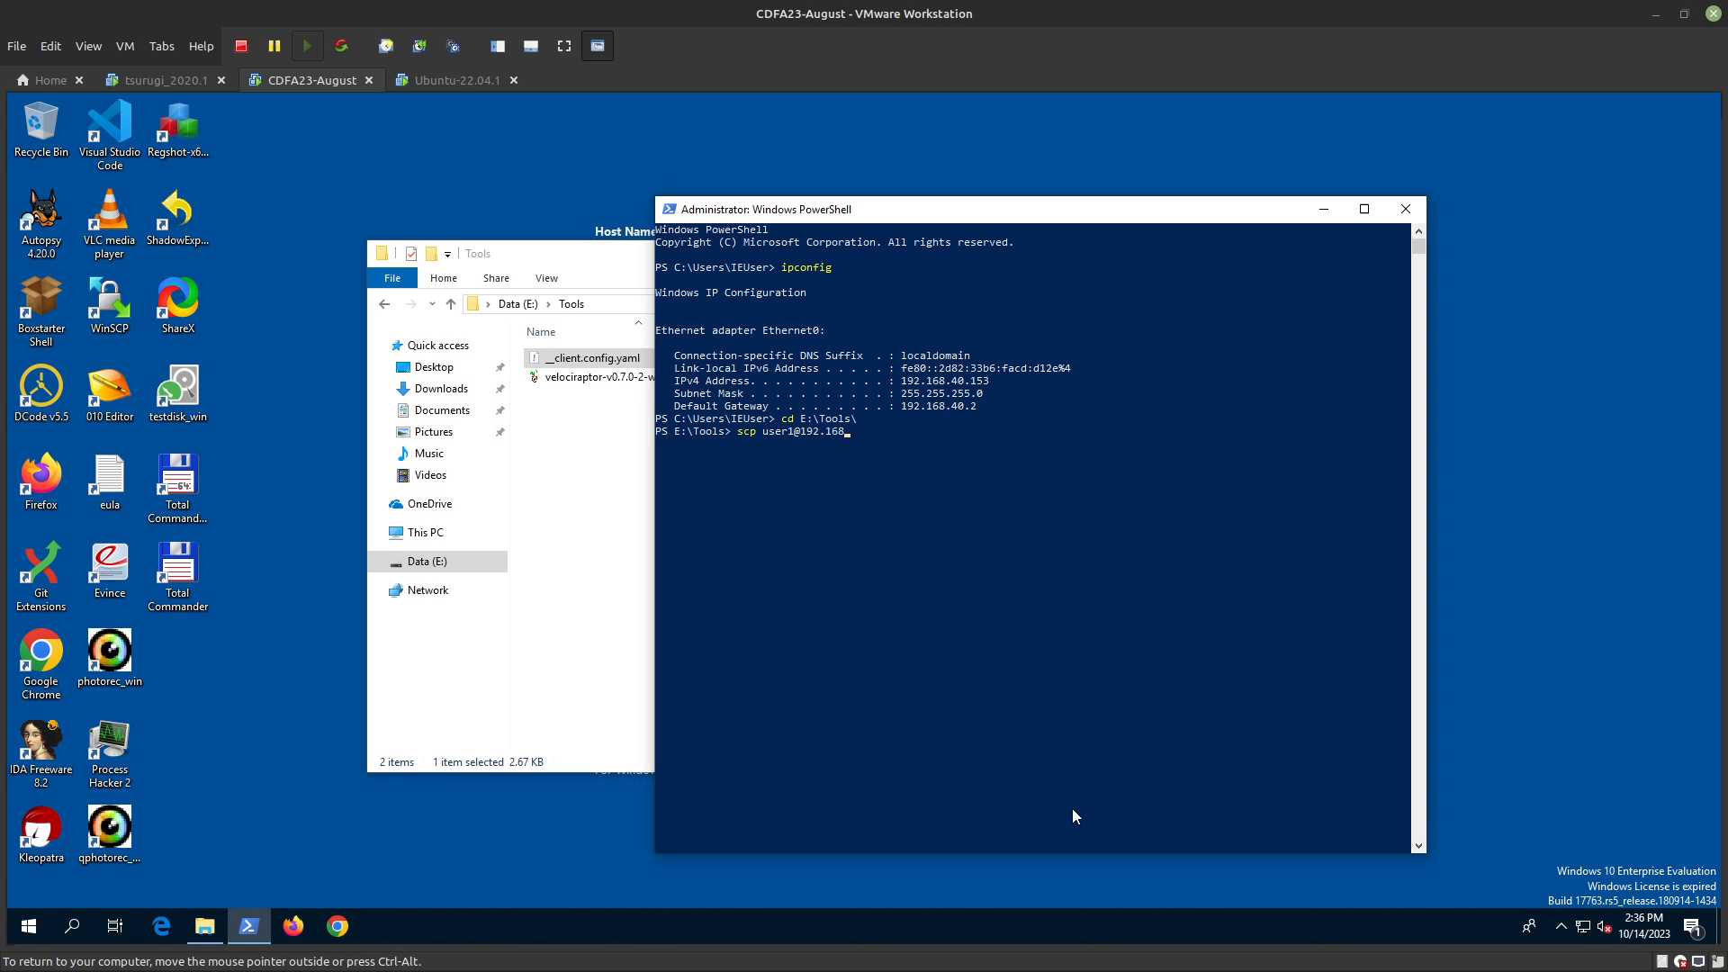
pyautogui.write('40.149:')
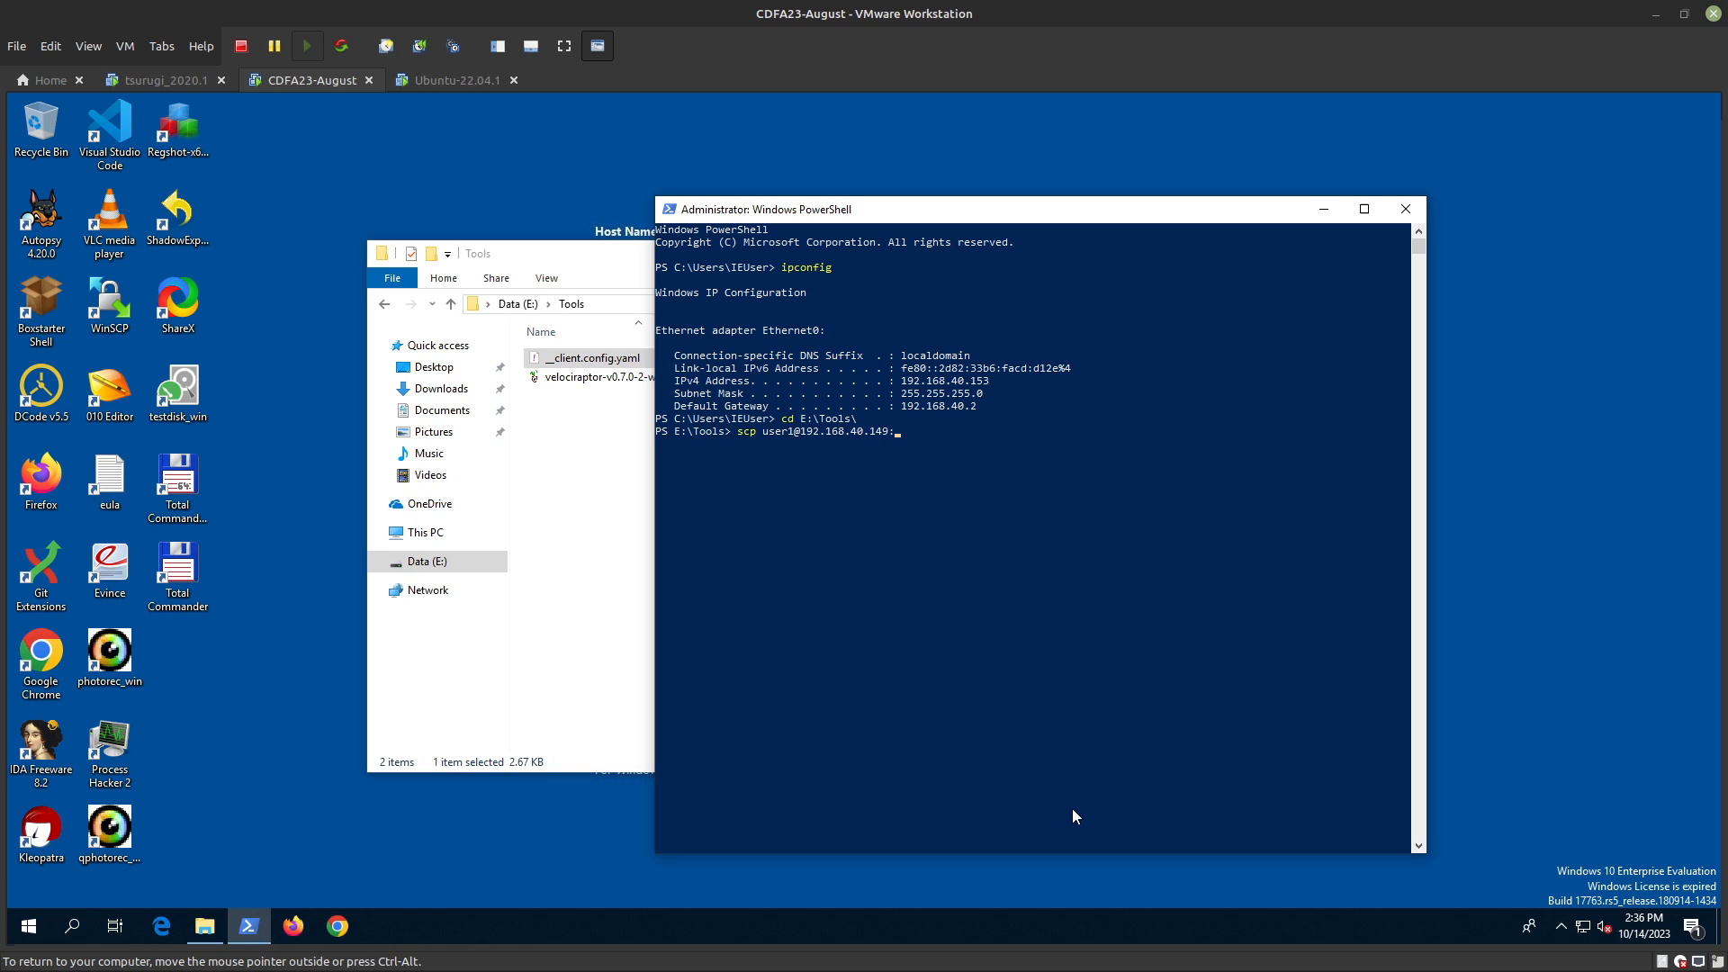
pyautogui.write('~/')
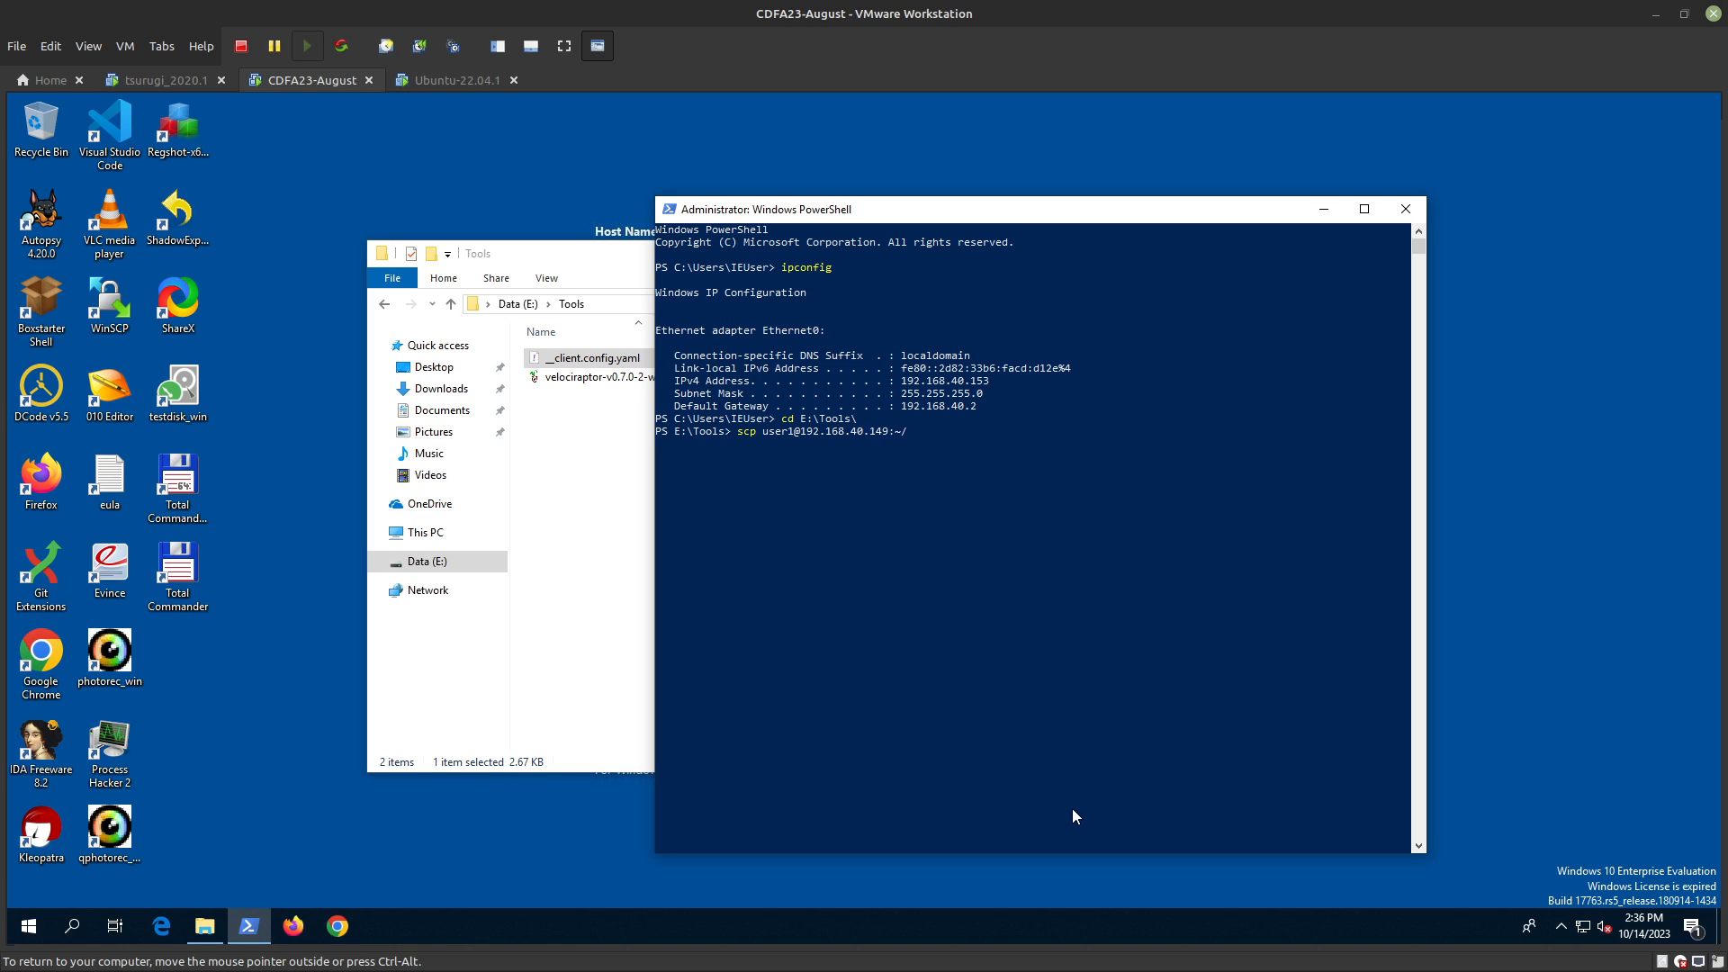
pyautogui.write('edr/')
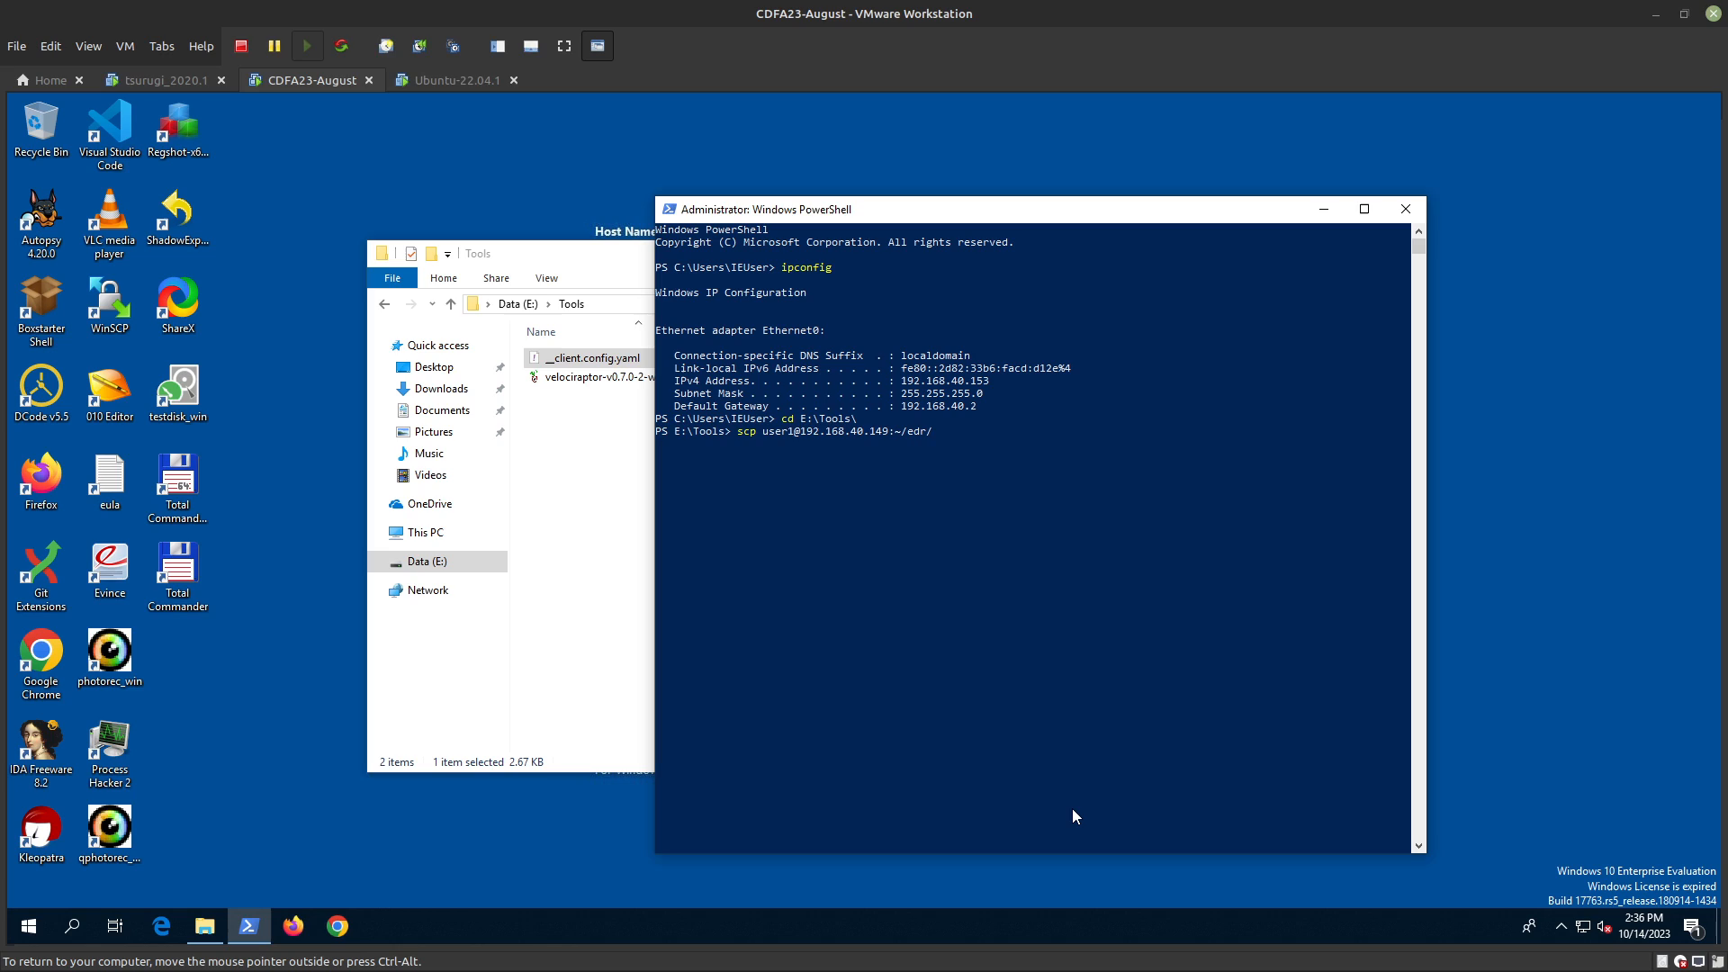
pyautogui.write('clien')
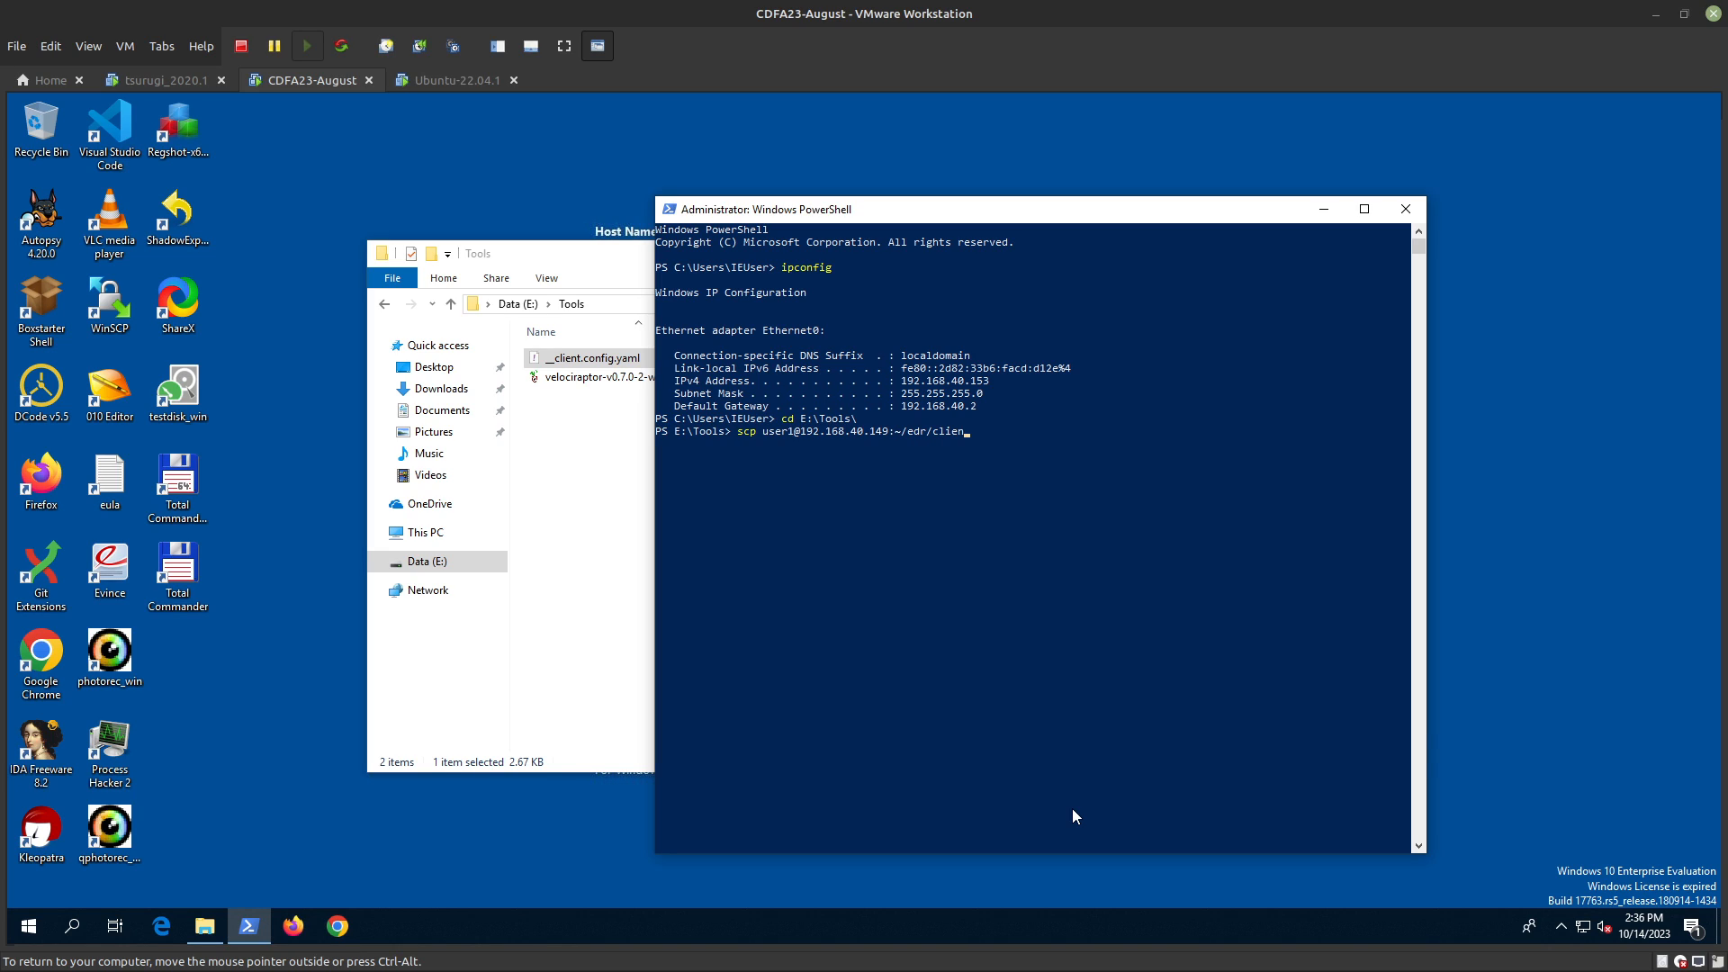
pyautogui.write('t.config')
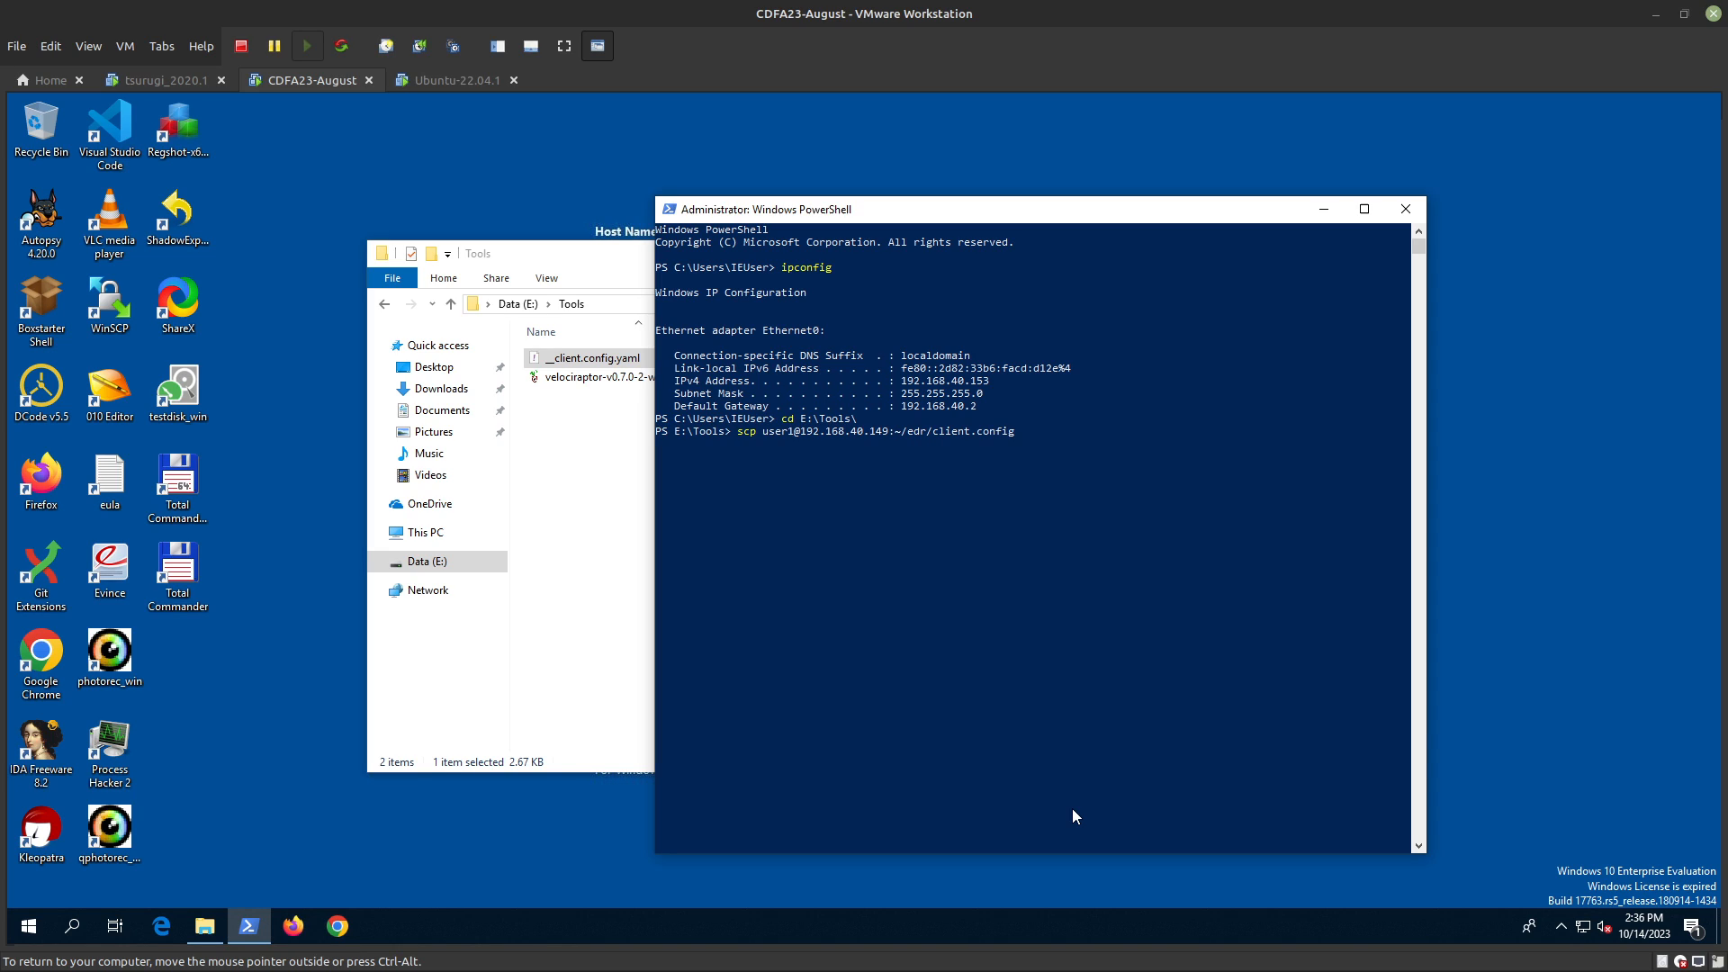
pyautogui.write('.yaml .')
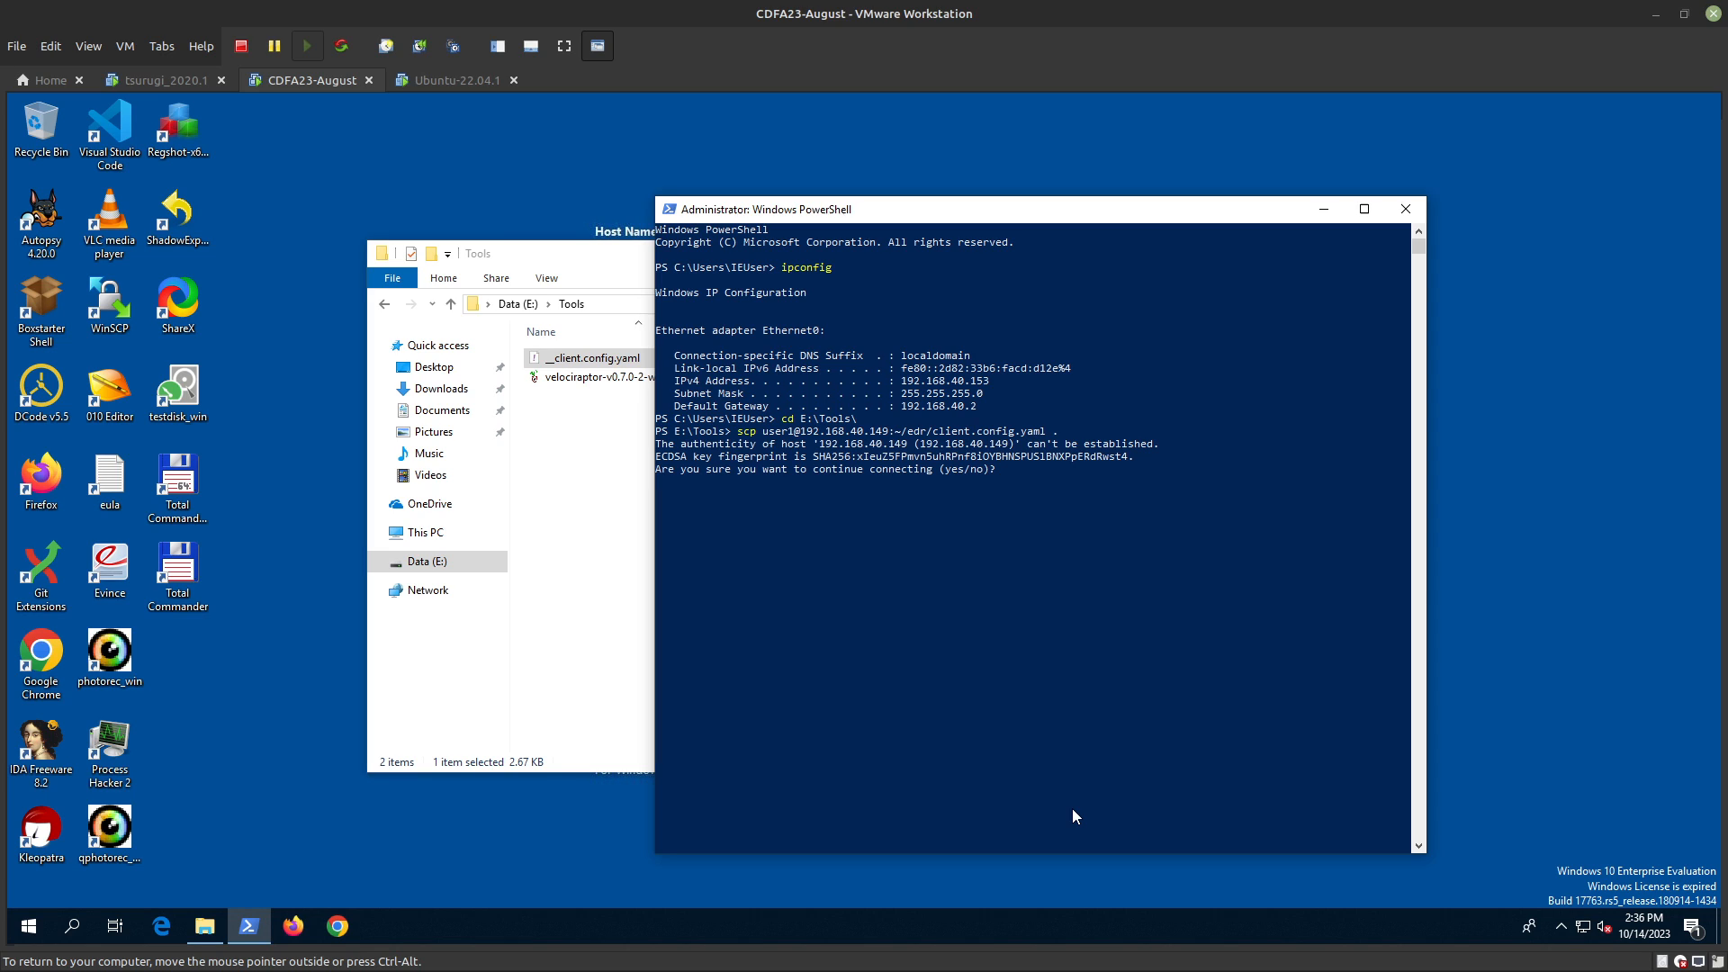
pyautogui.write('yes')
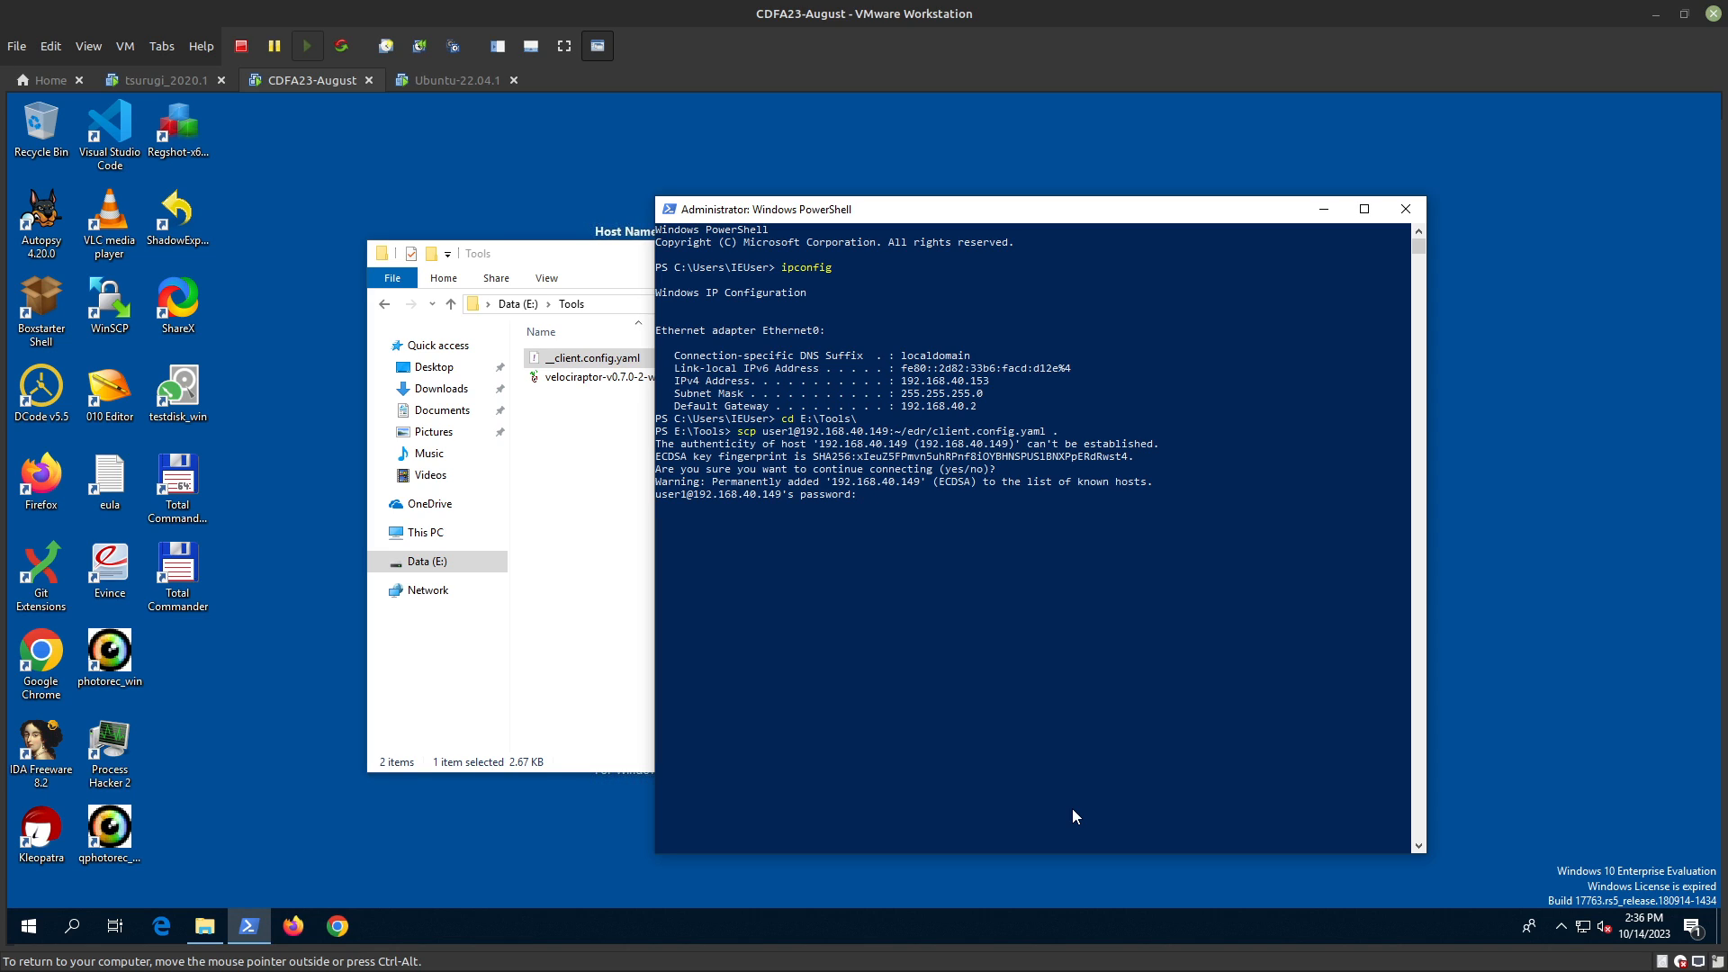
pyautogui.press('Enter')
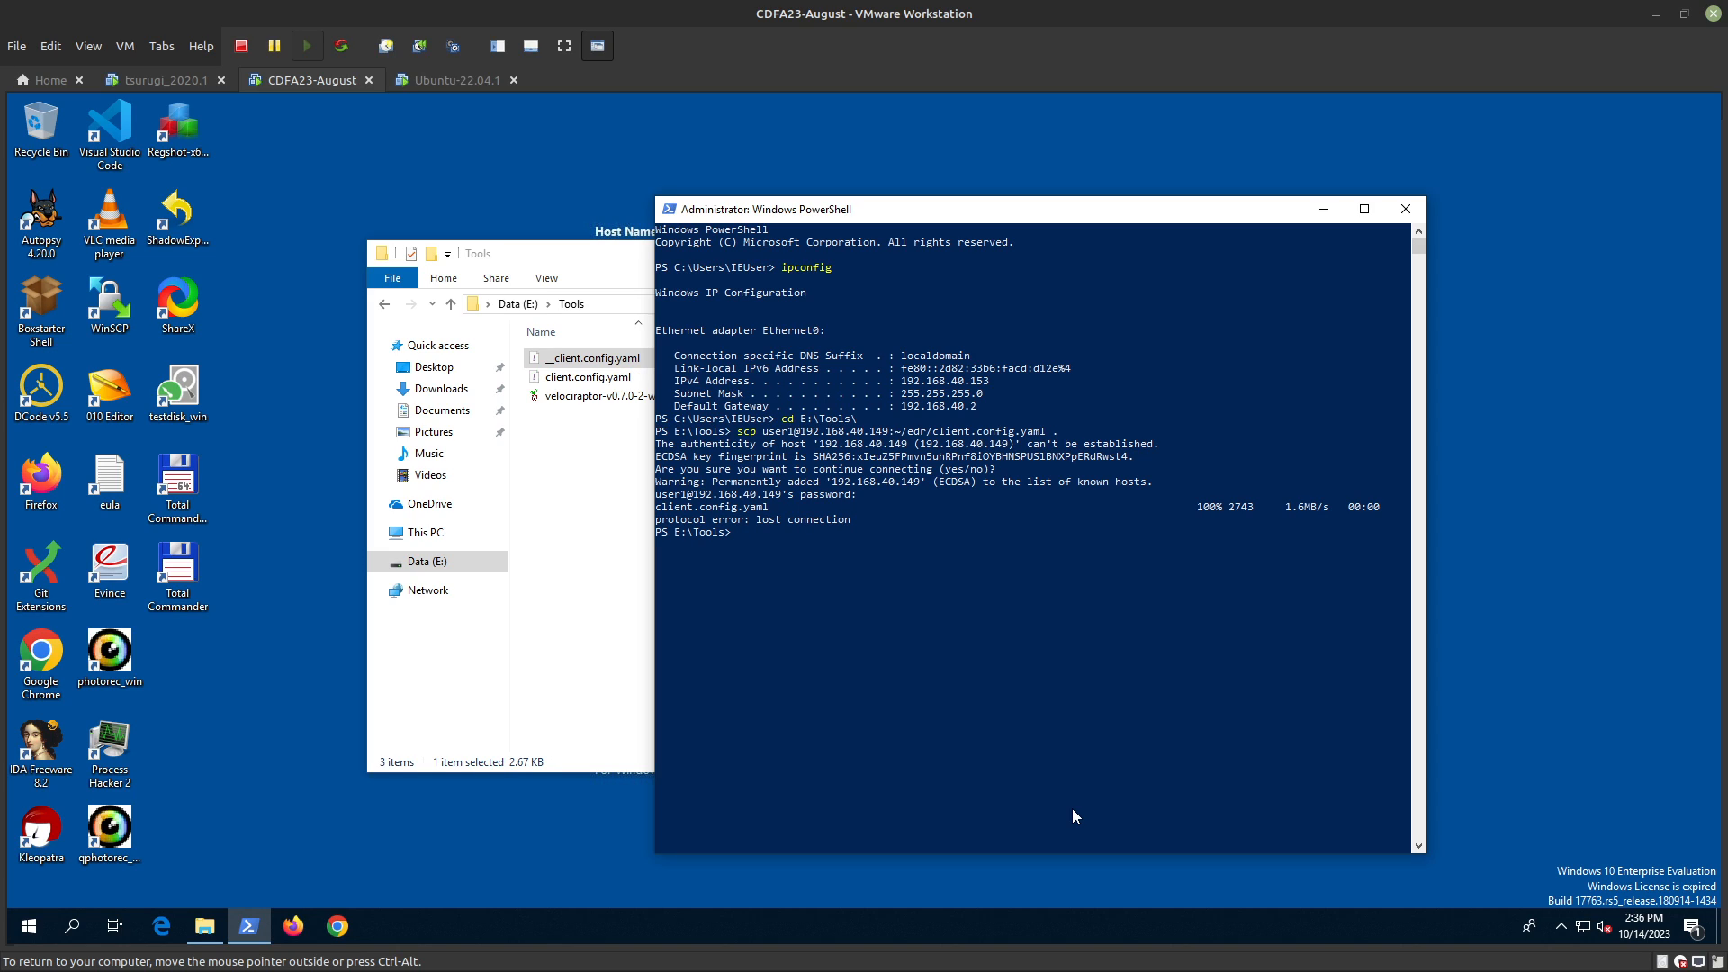
# Step: Review client.config.yaml in Notepad++, declining the update prompt, and check its server URL
pyautogui.click(587, 378)
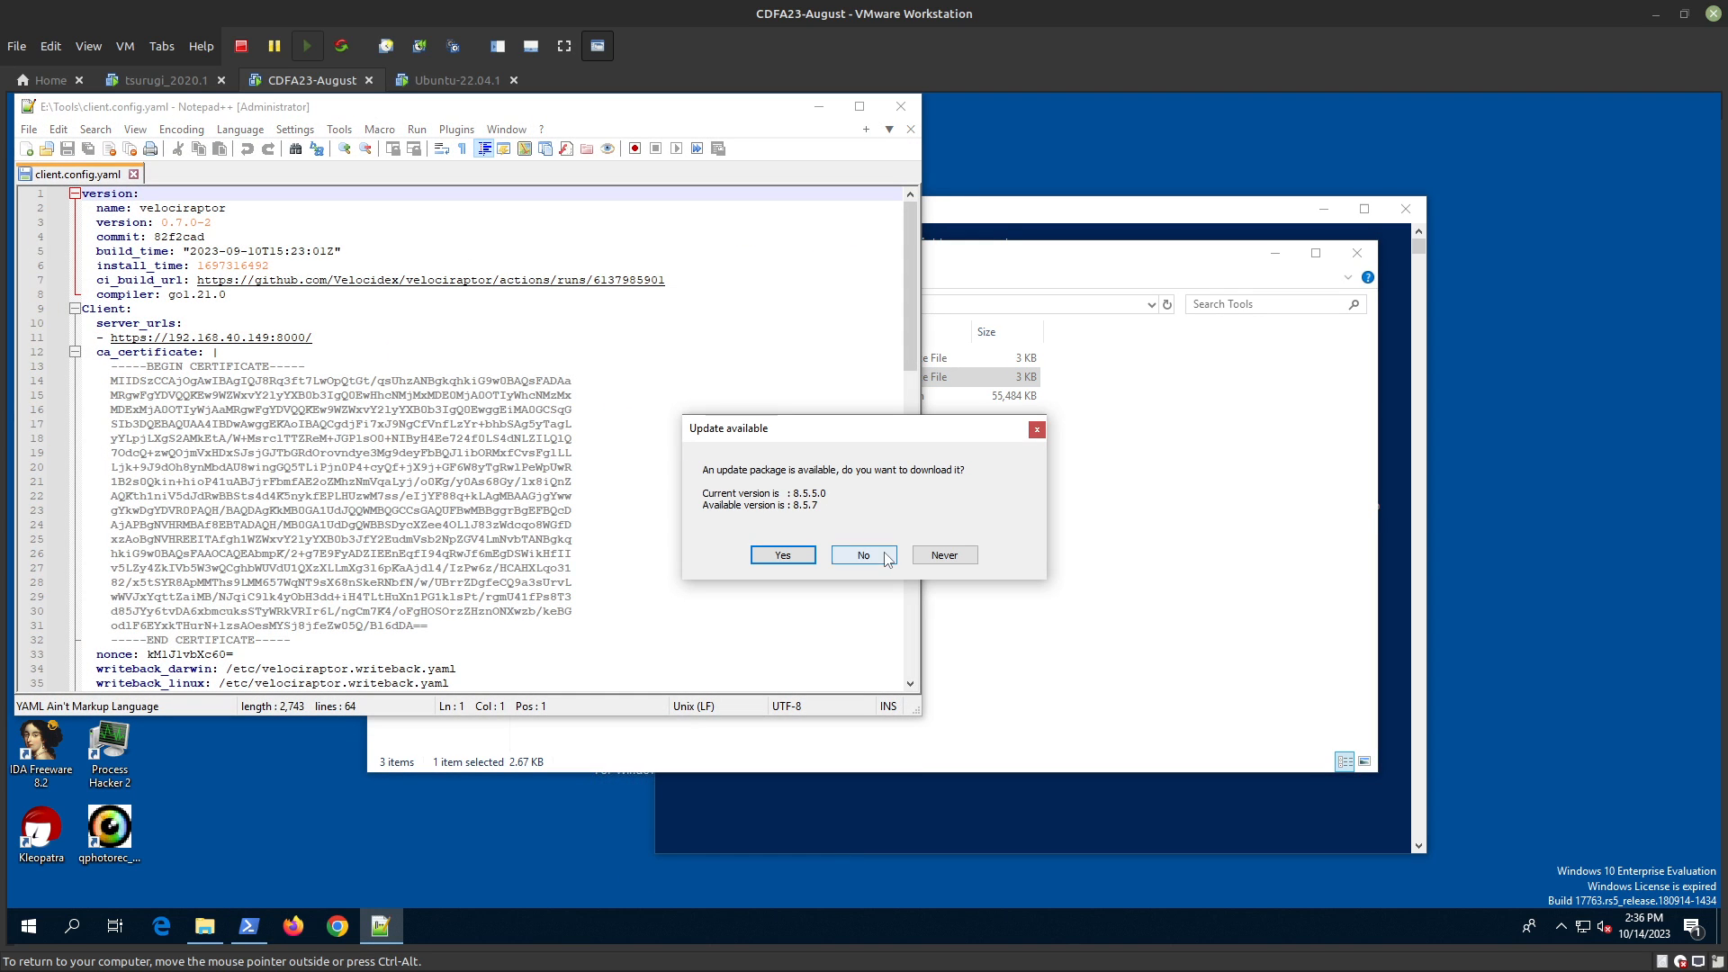
pyautogui.click(864, 555)
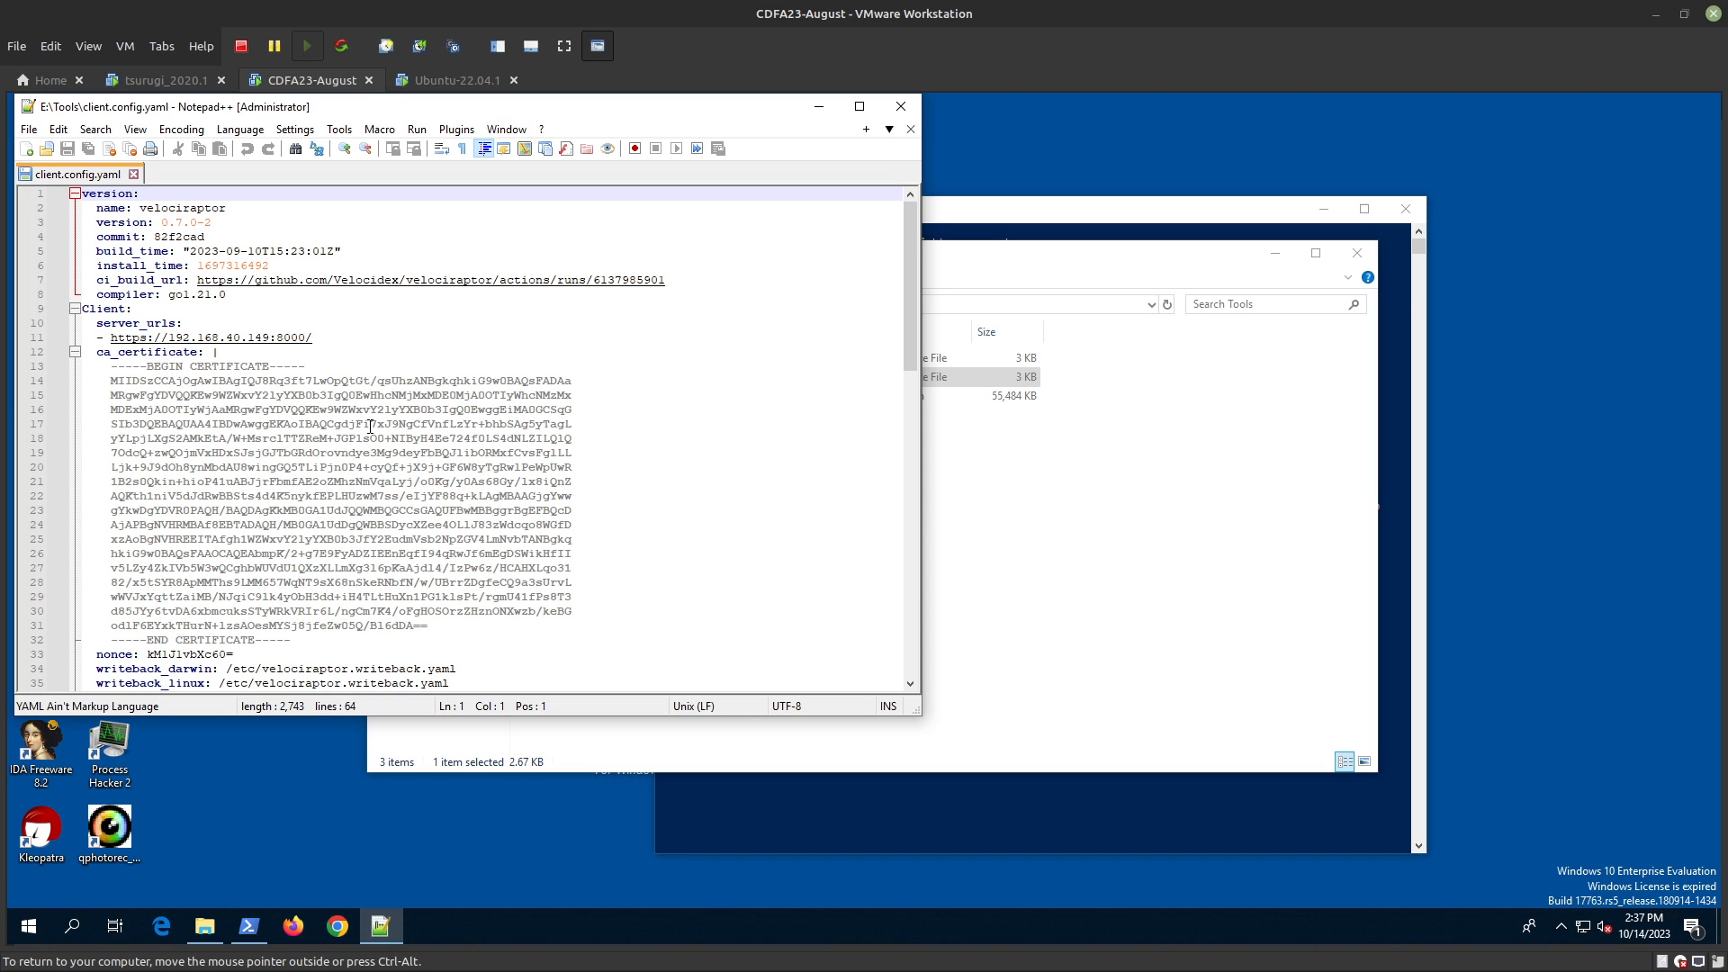
pyautogui.scroll(-3)
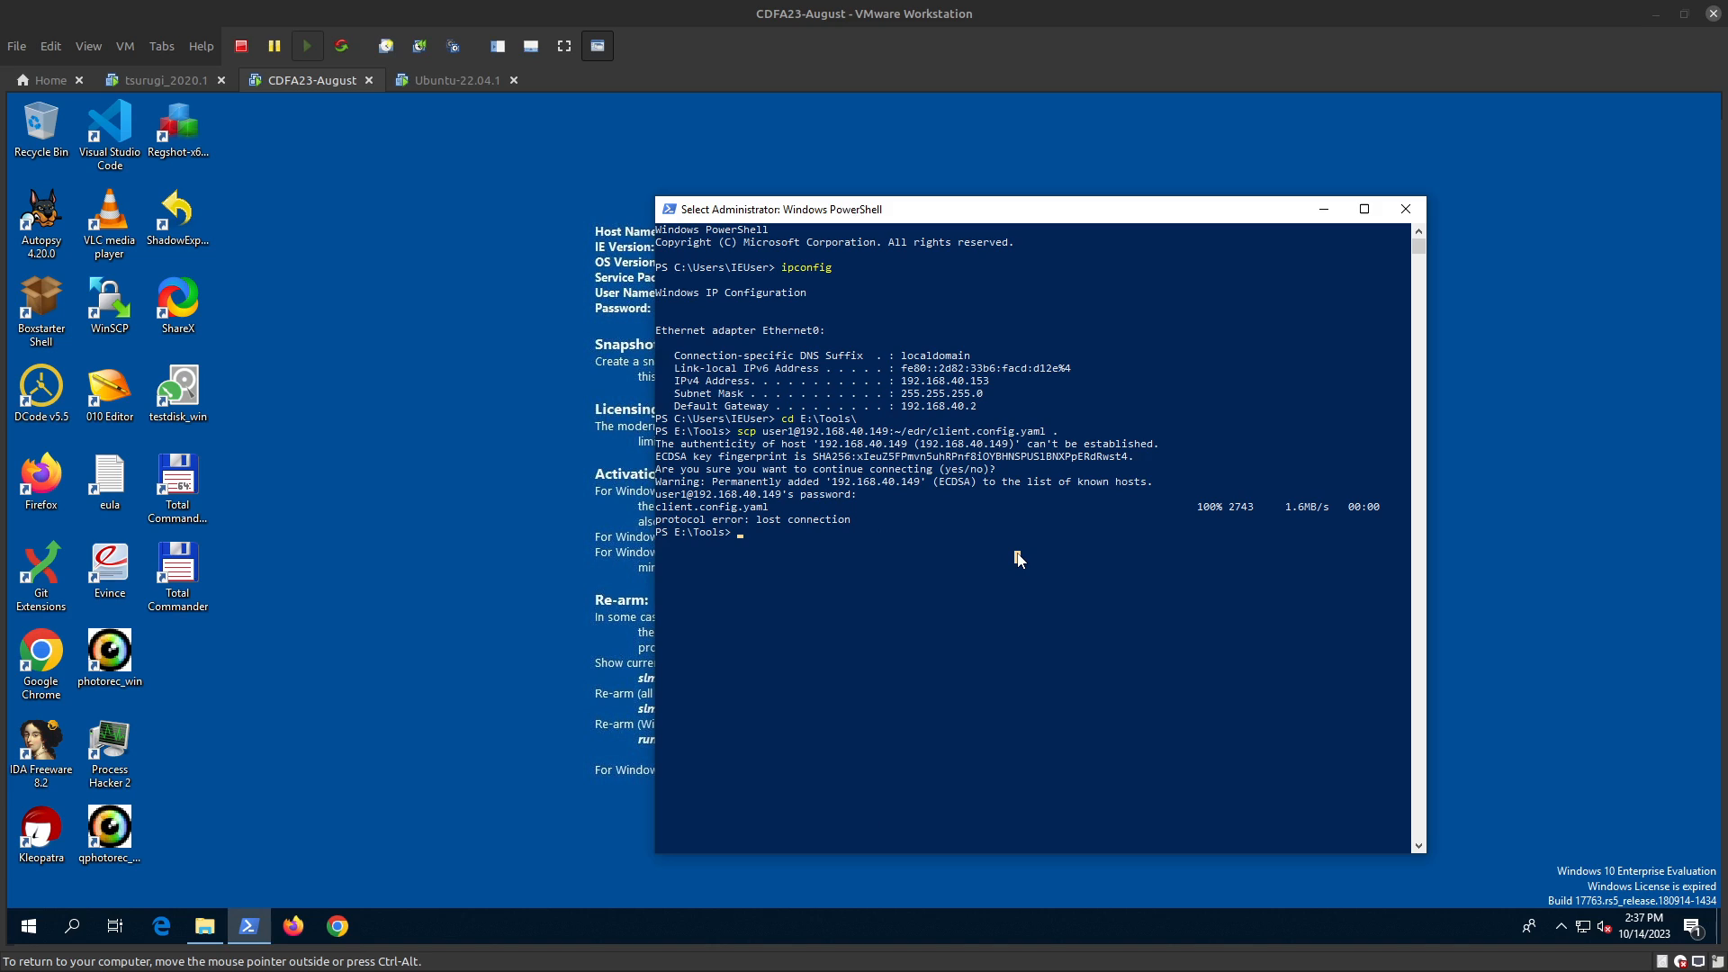
# Step: Stage the velociraptor-v0.7.0-2 exe command, then reopen client.config.yaml to check the windows_installer section
pyautogui.write('.\\velociraptor-v0.7.0-2-windows-amd64.exe')
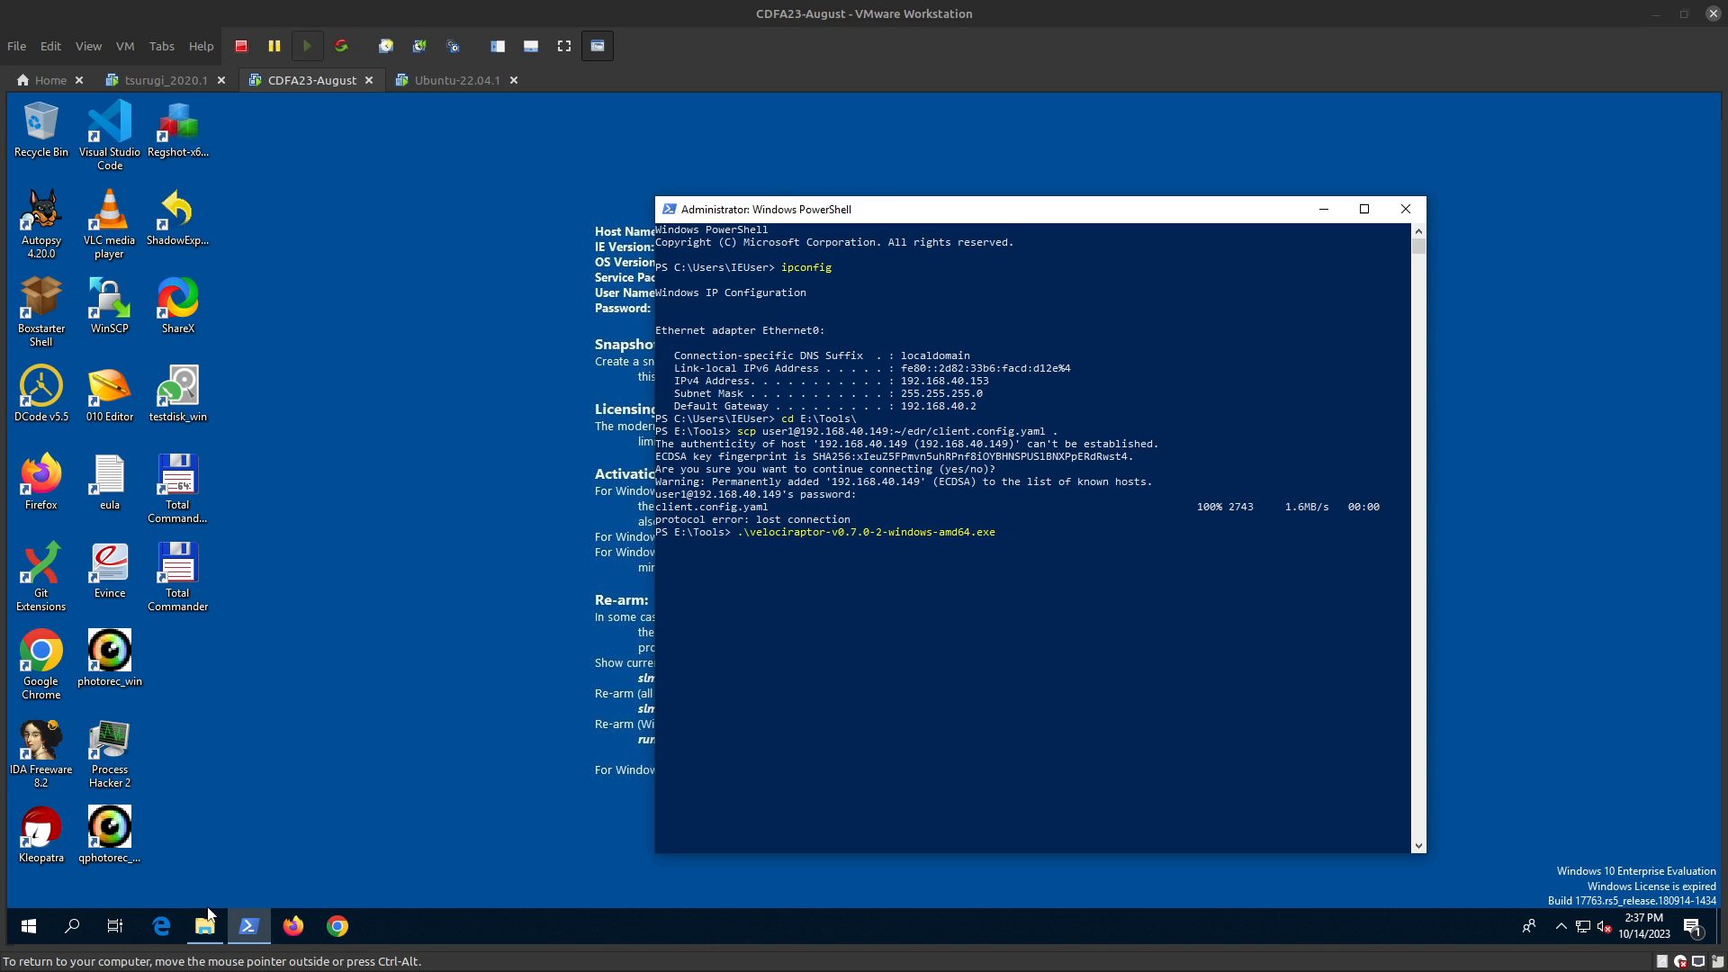
pyautogui.click(206, 925)
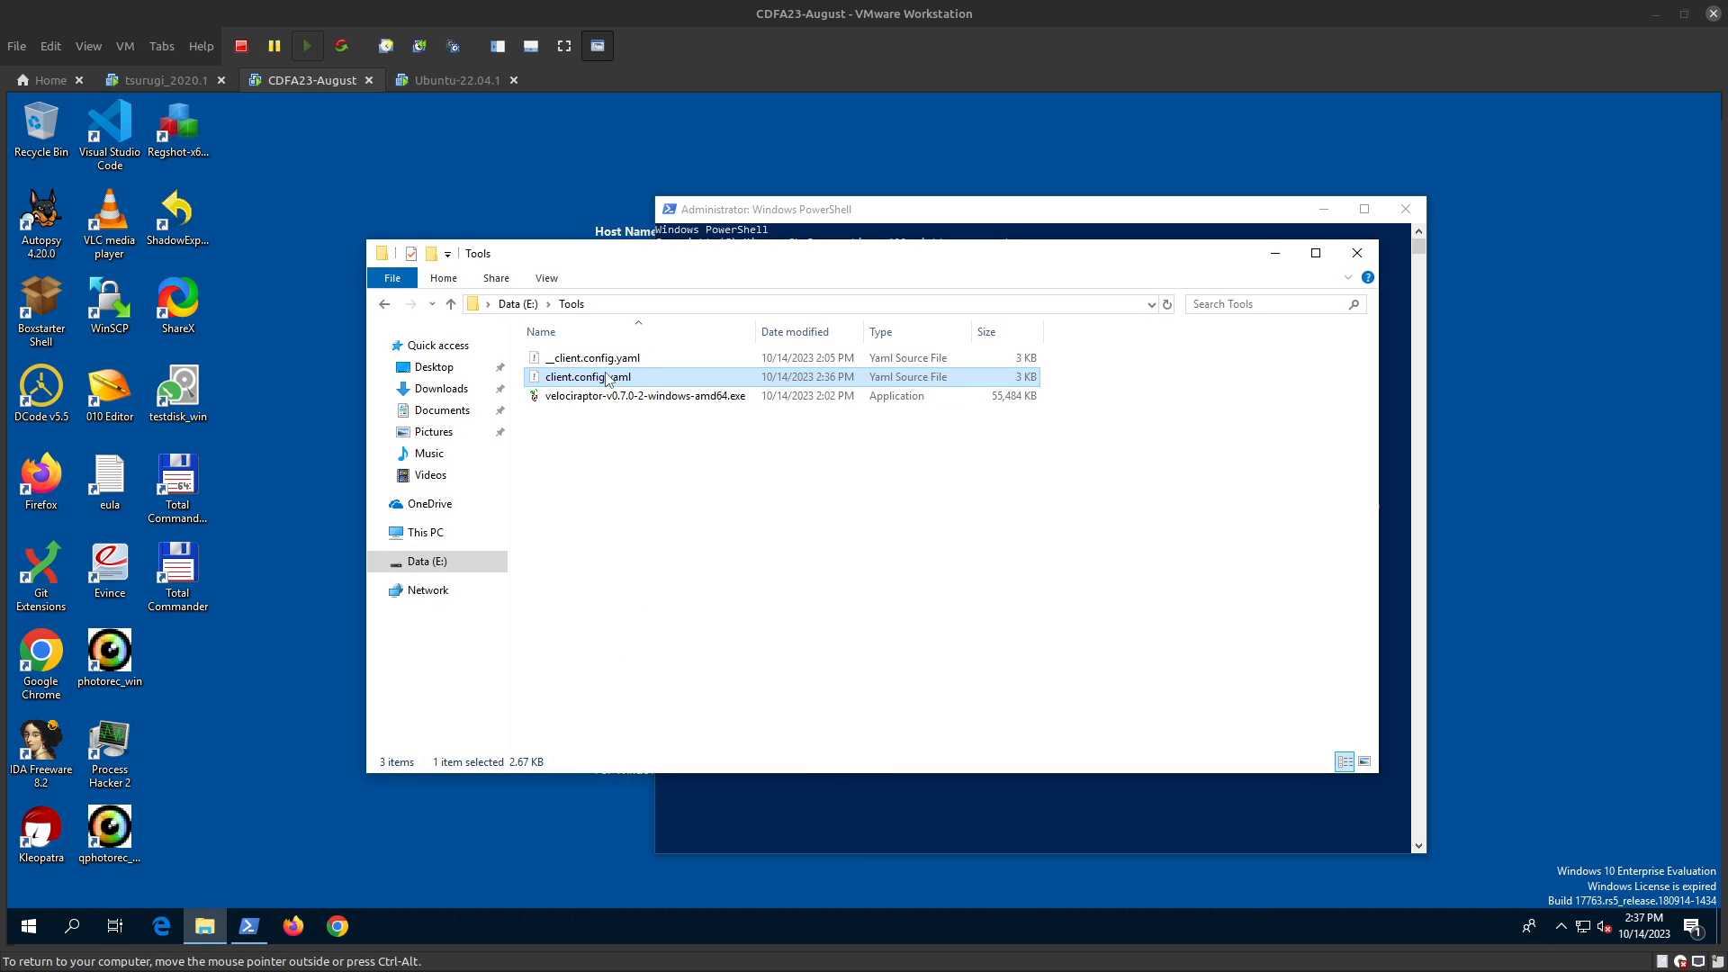
pyautogui.doubleClick(590, 378)
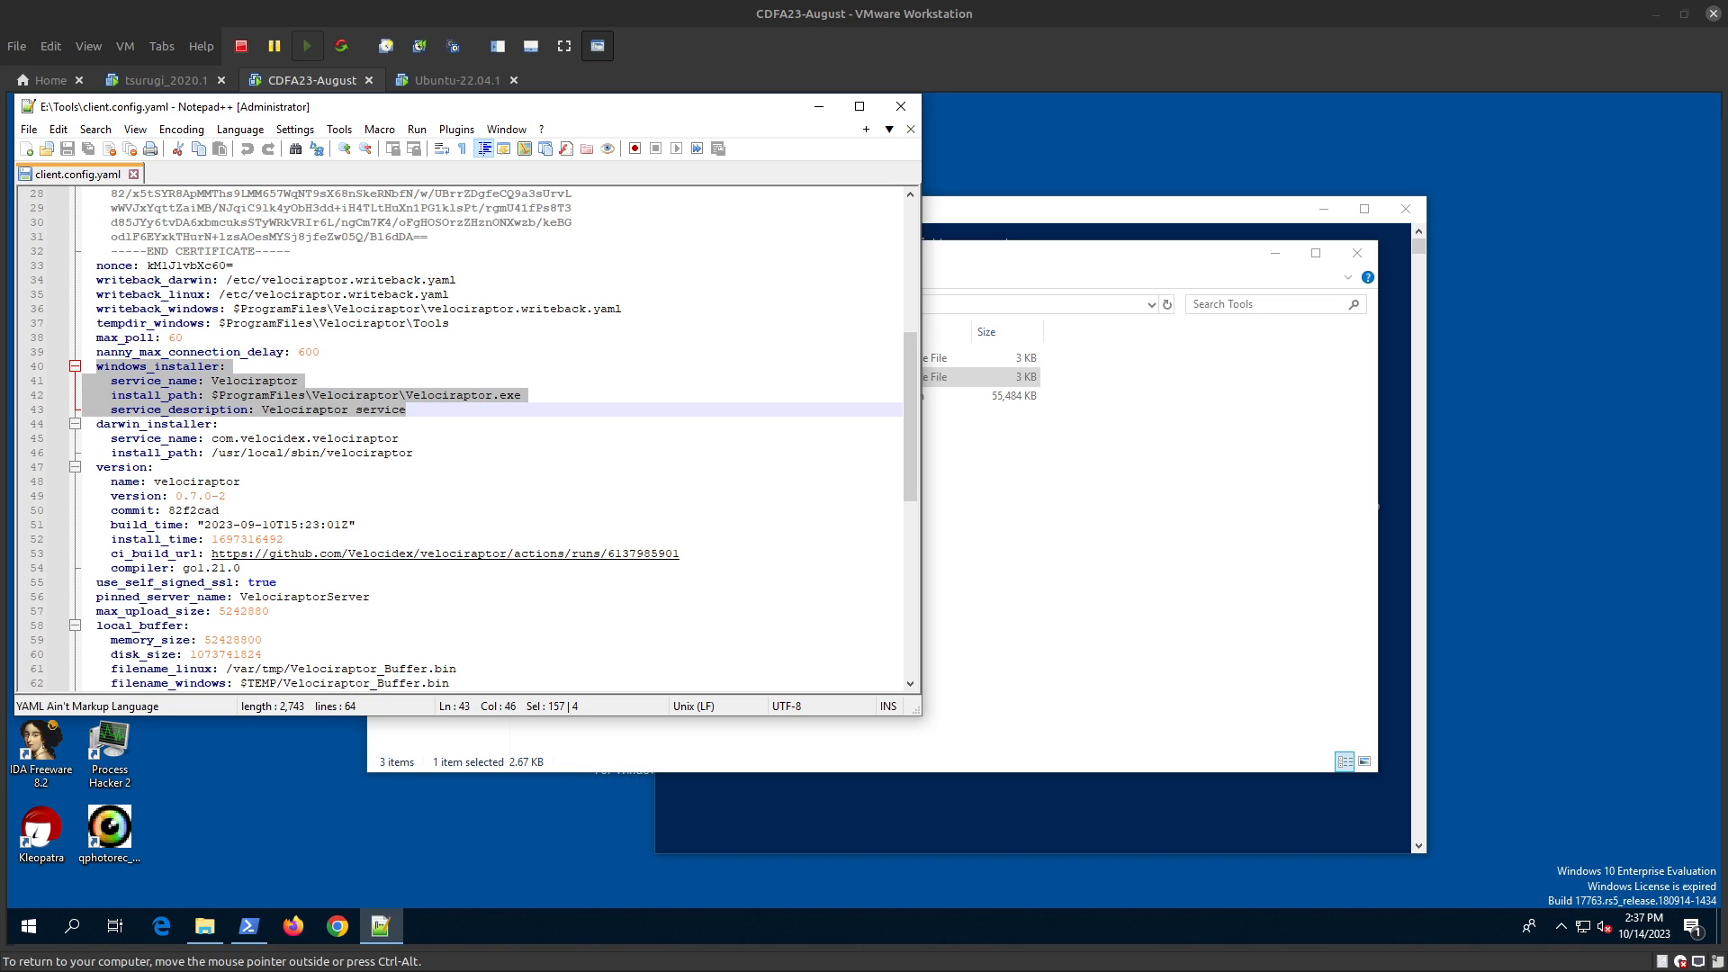
pyautogui.moveTo(817, 119)
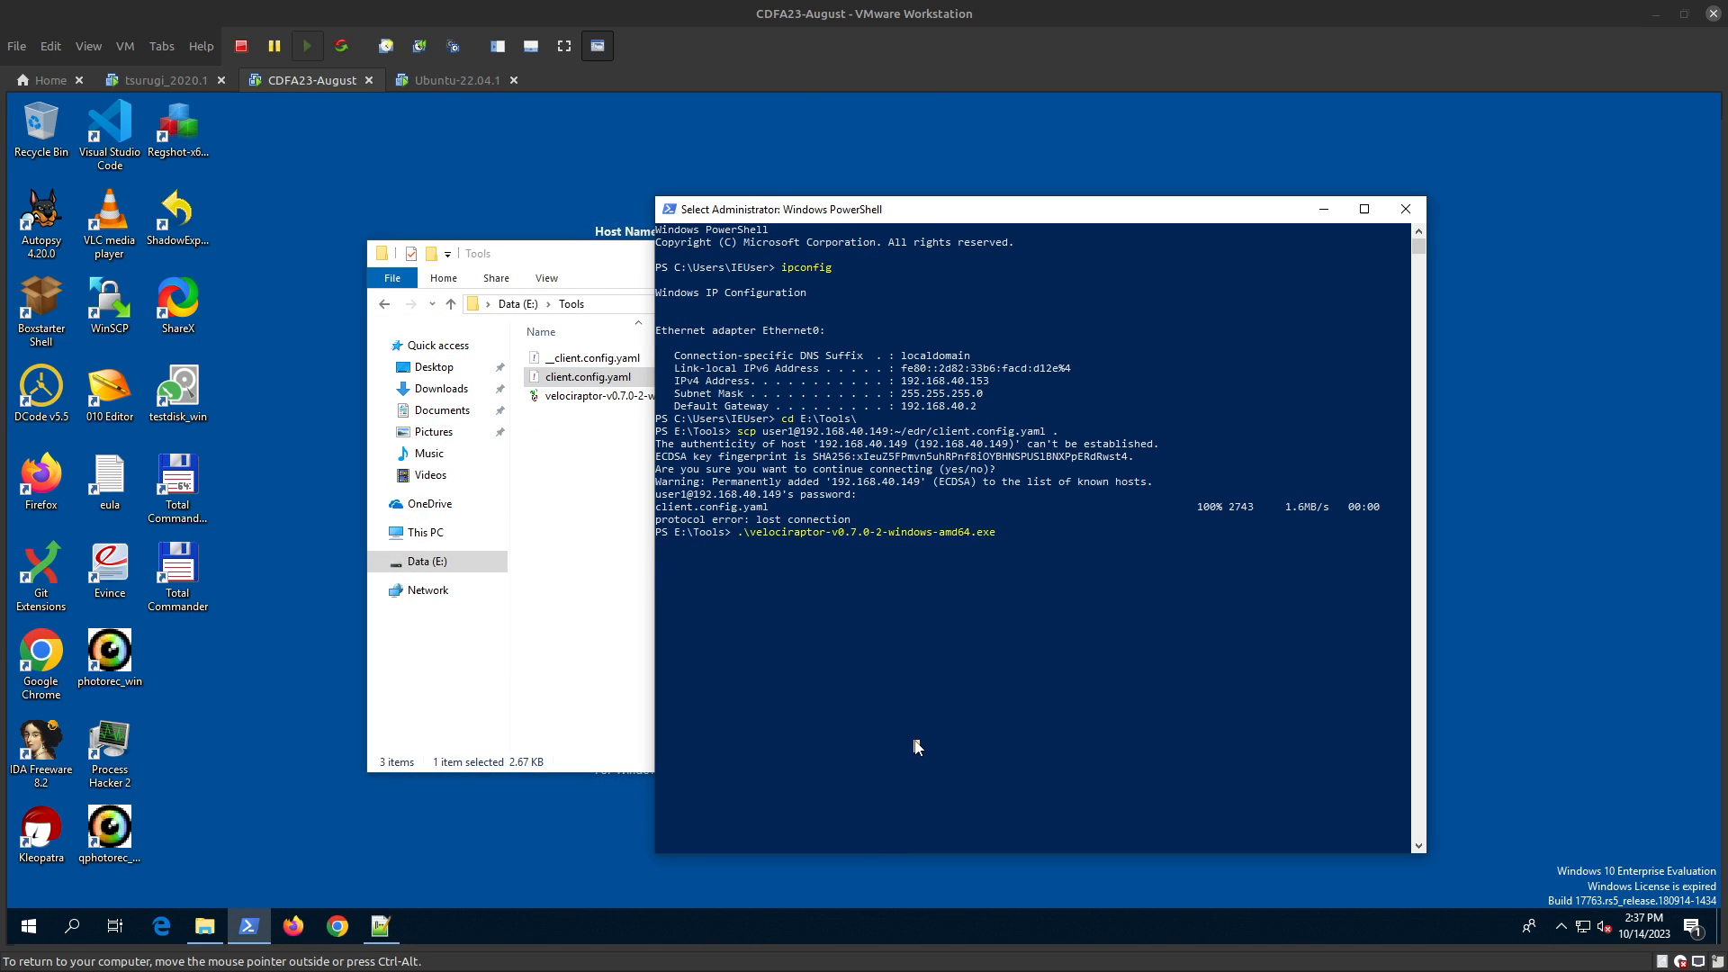
# Step: Run the executable with --config .\client.config.yaml service install, then list C:\ with dir
pyautogui.write('--config .\\velociraptor-v0.7.0-2-windows-am')
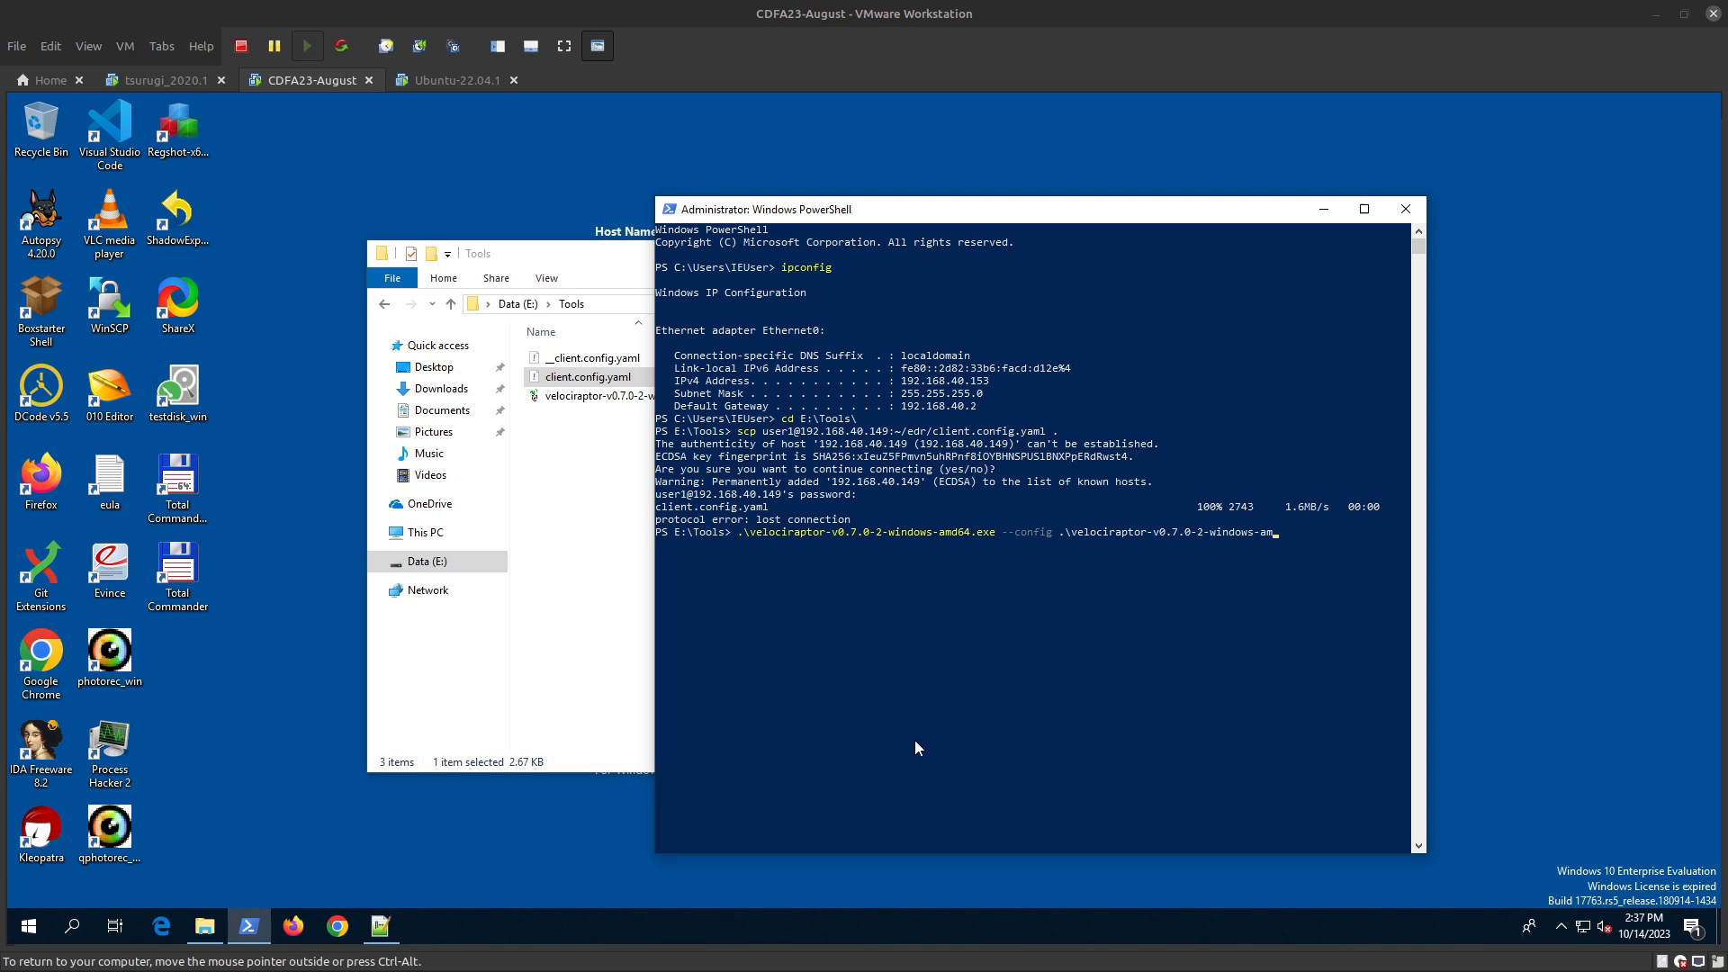
pyautogui.press('Backspace')
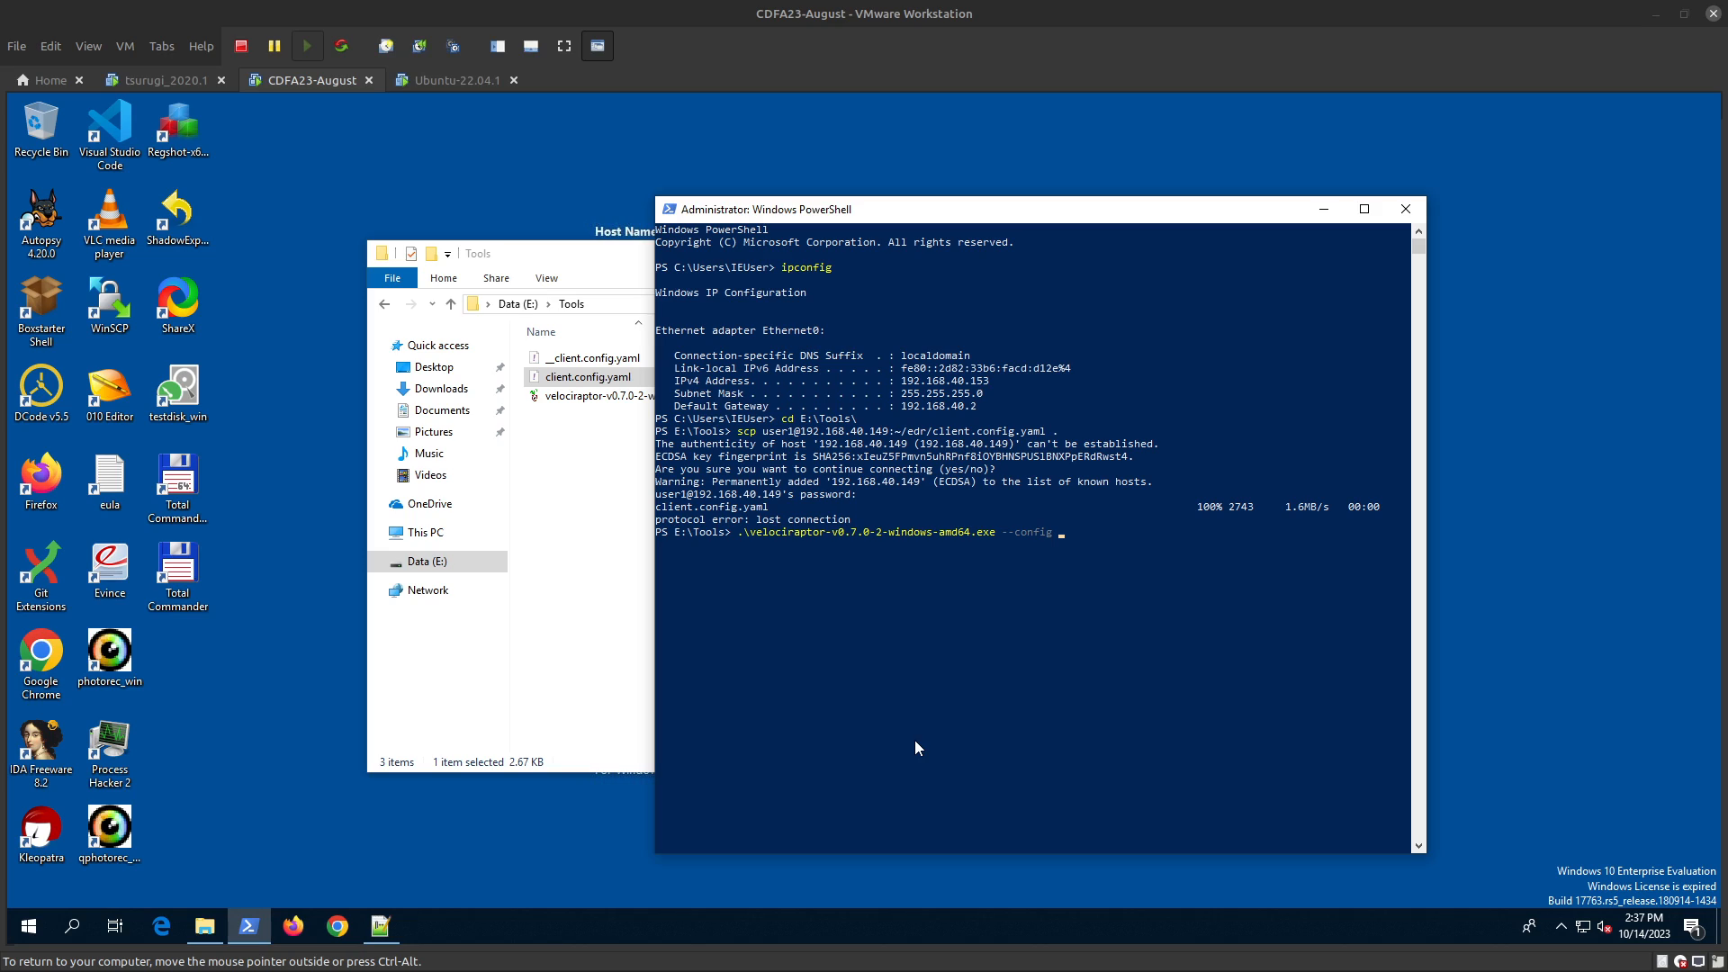
pyautogui.write('.\\client.config.yaml')
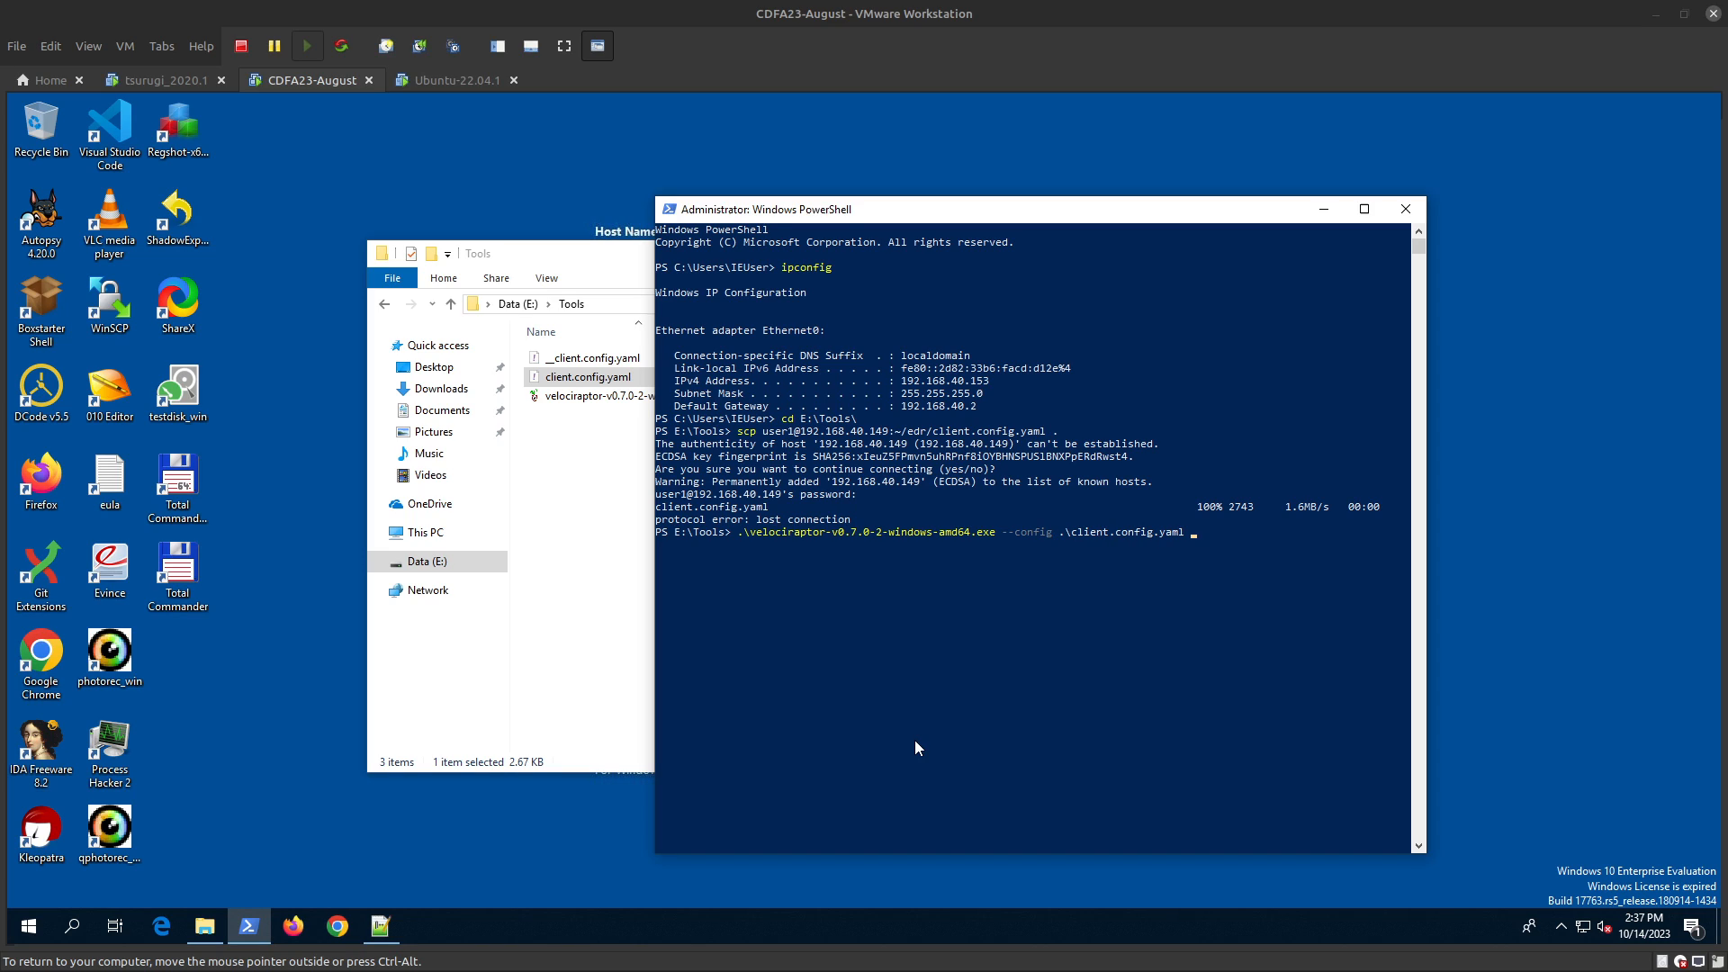
pyautogui.write('service')
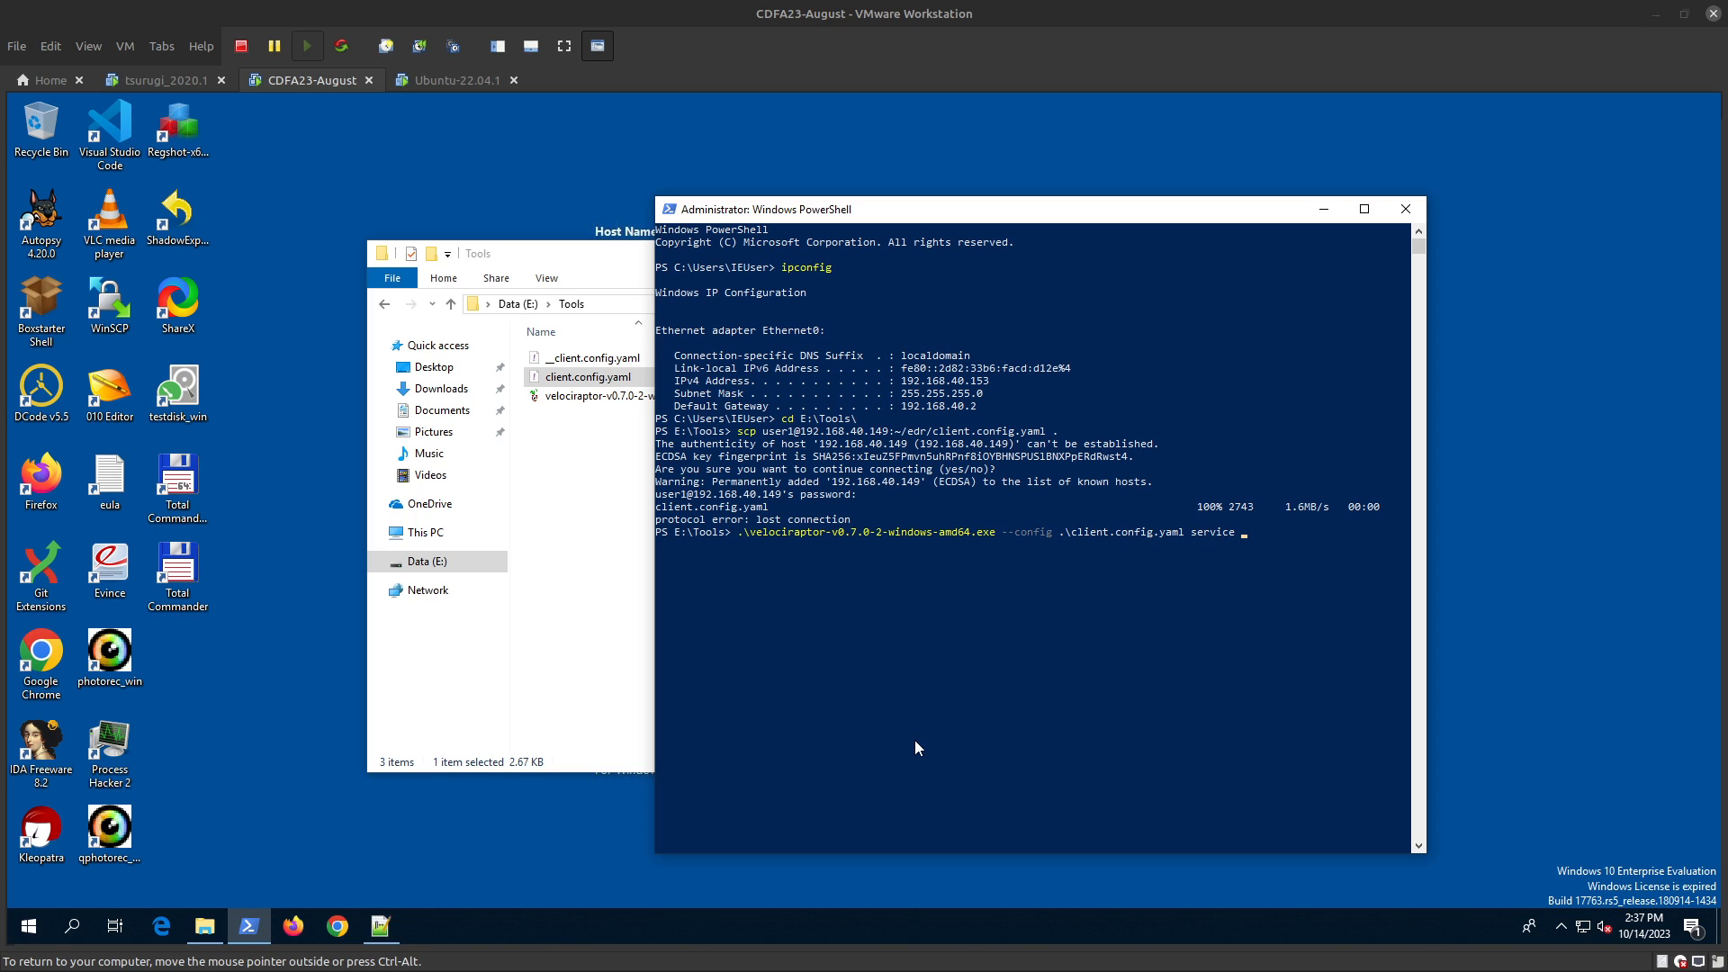
pyautogui.write('install')
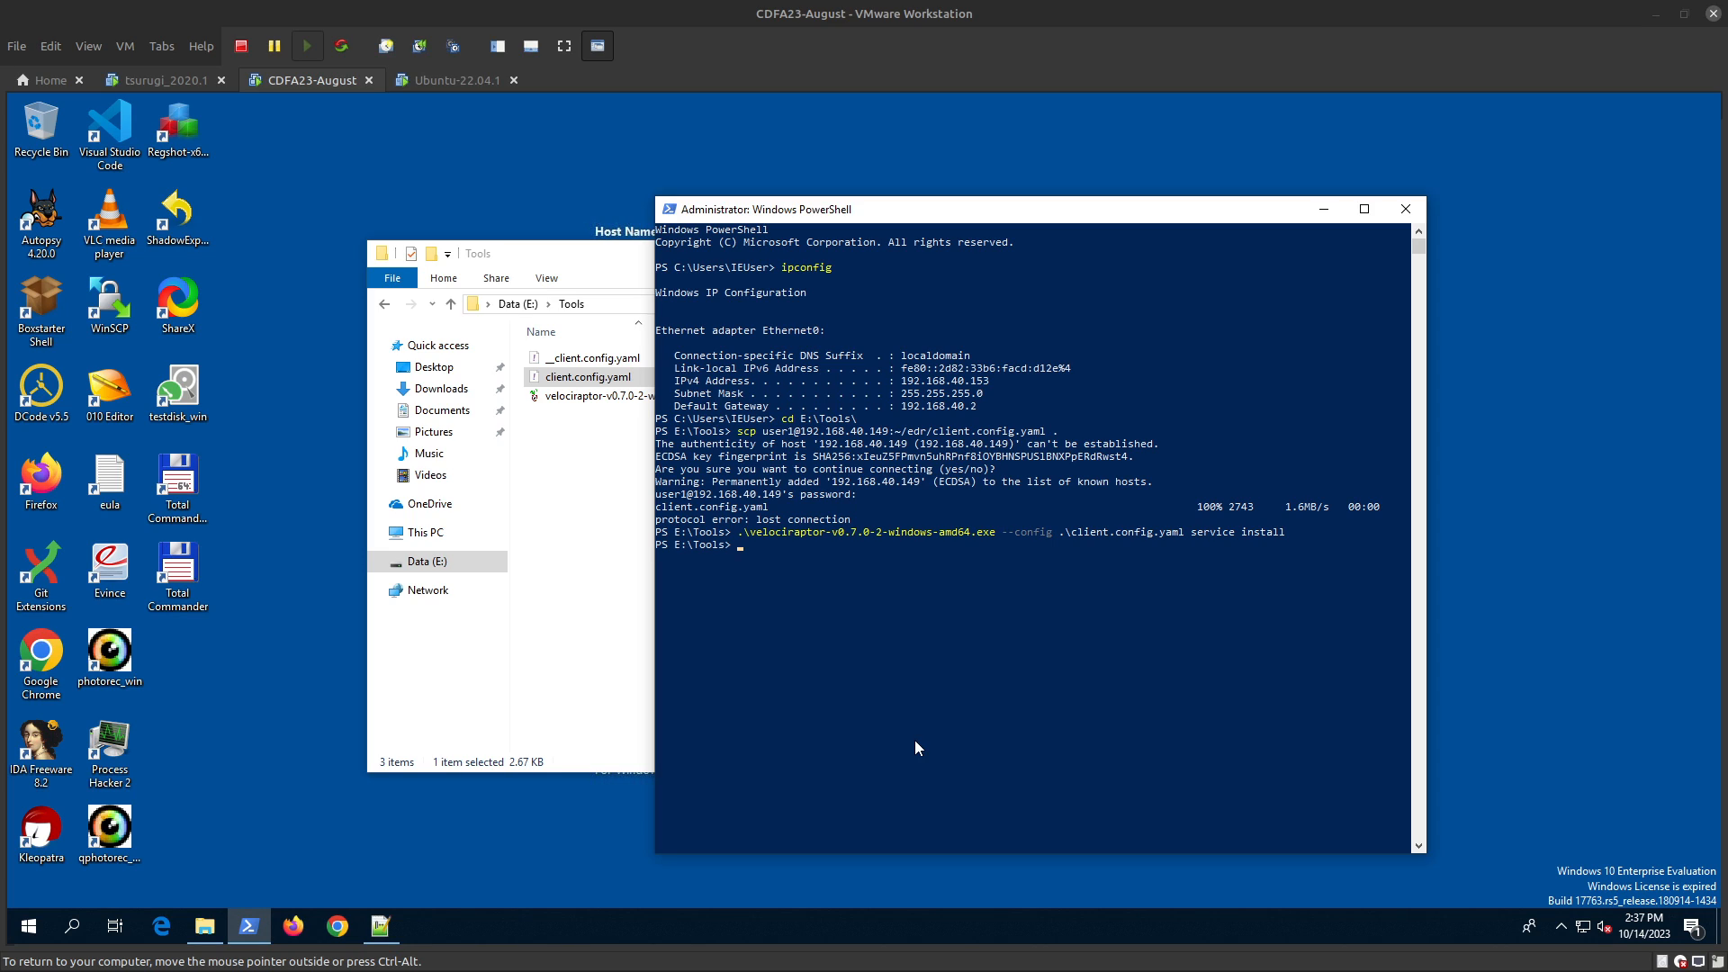
pyautogui.write('dir C:\\')
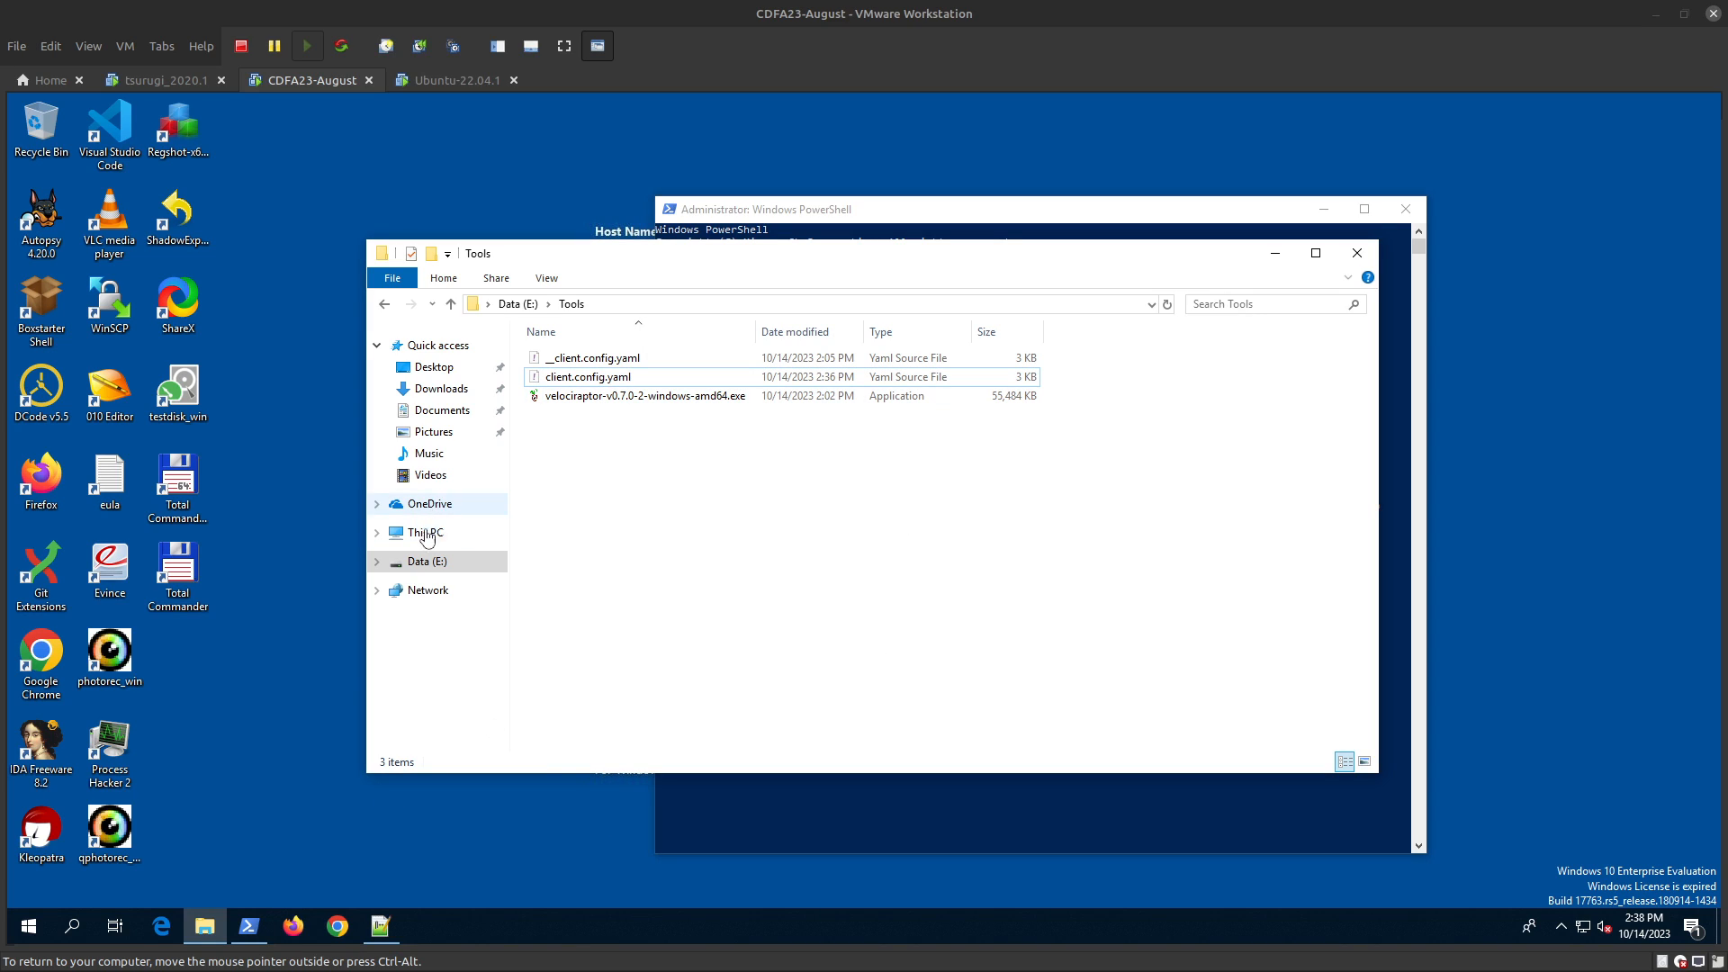
# Step: Browse to C:\Program Files\Velociraptor to confirm the installation folder exists
pyautogui.click(426, 533)
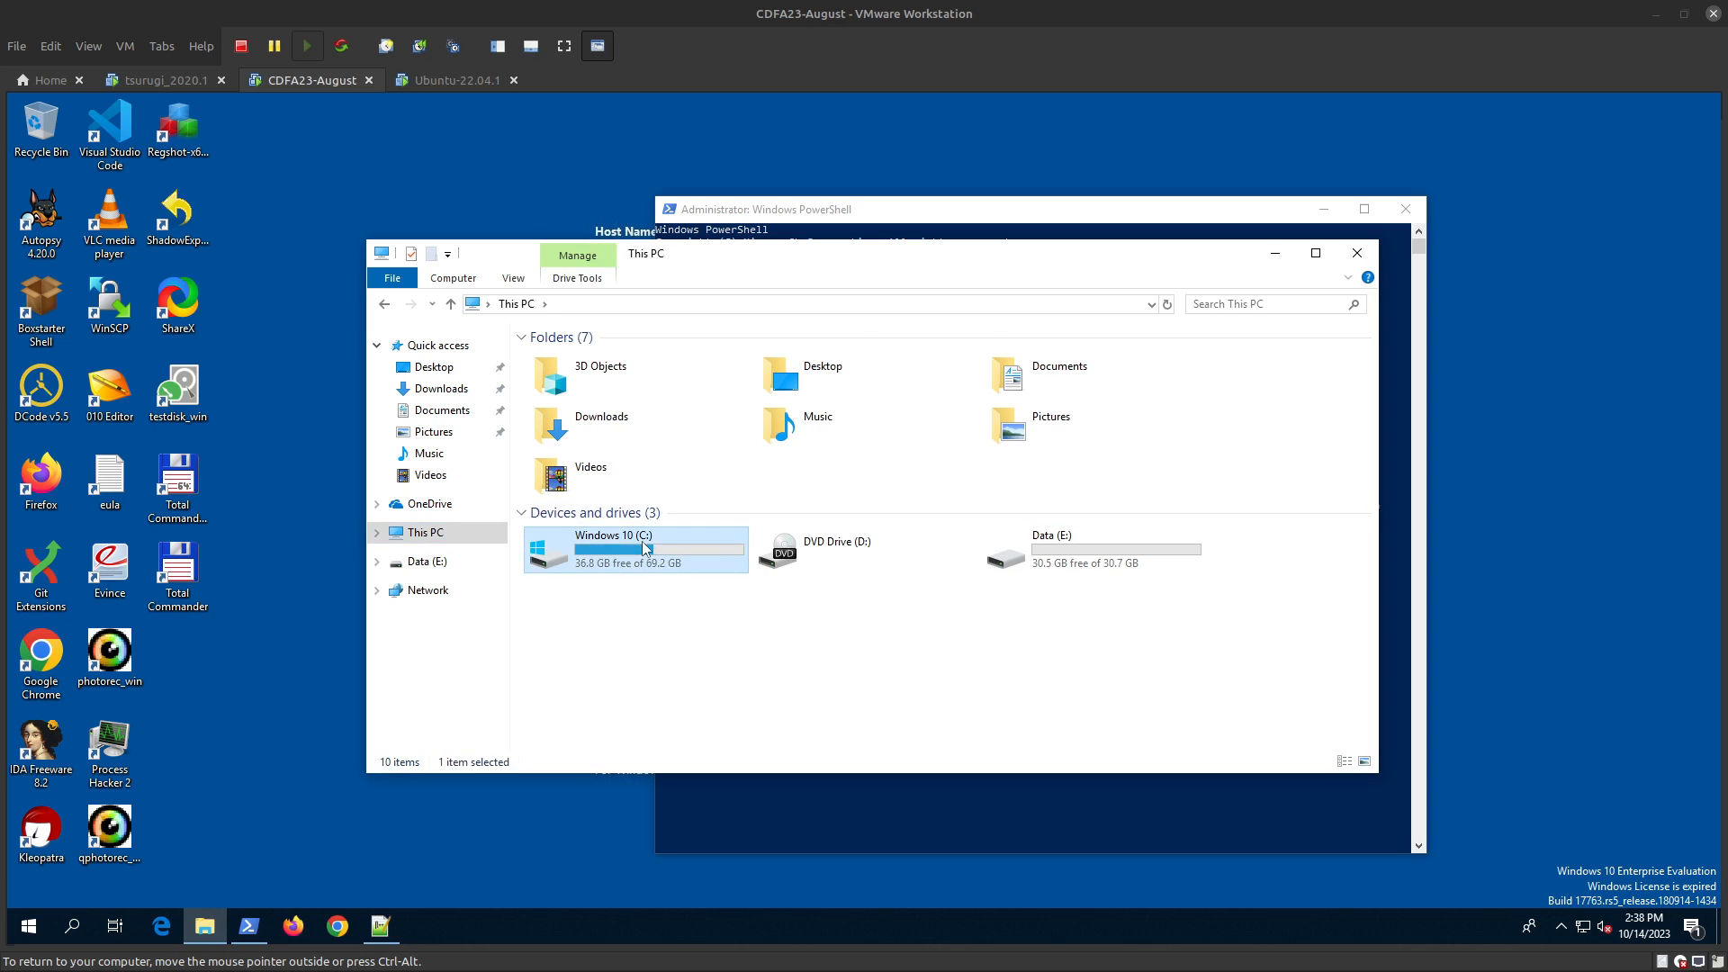
pyautogui.doubleClick(633, 549)
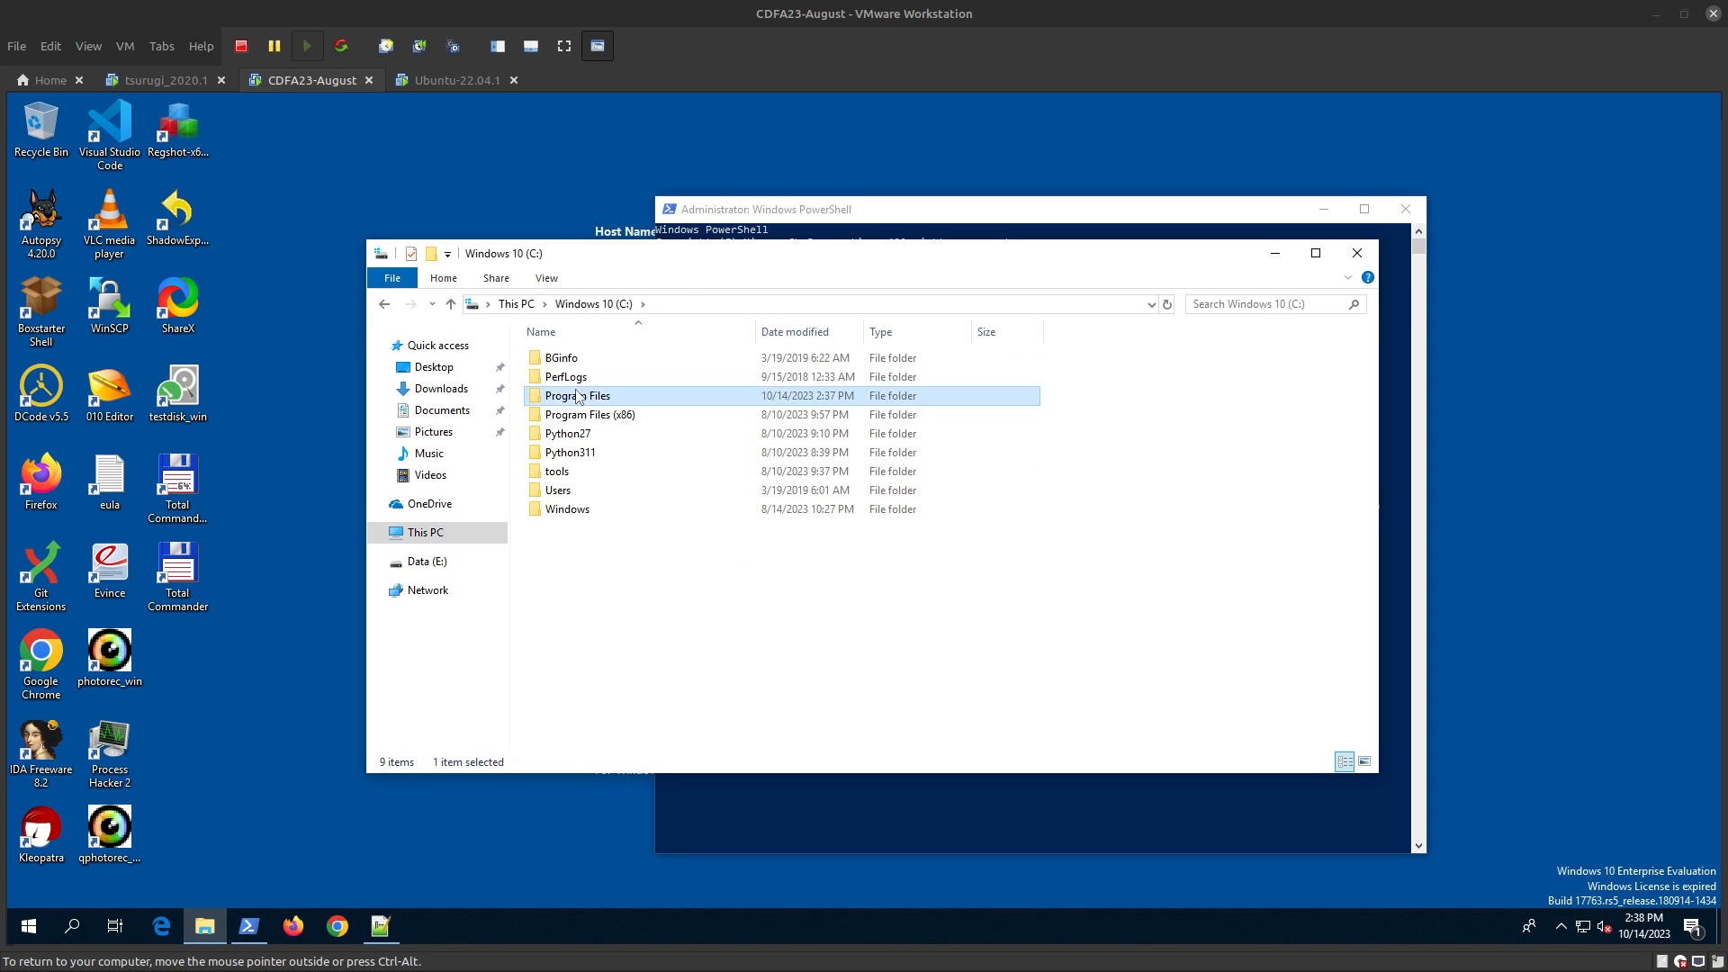
pyautogui.doubleClick(576, 394)
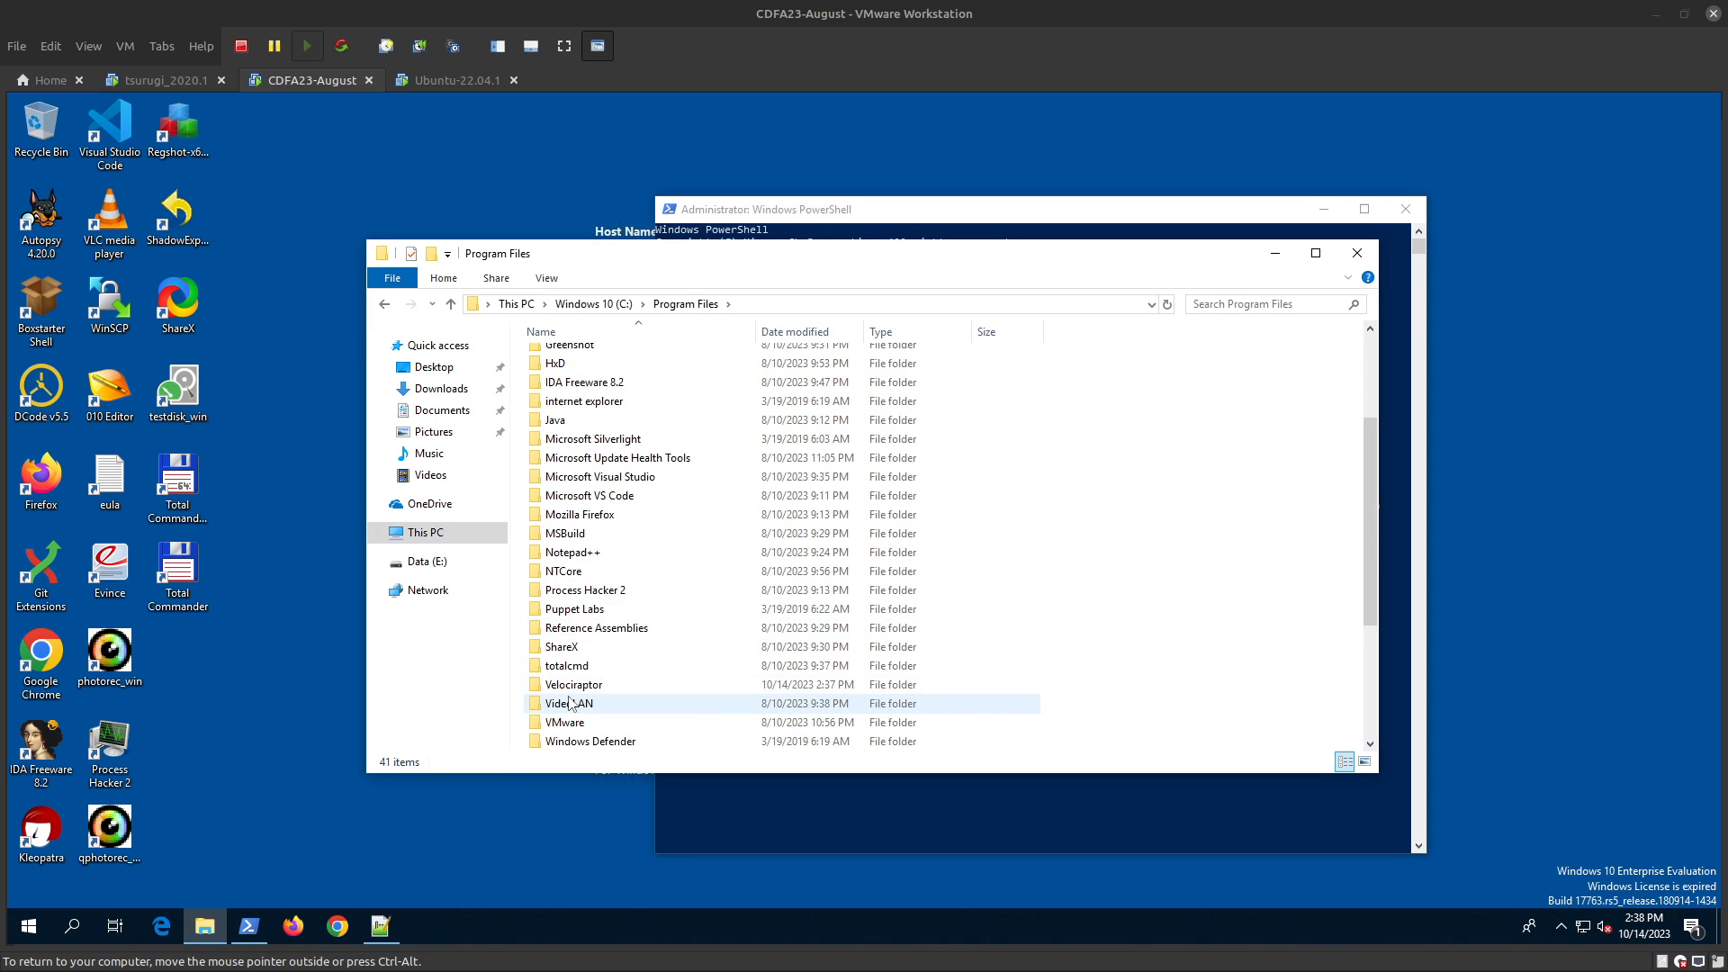
pyautogui.doubleClick(574, 684)
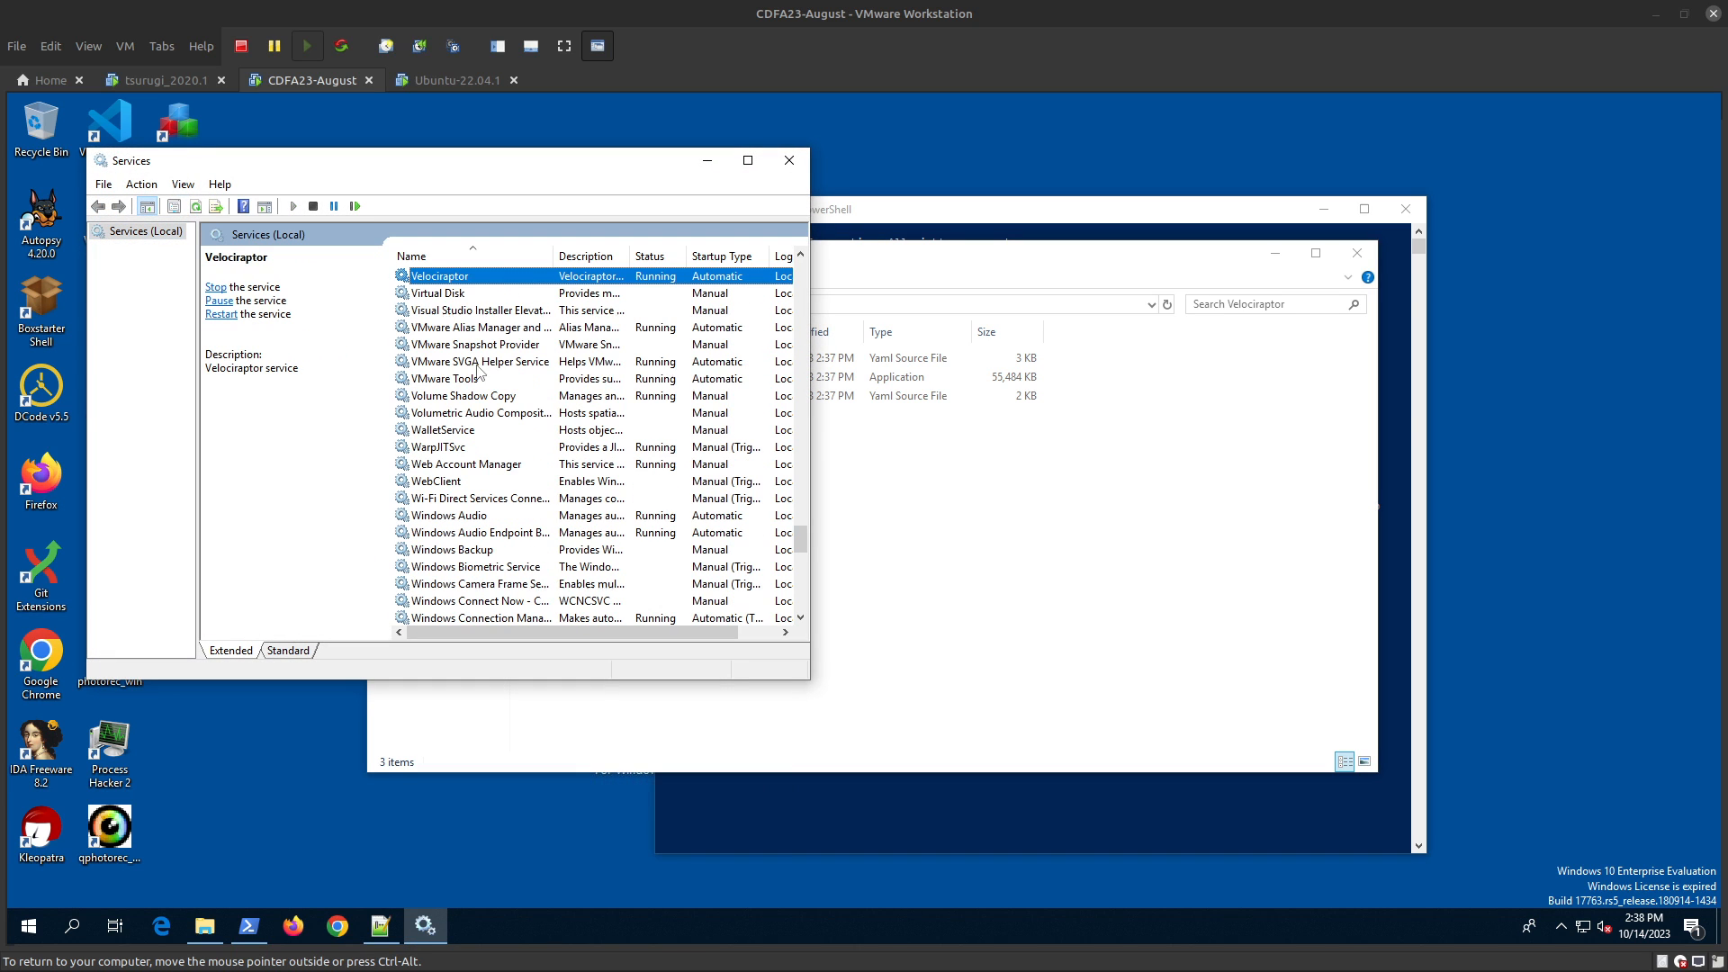
pyautogui.moveTo(539, 292)
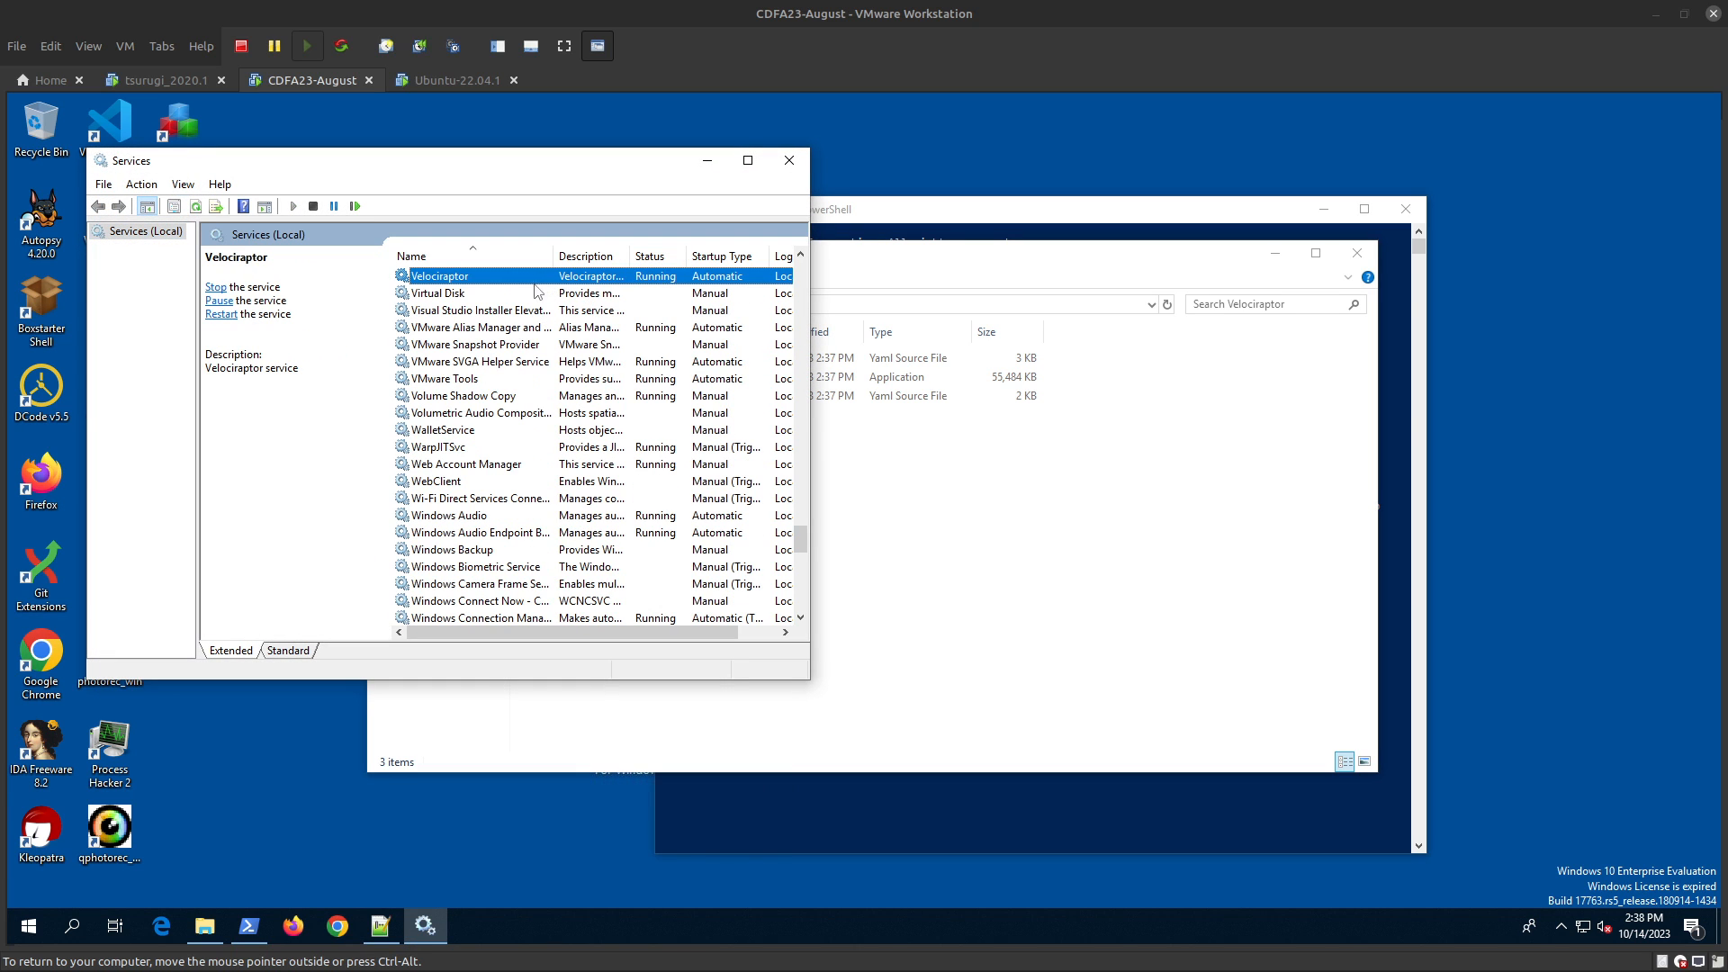
# Step: Restart the Velociraptor service in Services, then launch Chrome
pyautogui.rightClick(447, 275)
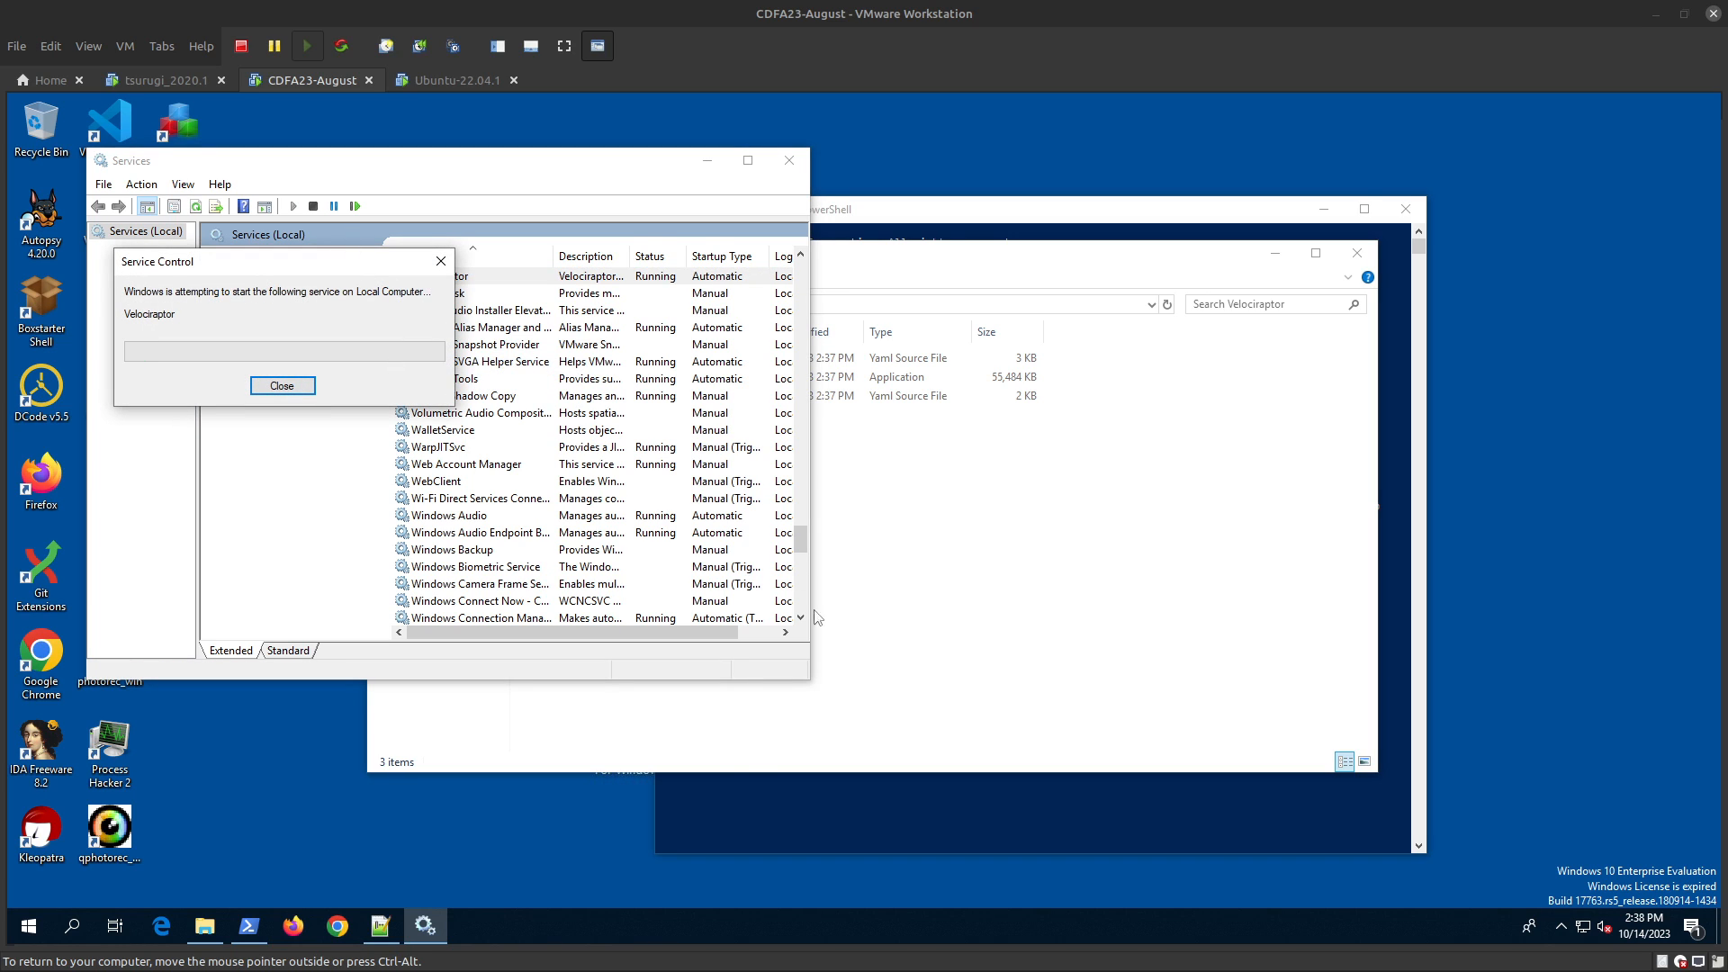
pyautogui.click(281, 386)
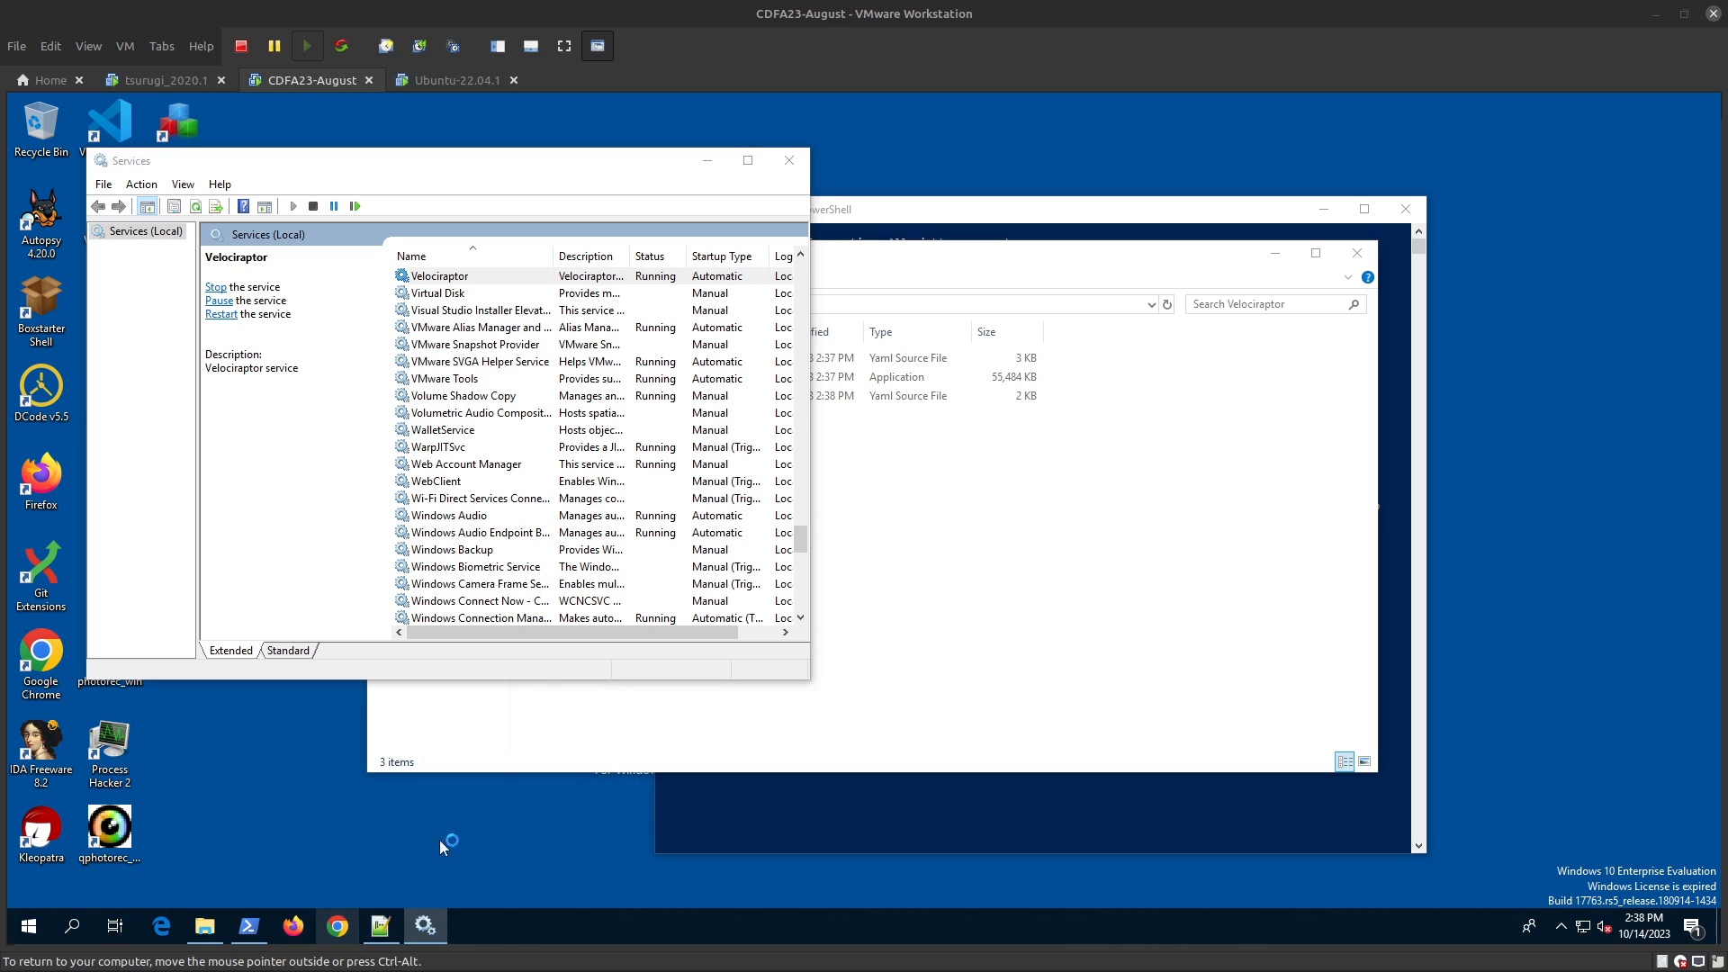
pyautogui.click(339, 926)
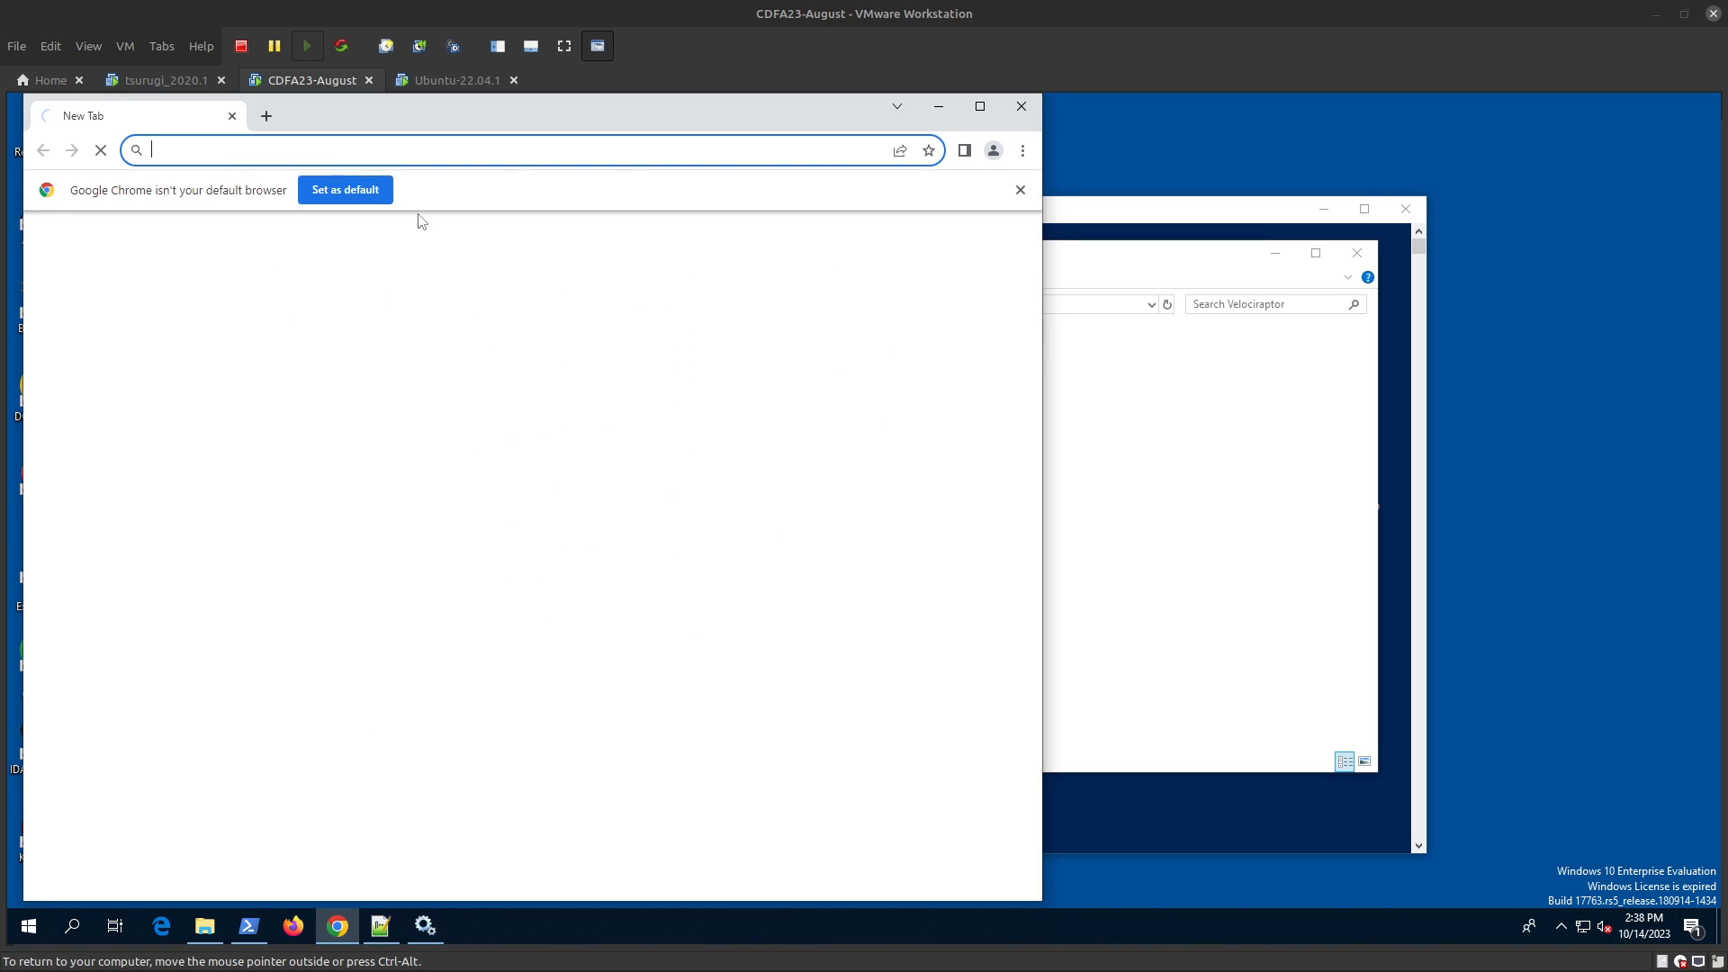
# Step: Load 192.168.40.149:8889 over HTTP, get the HTTPS error, and select the address to edit it
pyautogui.write('192.168.40.149')
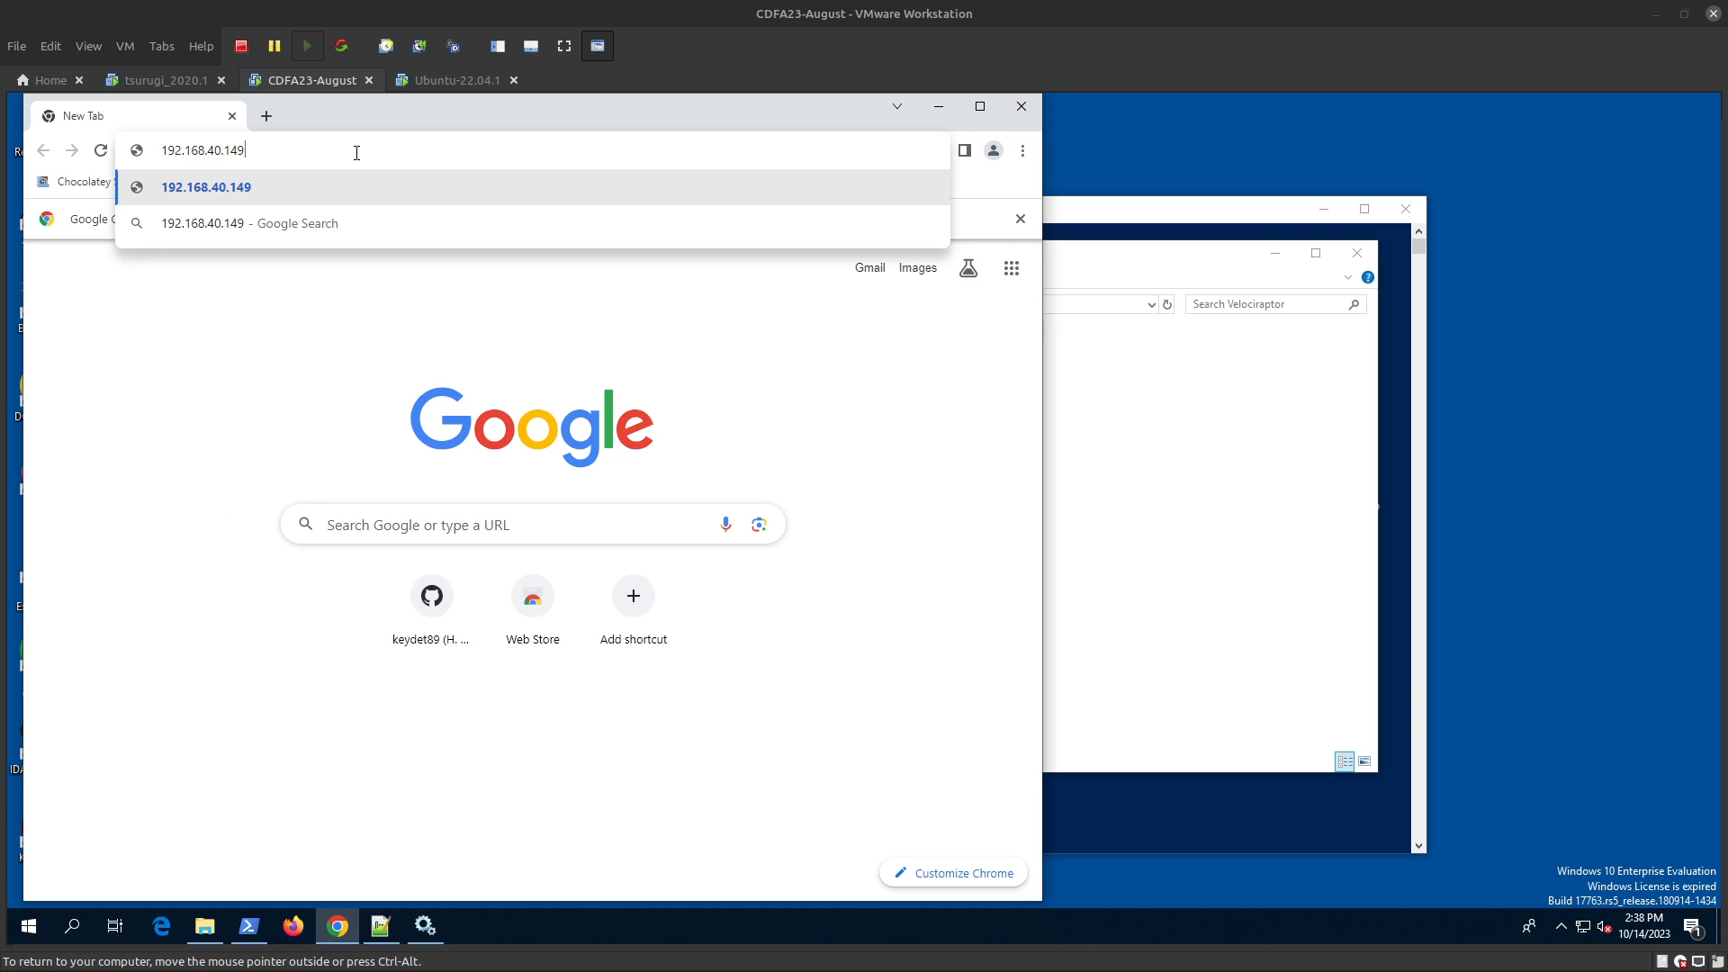
pyautogui.write(':8999')
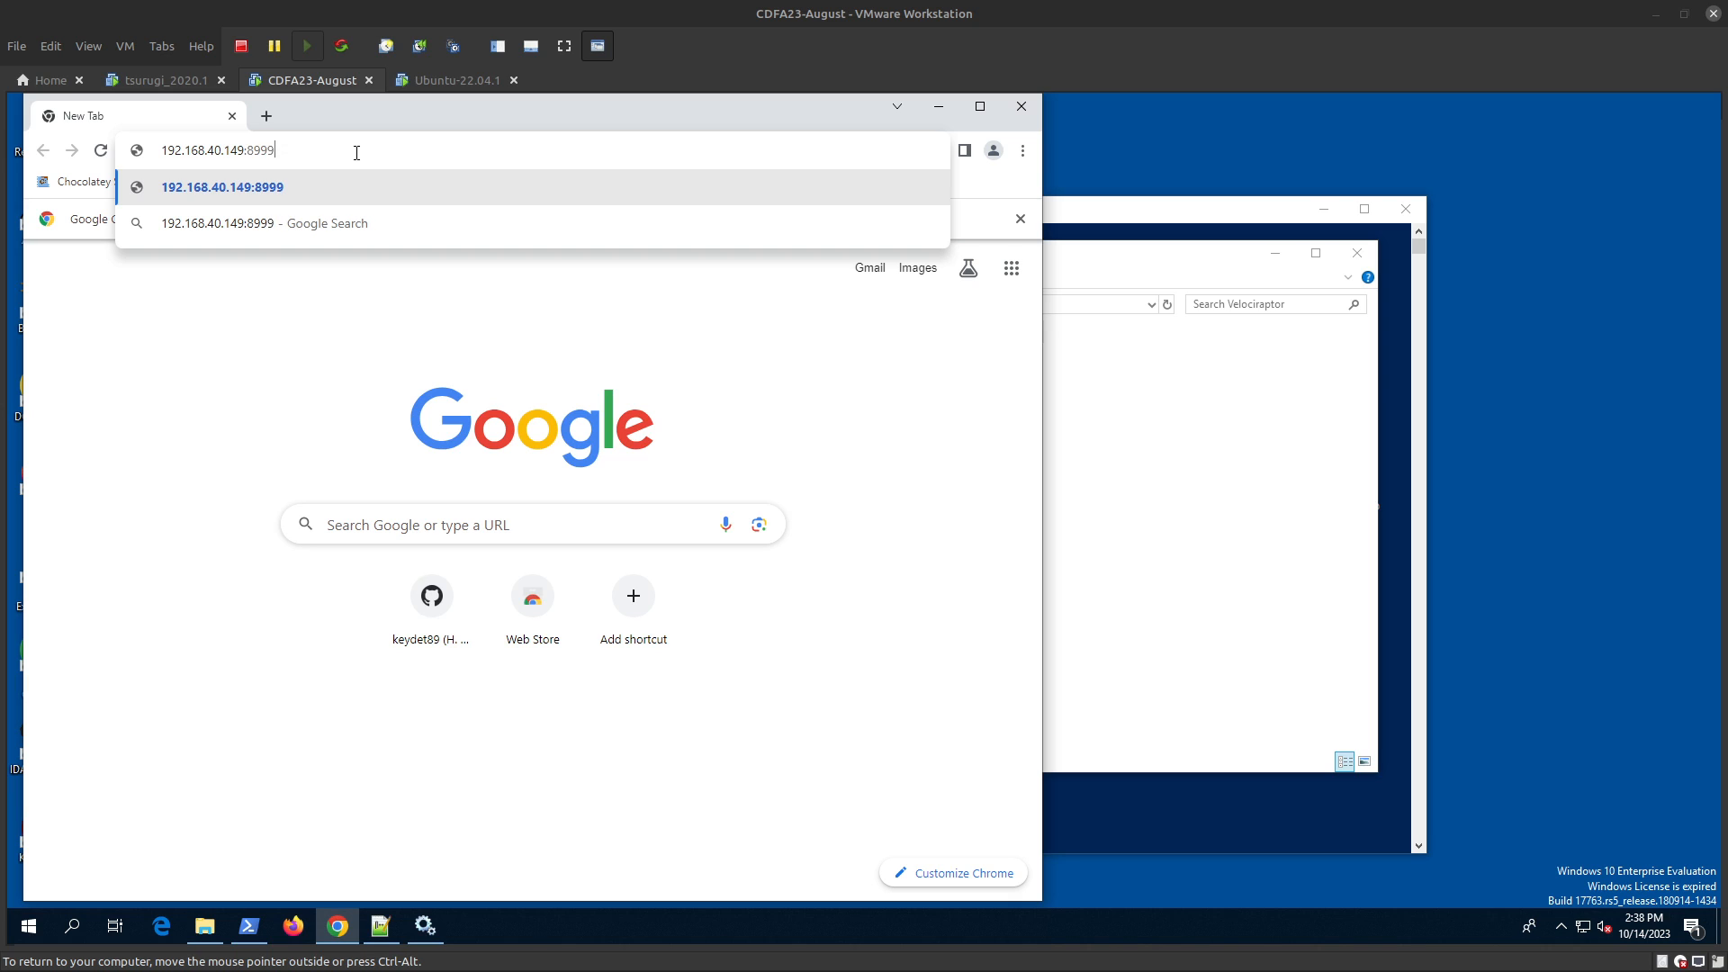
pyautogui.press('Enter')
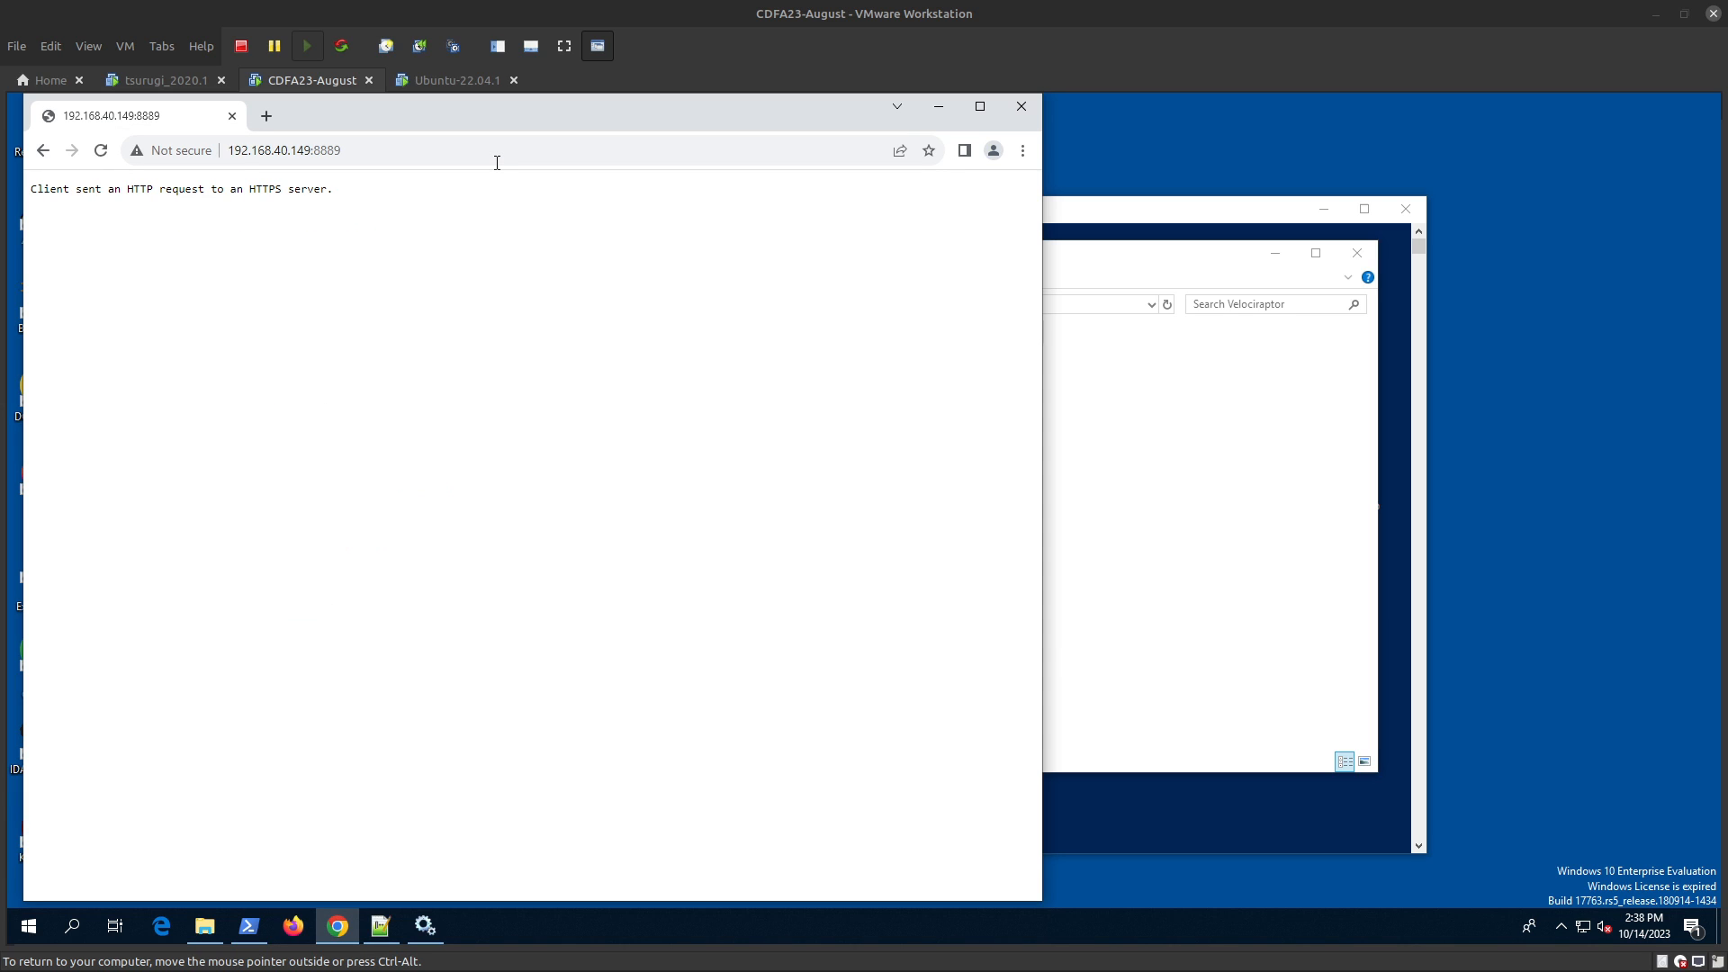
pyautogui.click(497, 151)
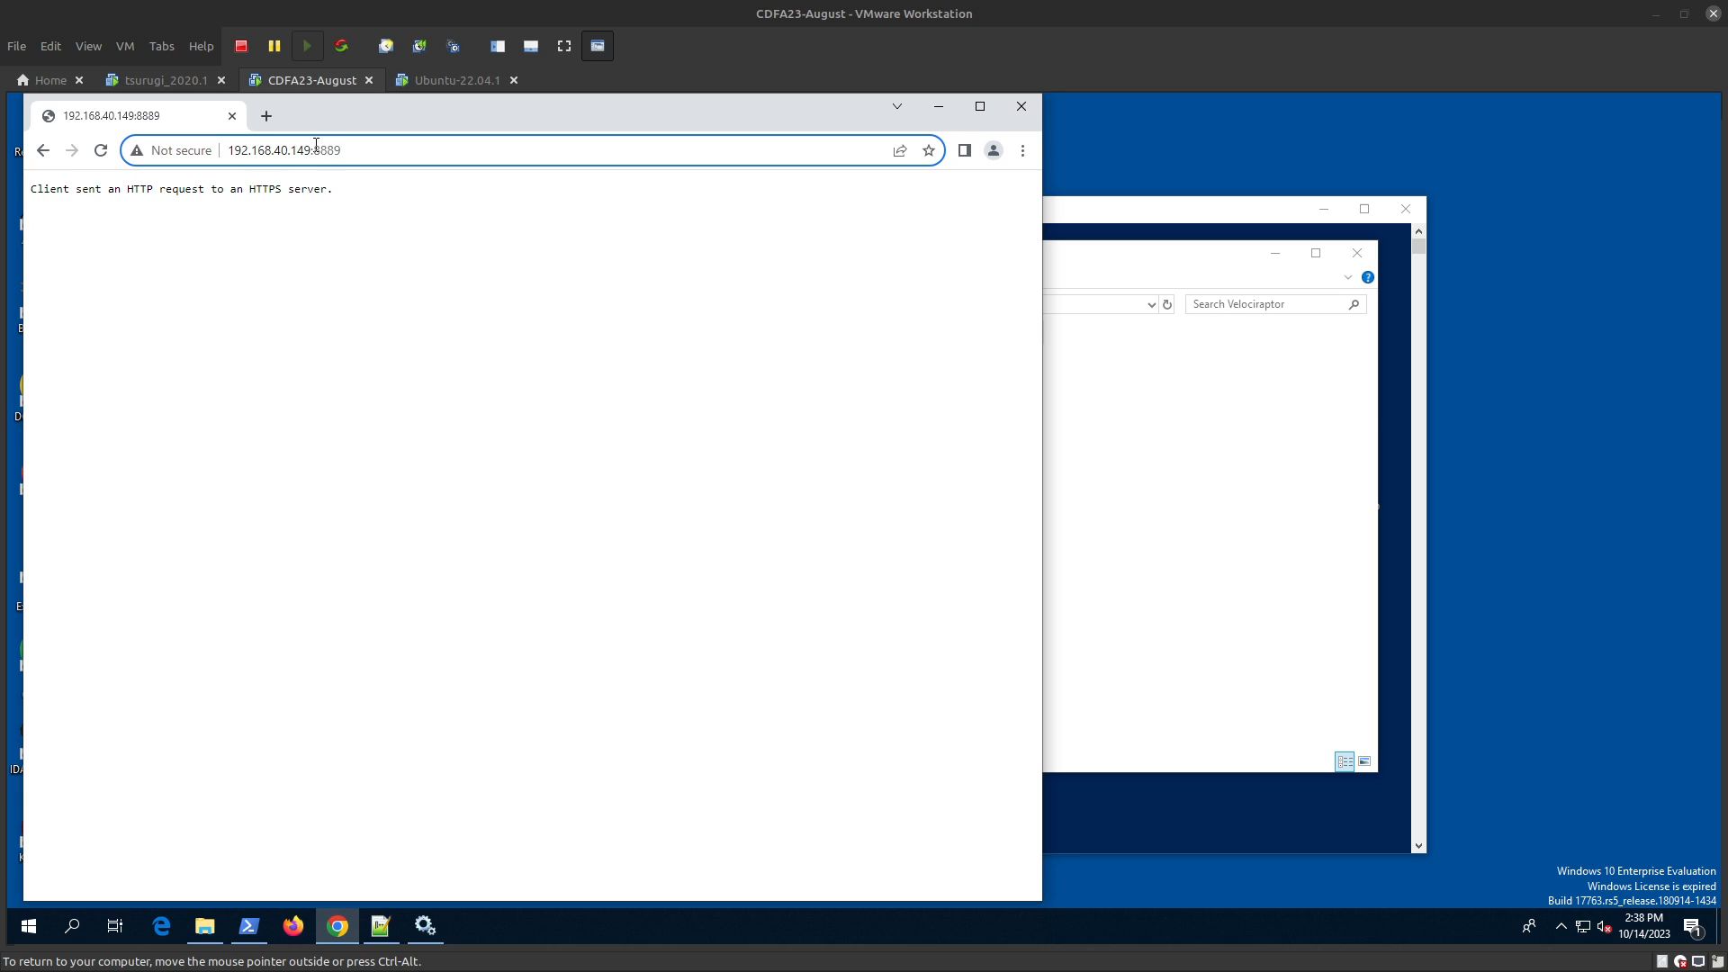
pyautogui.moveTo(888, 398)
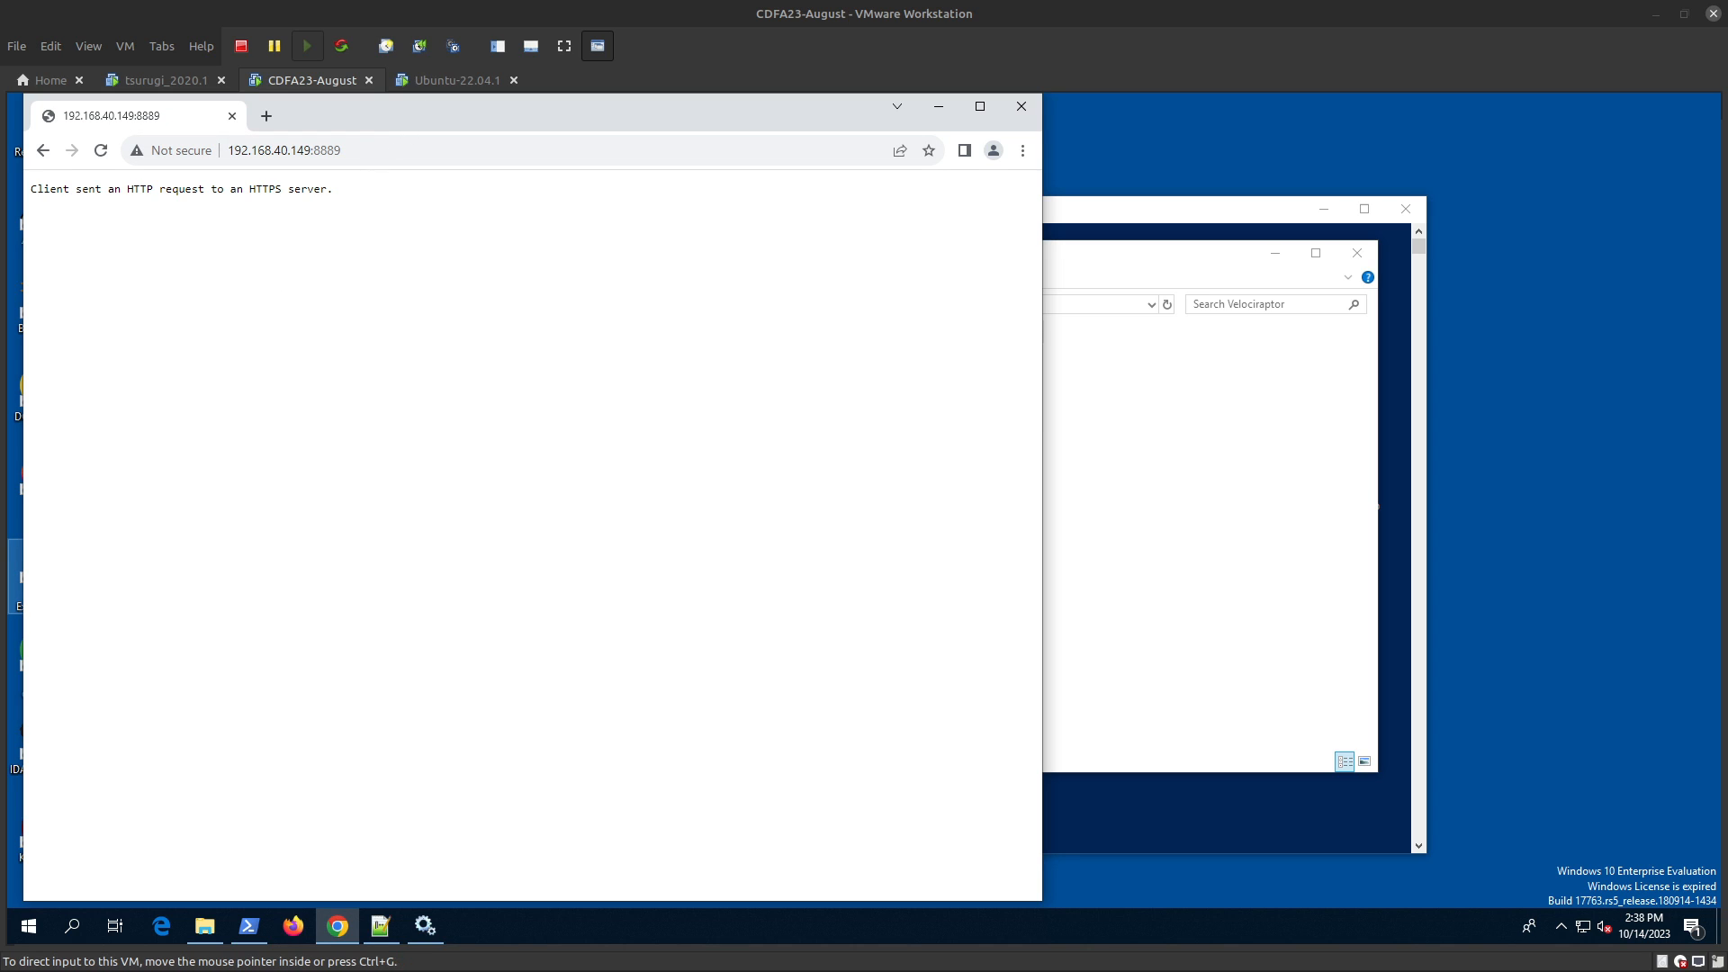
pyautogui.click(284, 151)
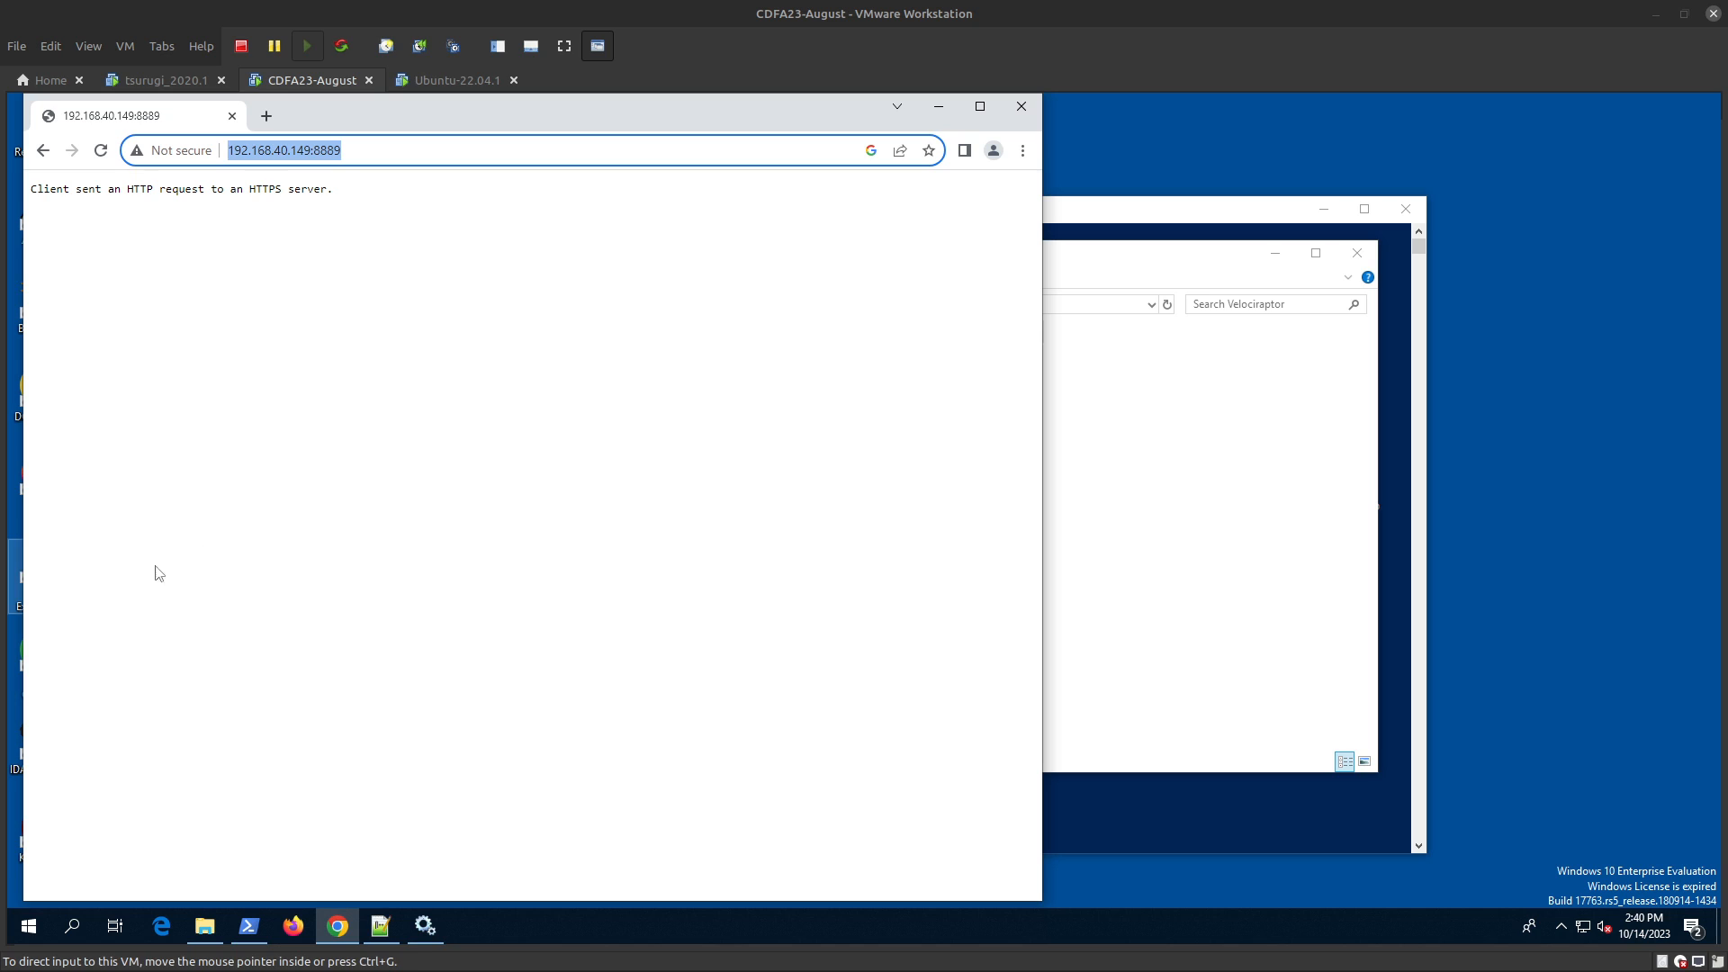
# Step: Reload the server over HTTPS and proceed past the certificate warning
pyautogui.click(406, 151)
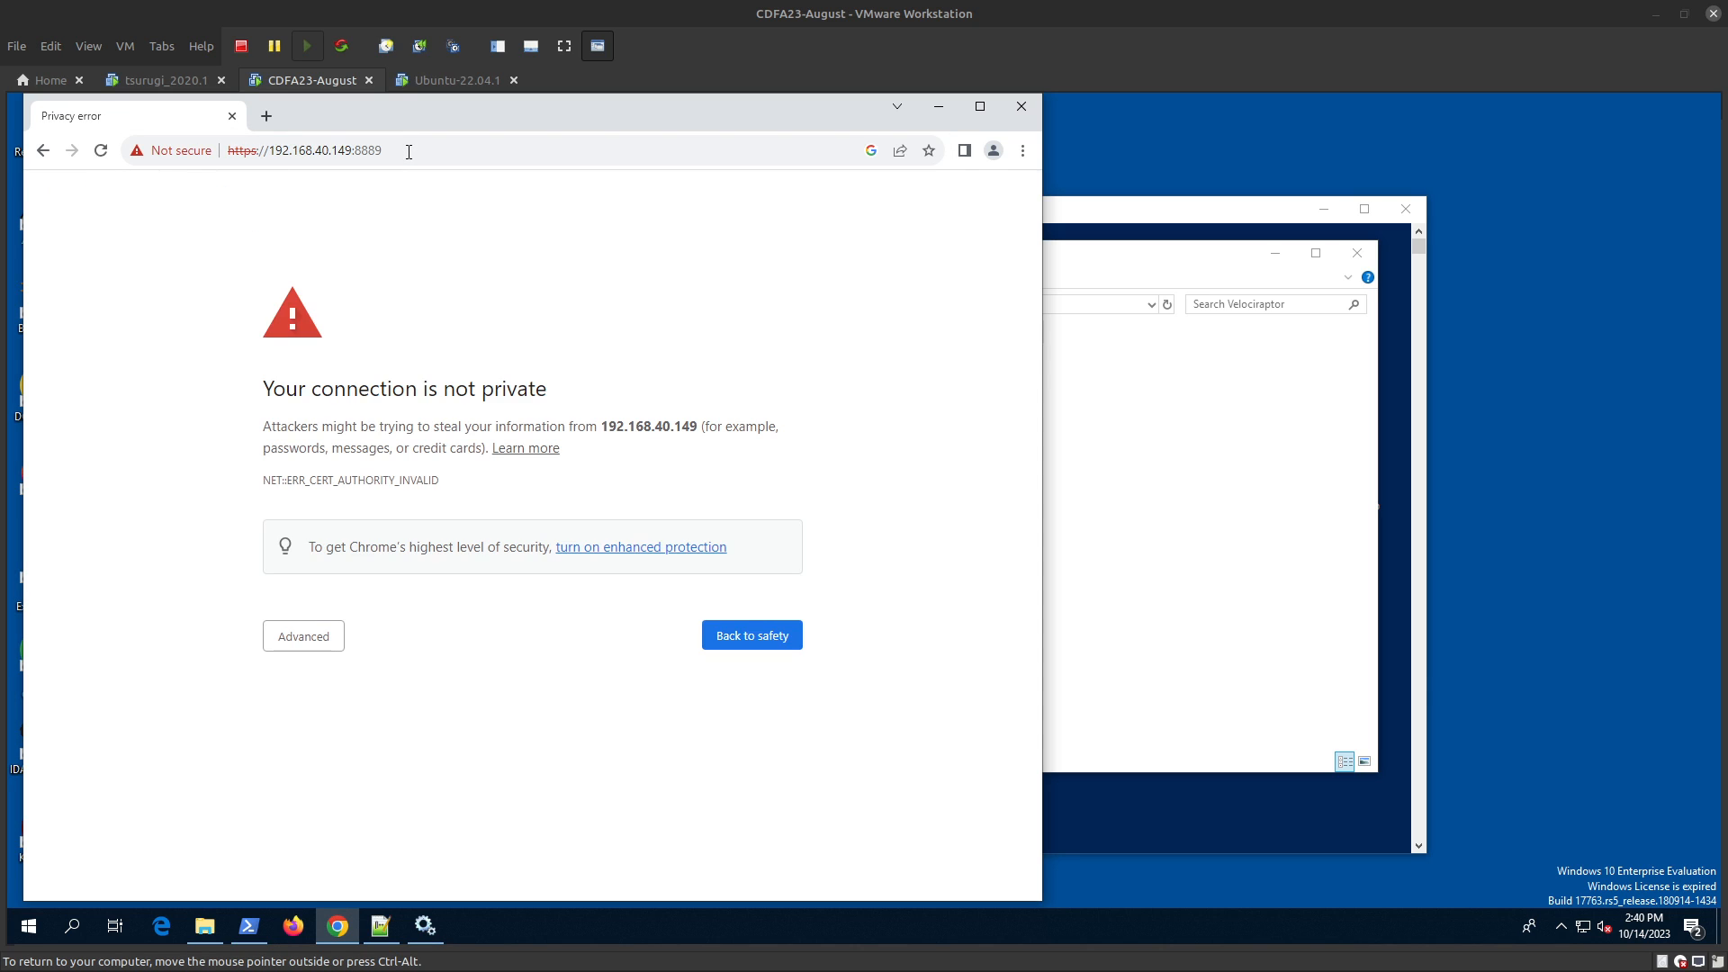
pyautogui.click(302, 635)
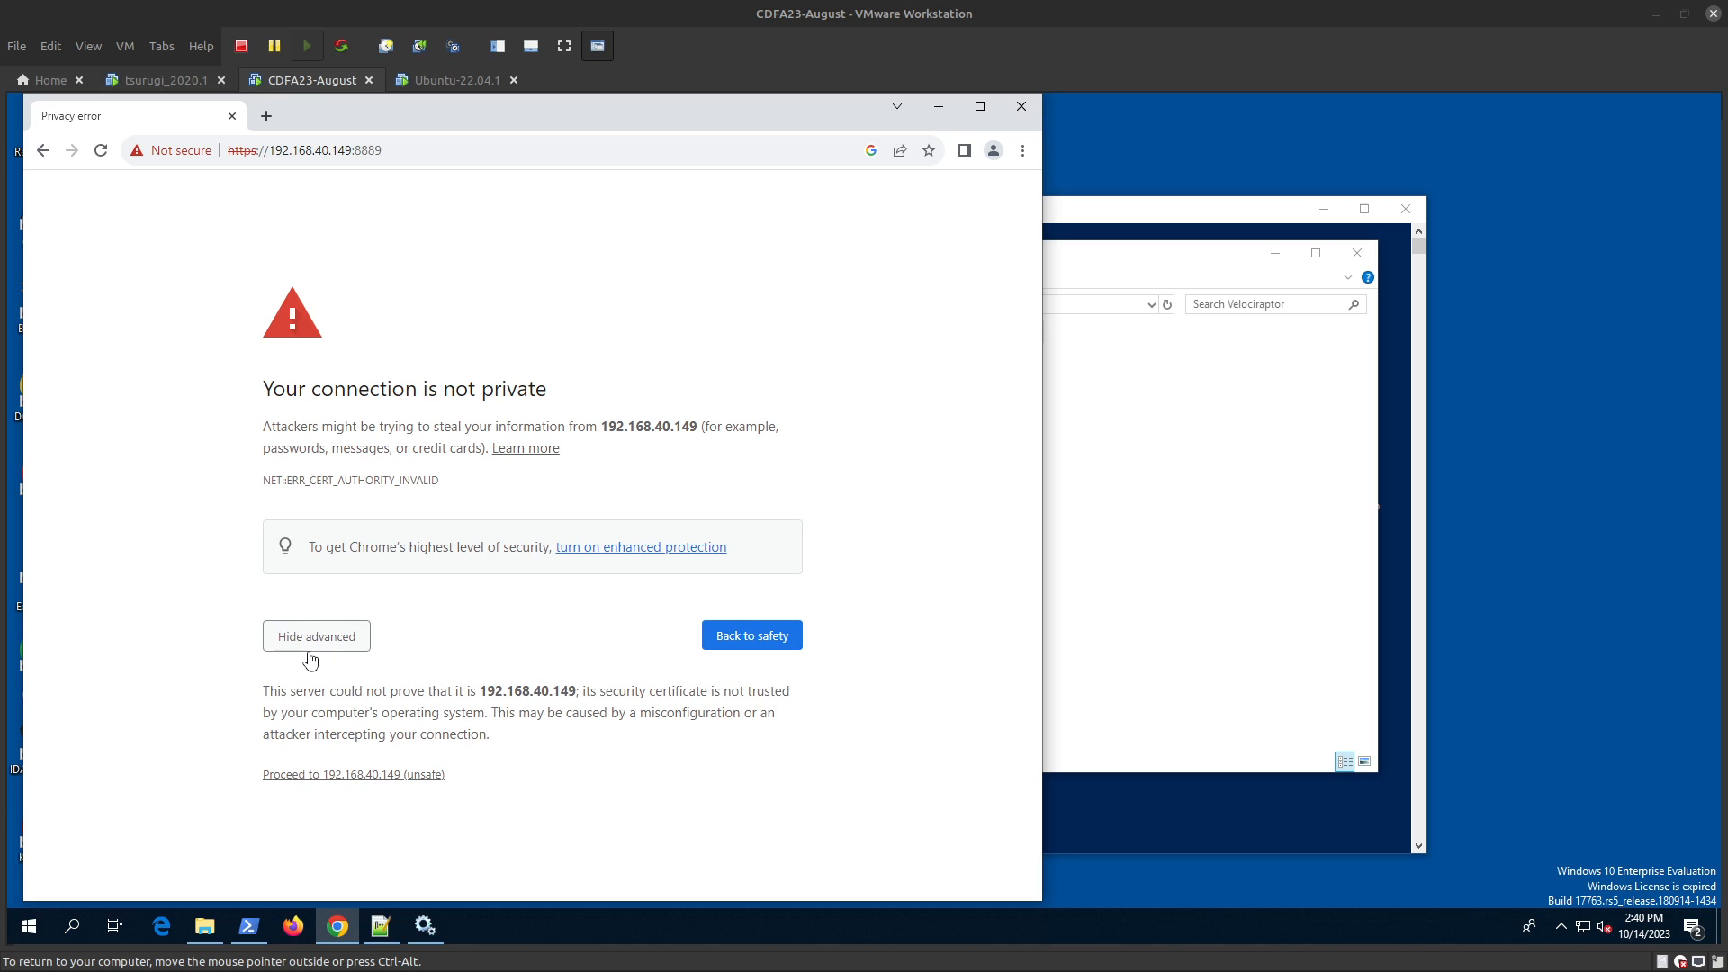
pyautogui.click(352, 774)
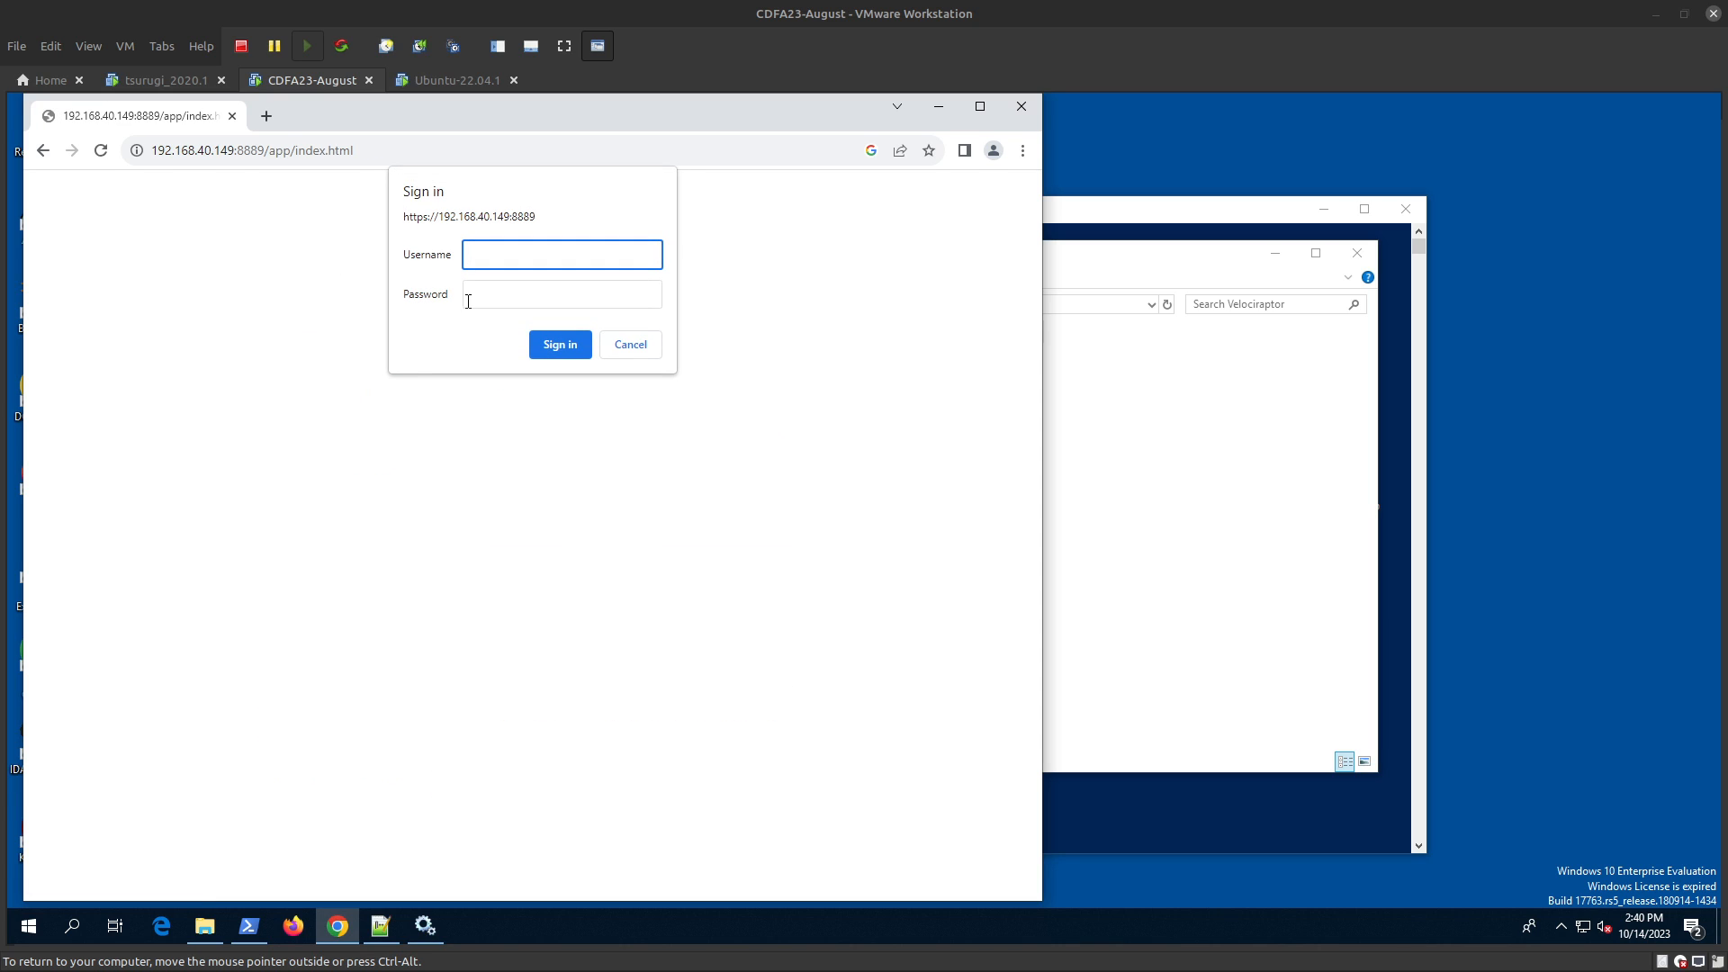
# Step: Sign in to the Velociraptor web console as user1
pyautogui.write('user1')
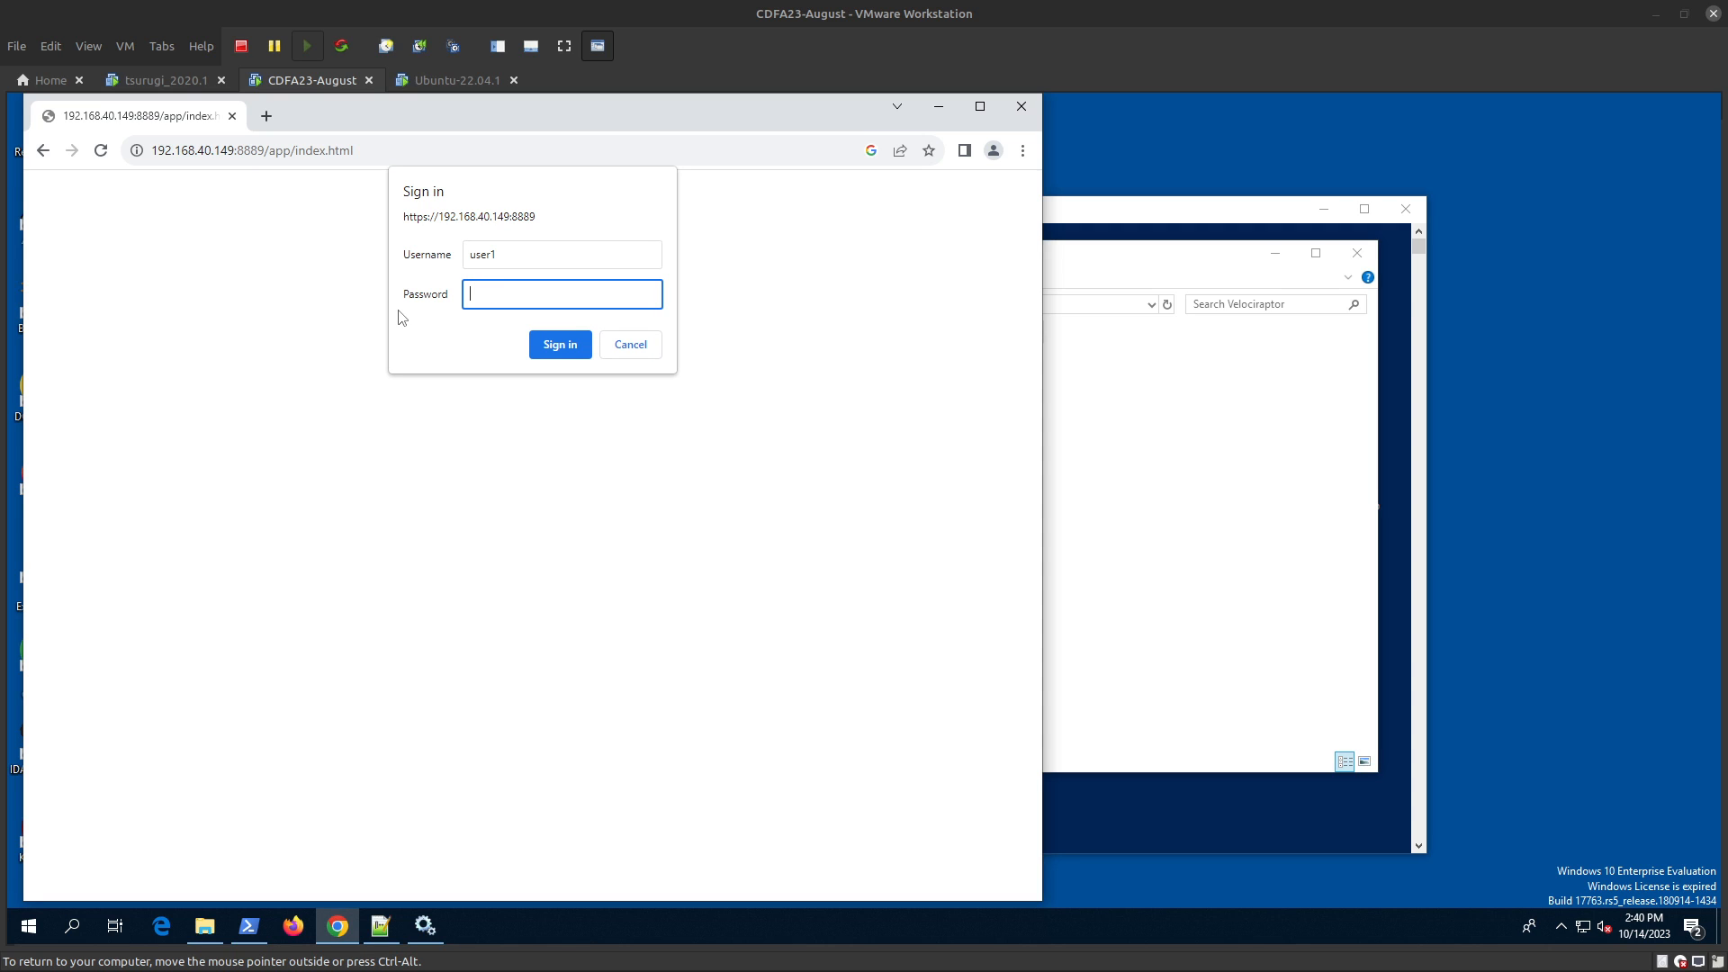
pyautogui.write('password')
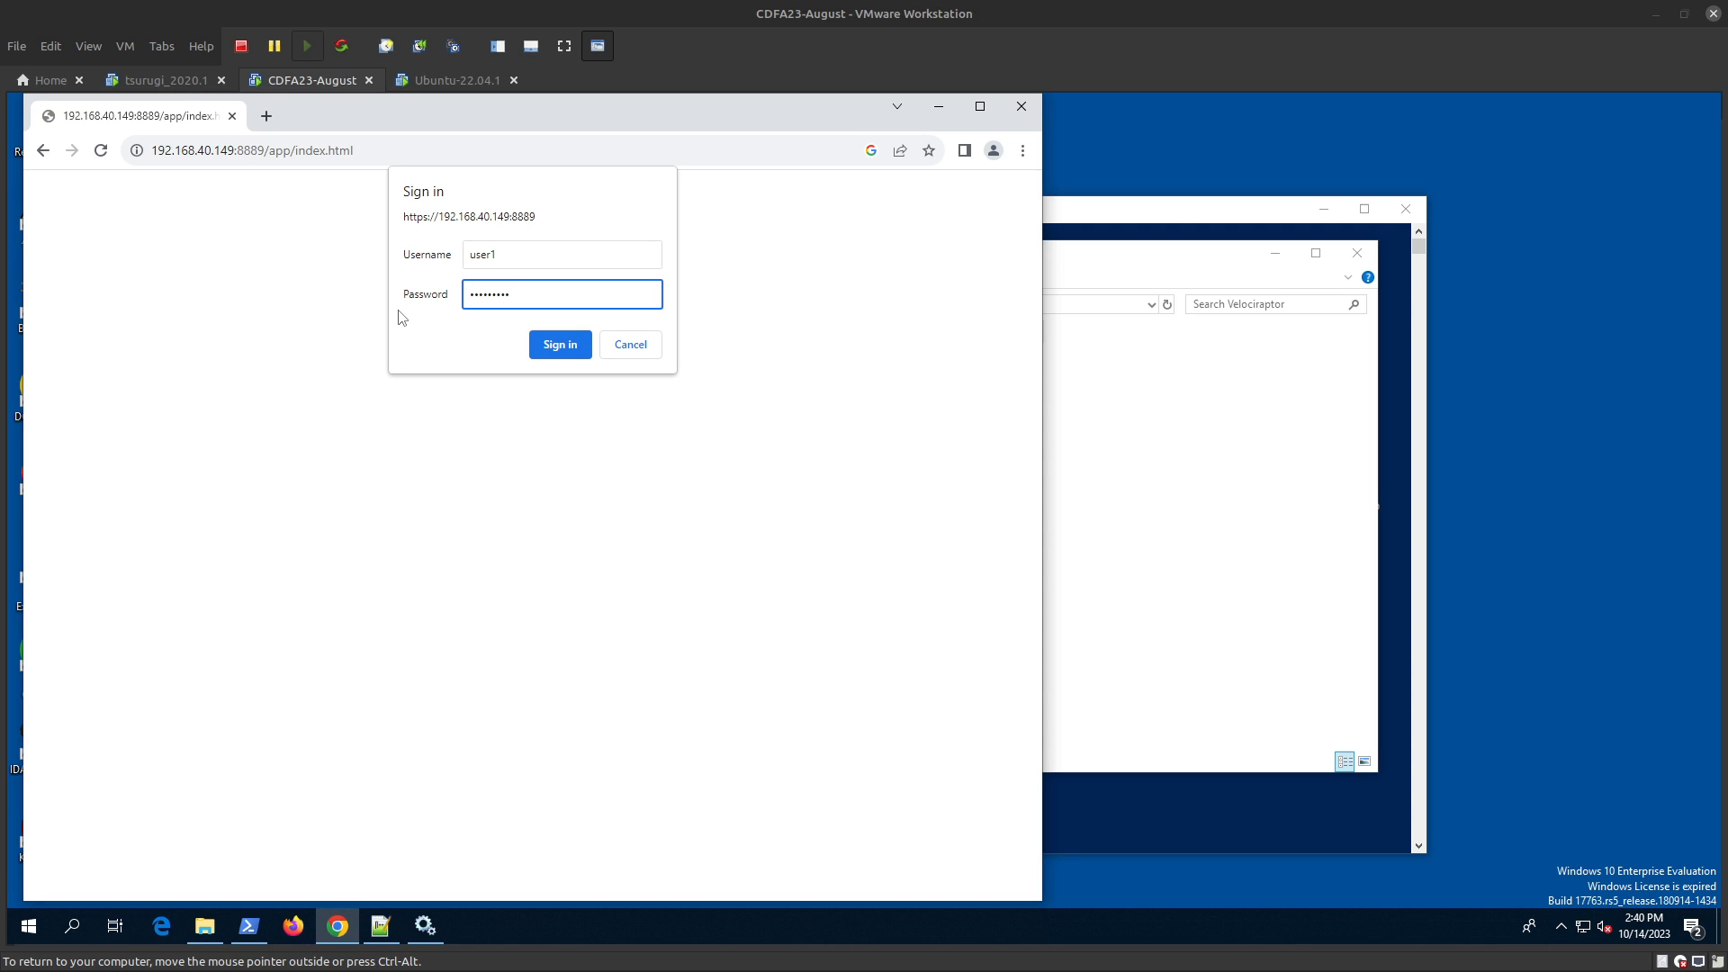
pyautogui.click(560, 343)
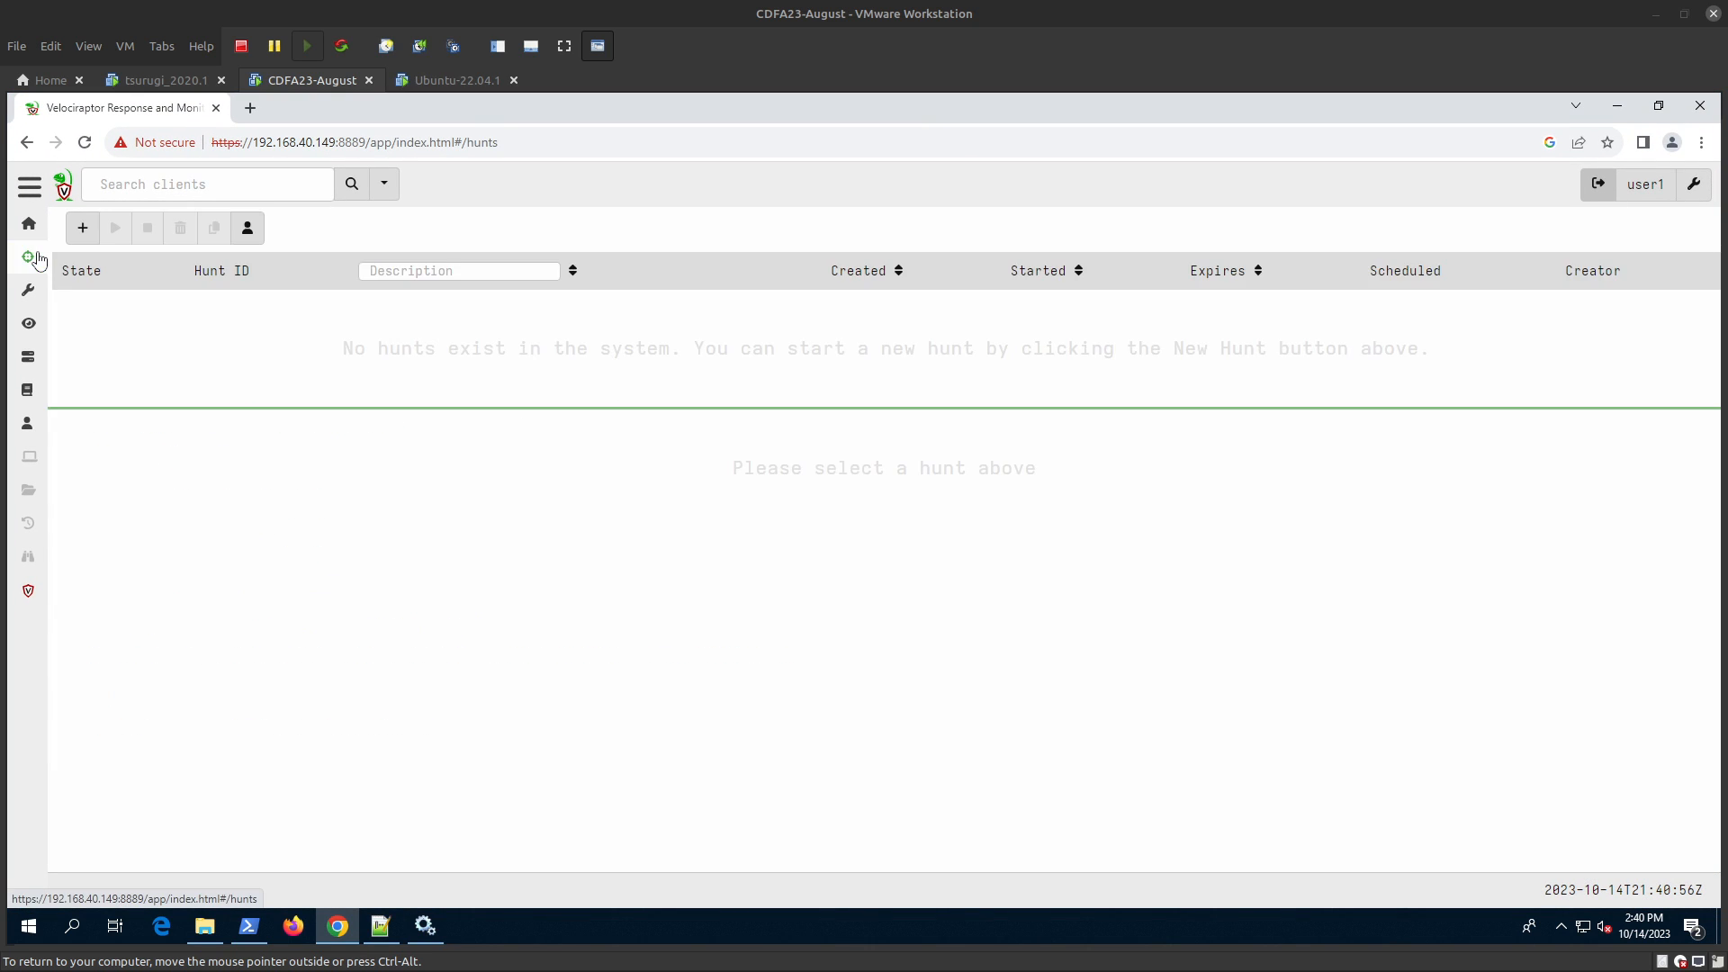
# Step: List all clients, showing two connected MSEDGEWIN10 Windows 10 Enterprise Evaluation machines
pyautogui.click(351, 184)
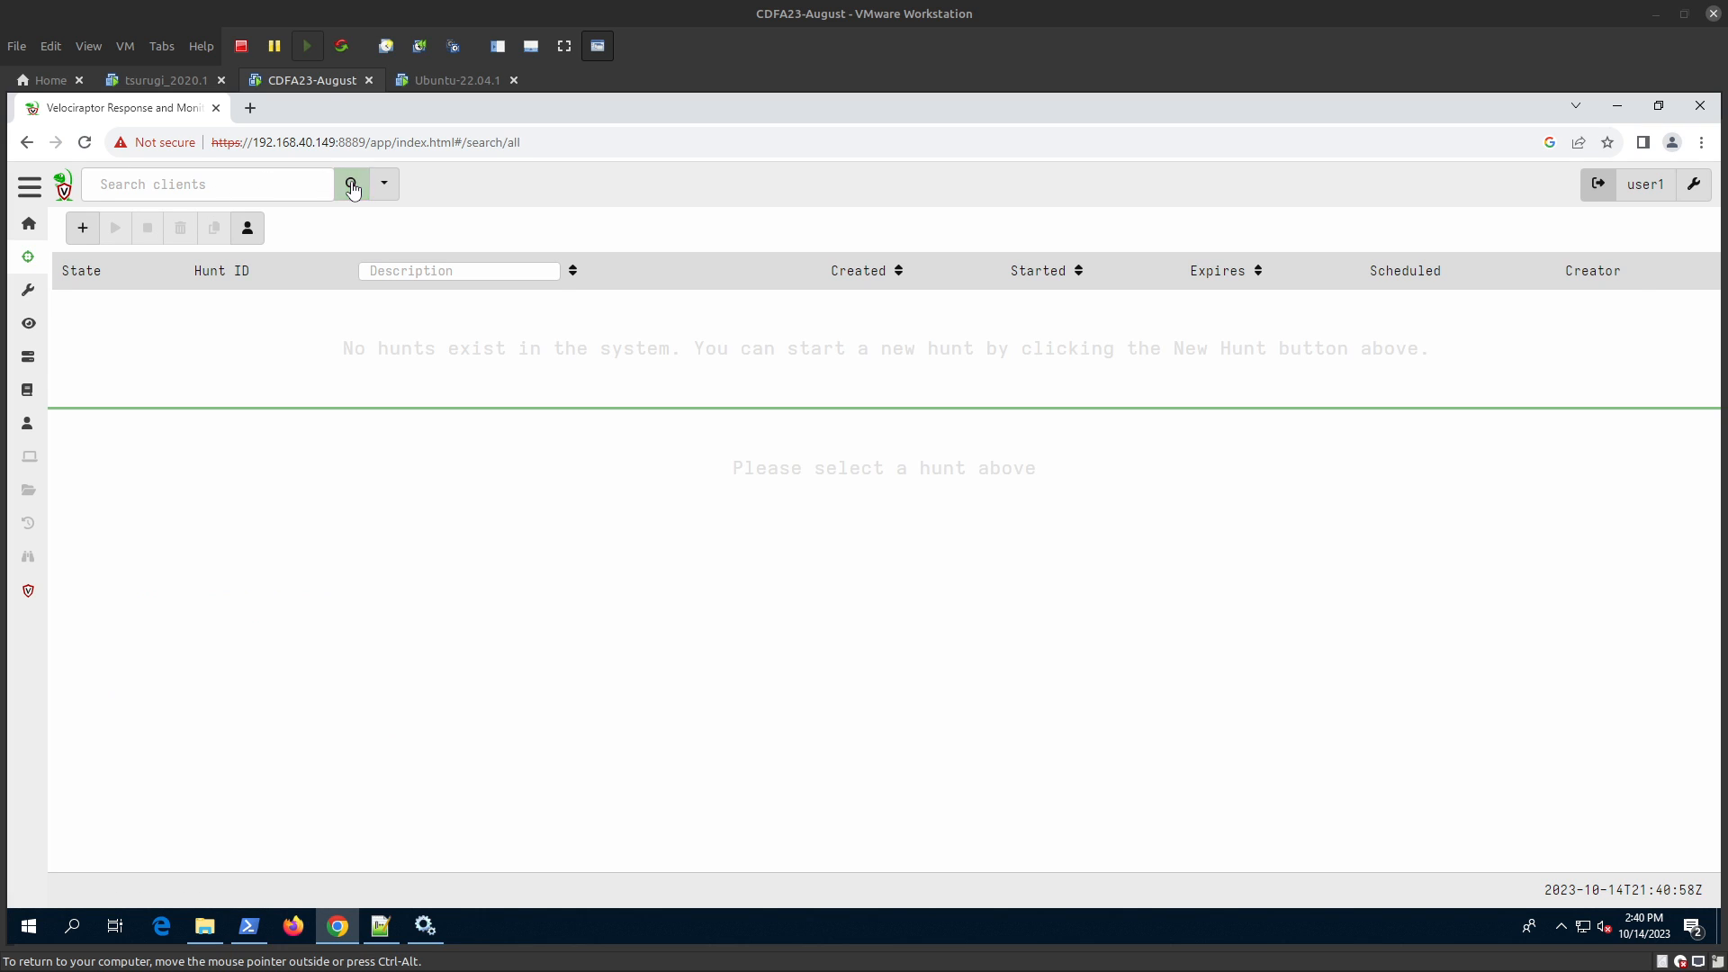
pyautogui.click(351, 184)
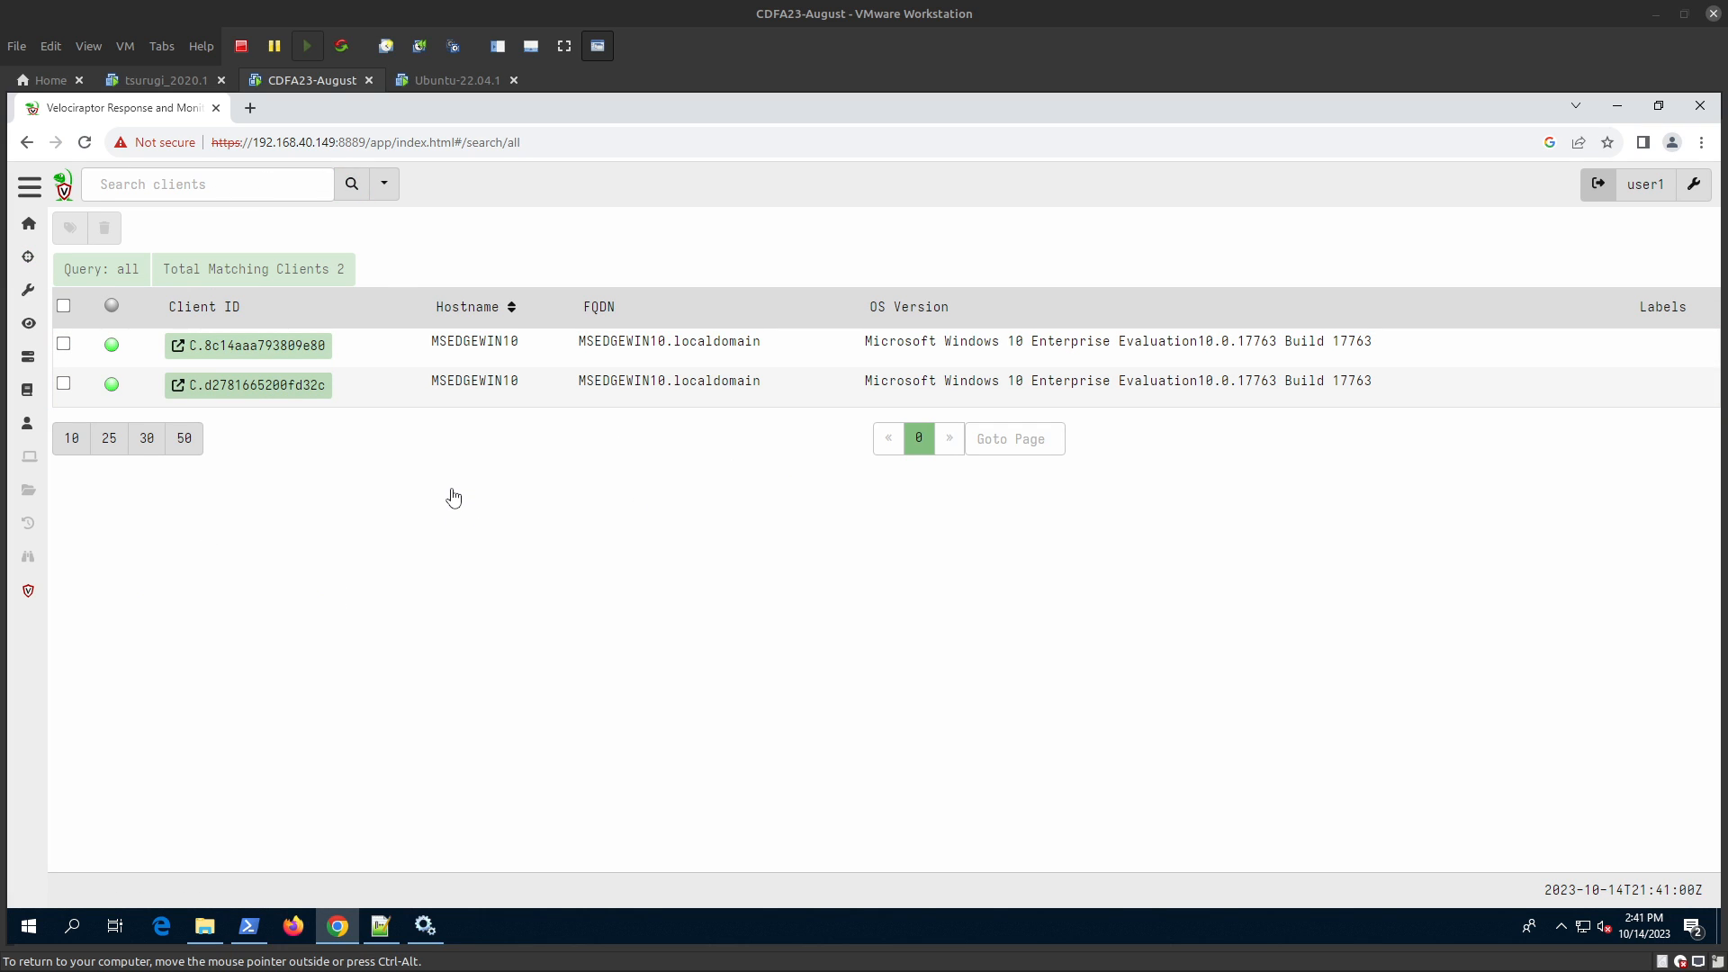
pyautogui.moveTo(376, 454)
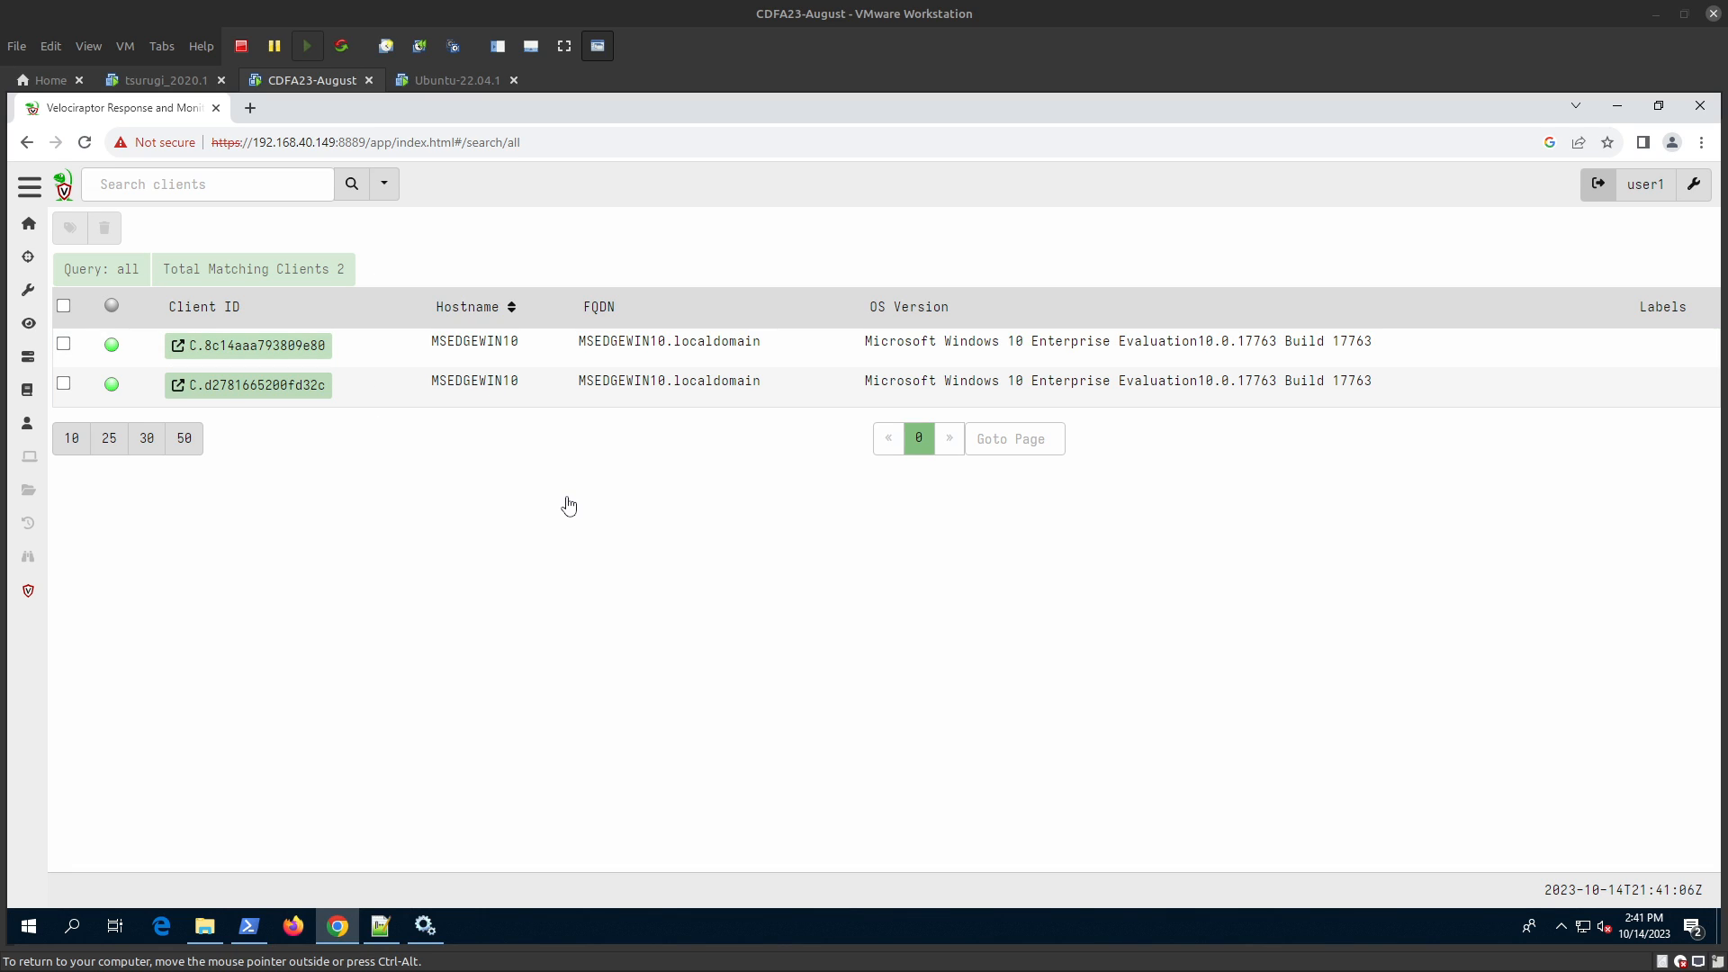
pyautogui.moveTo(463, 416)
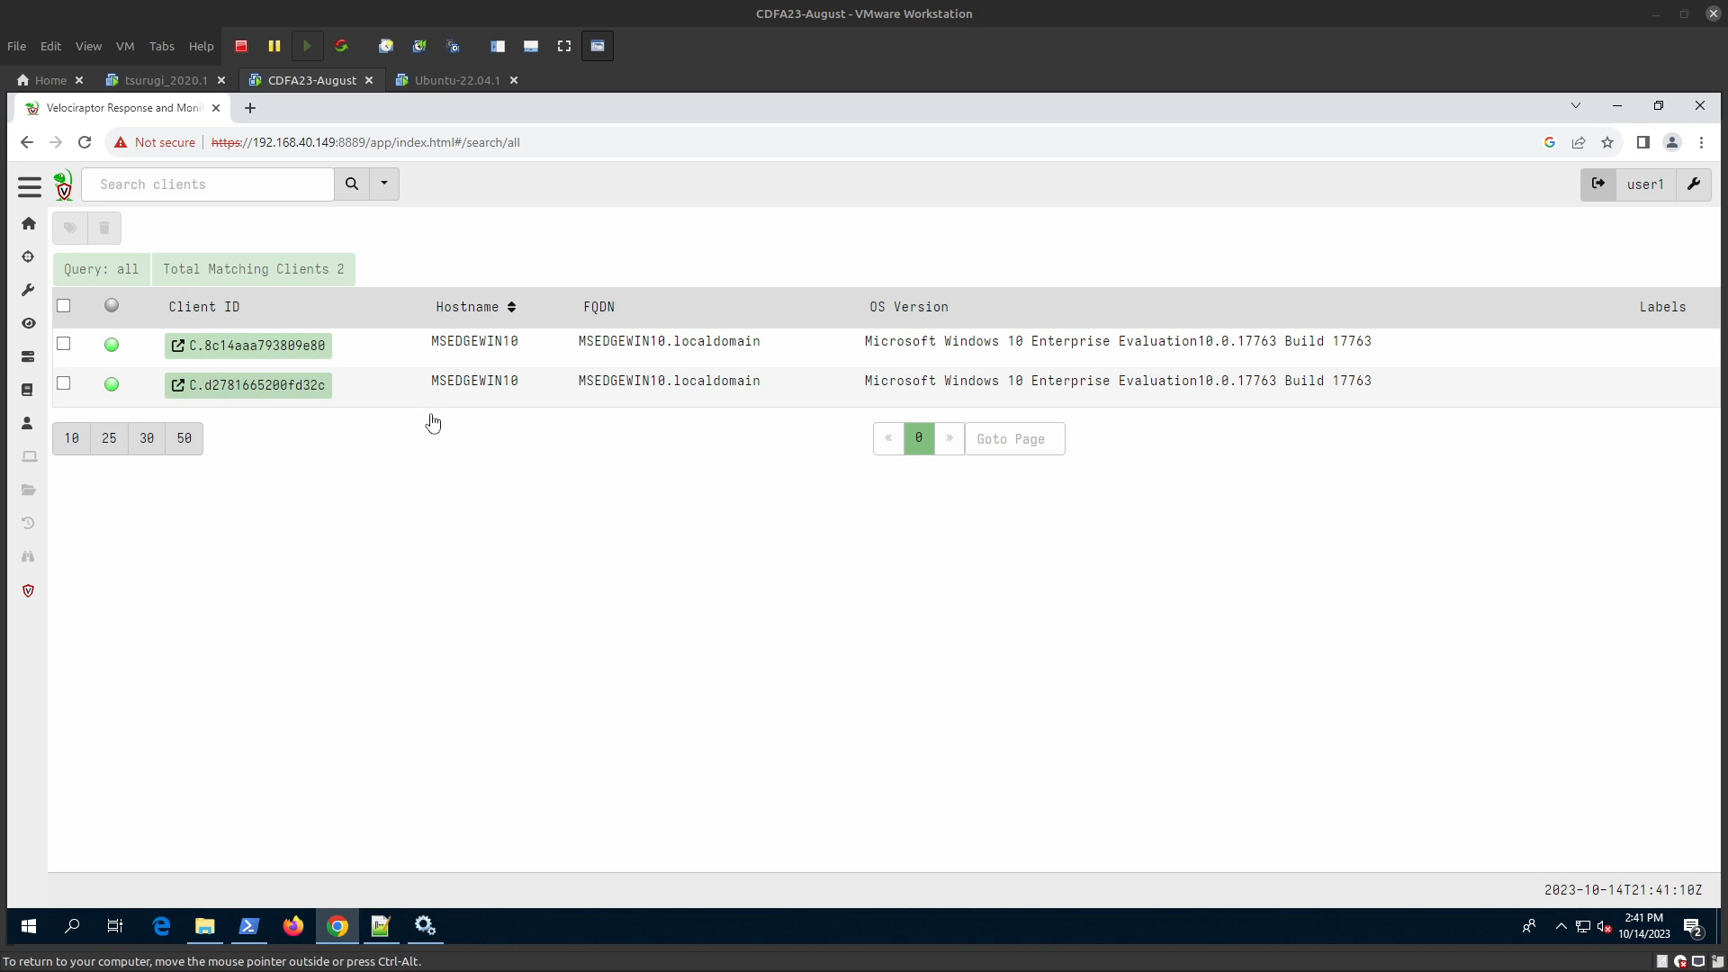
pyautogui.moveTo(349, 405)
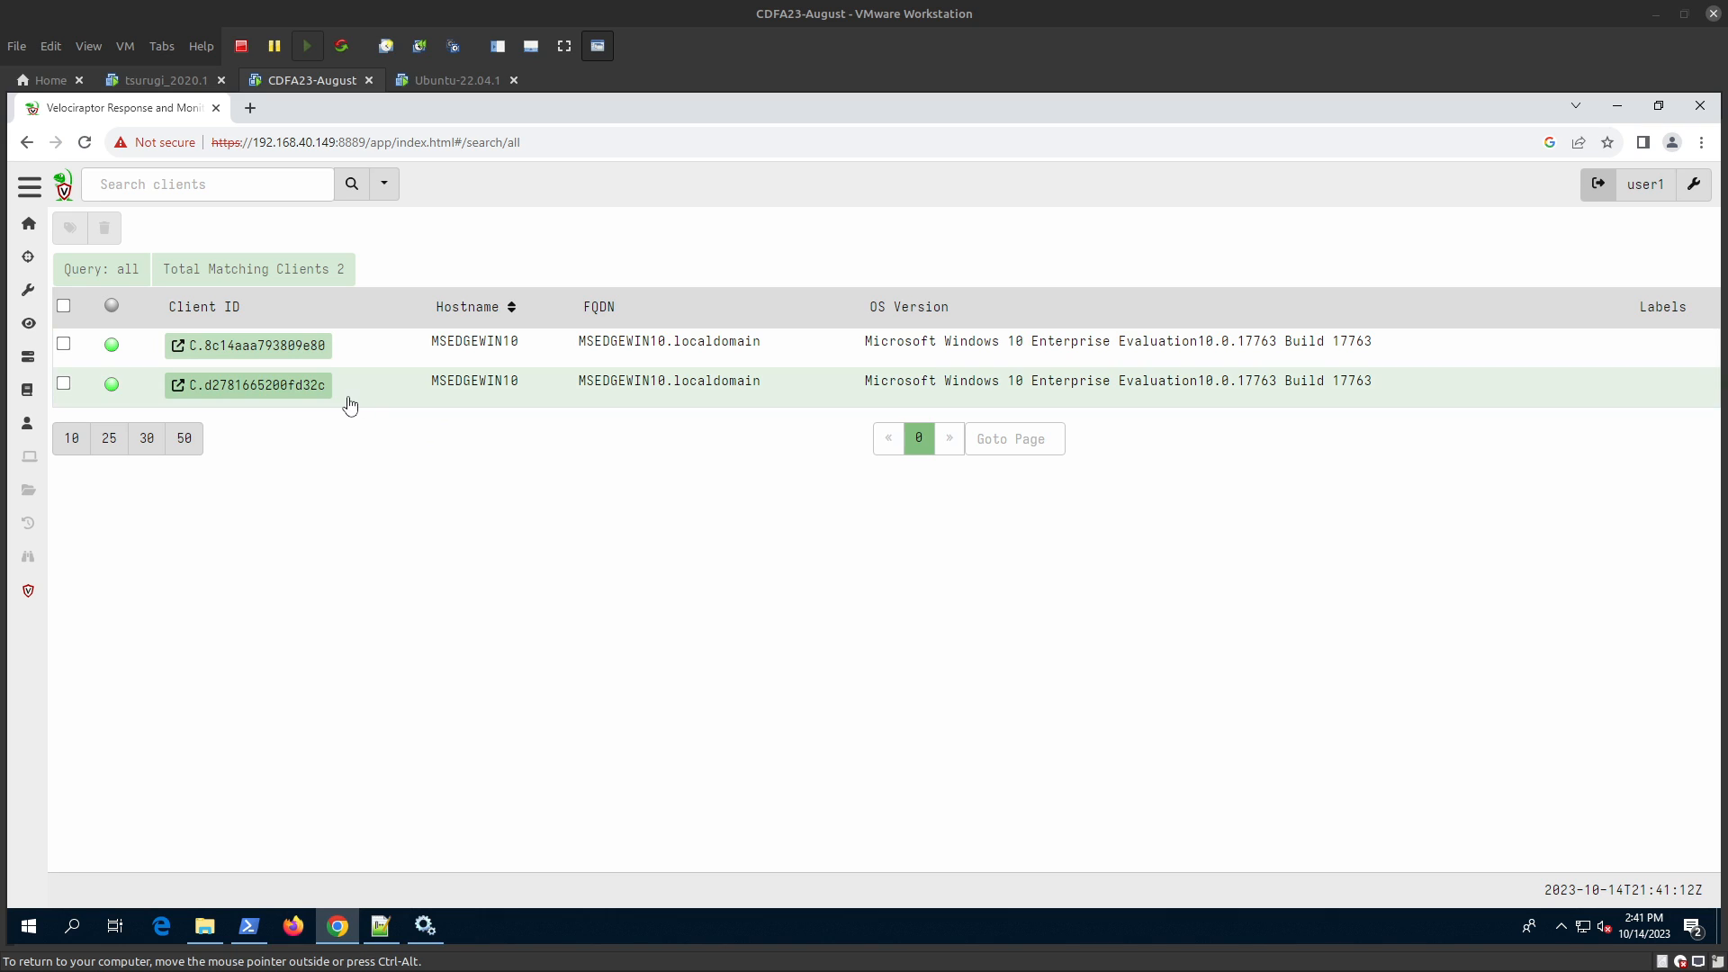
pyautogui.click(256, 385)
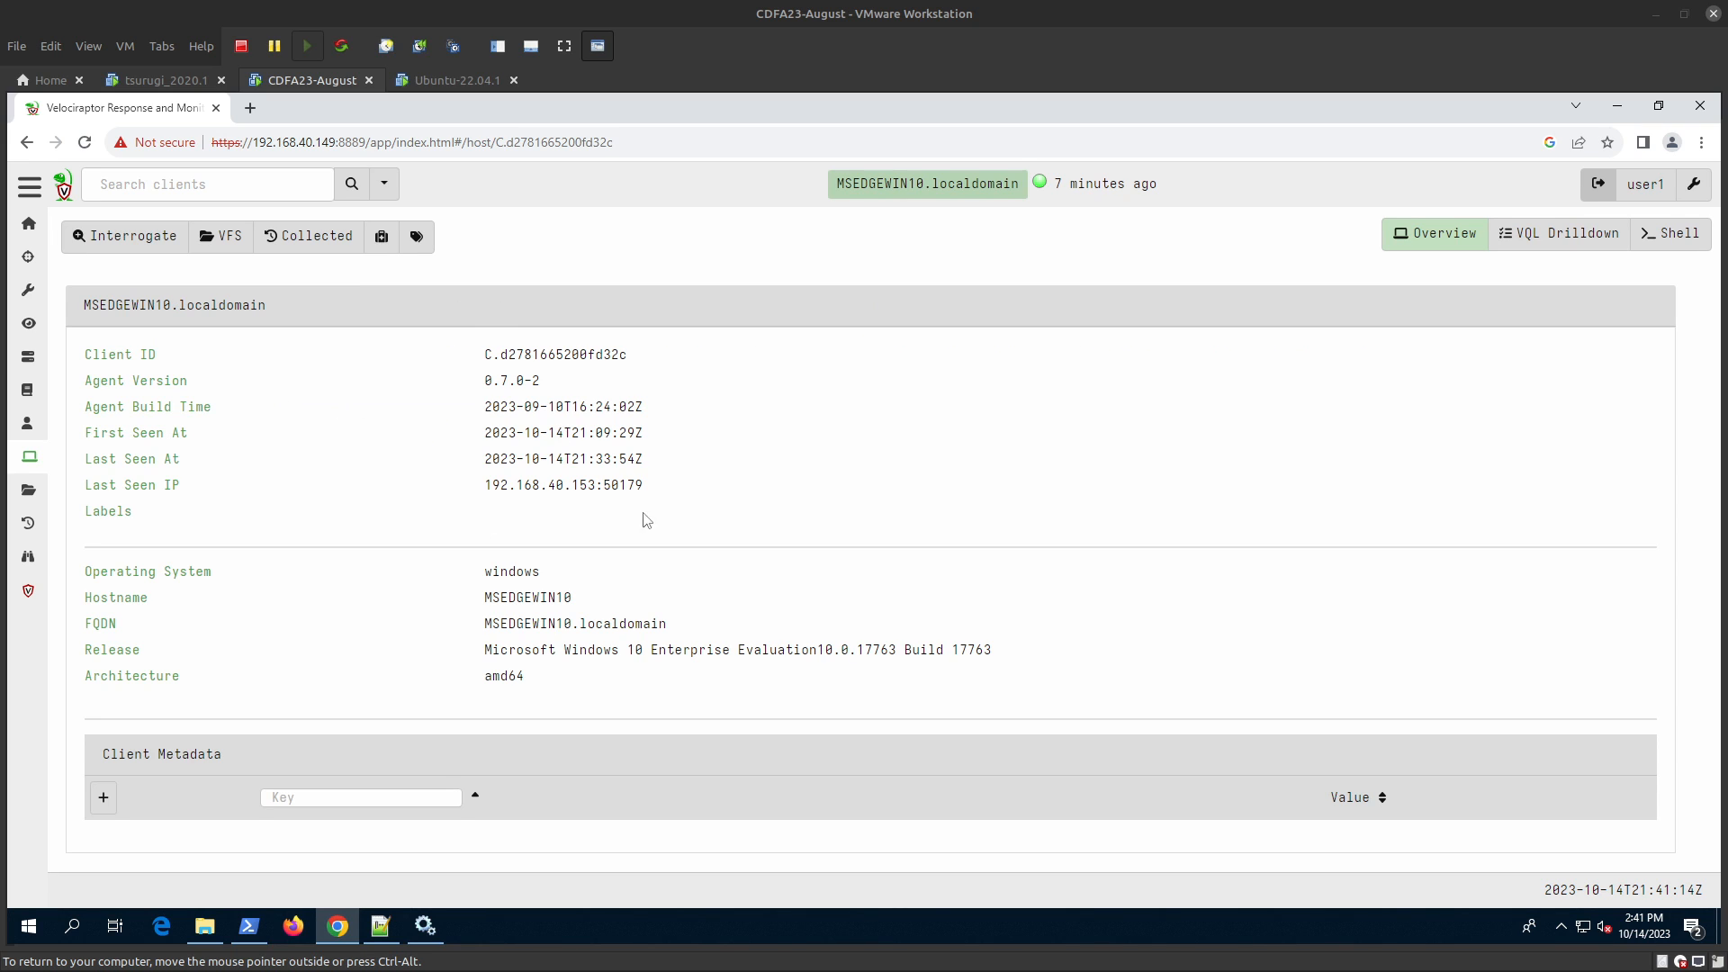
pyautogui.moveTo(485, 519)
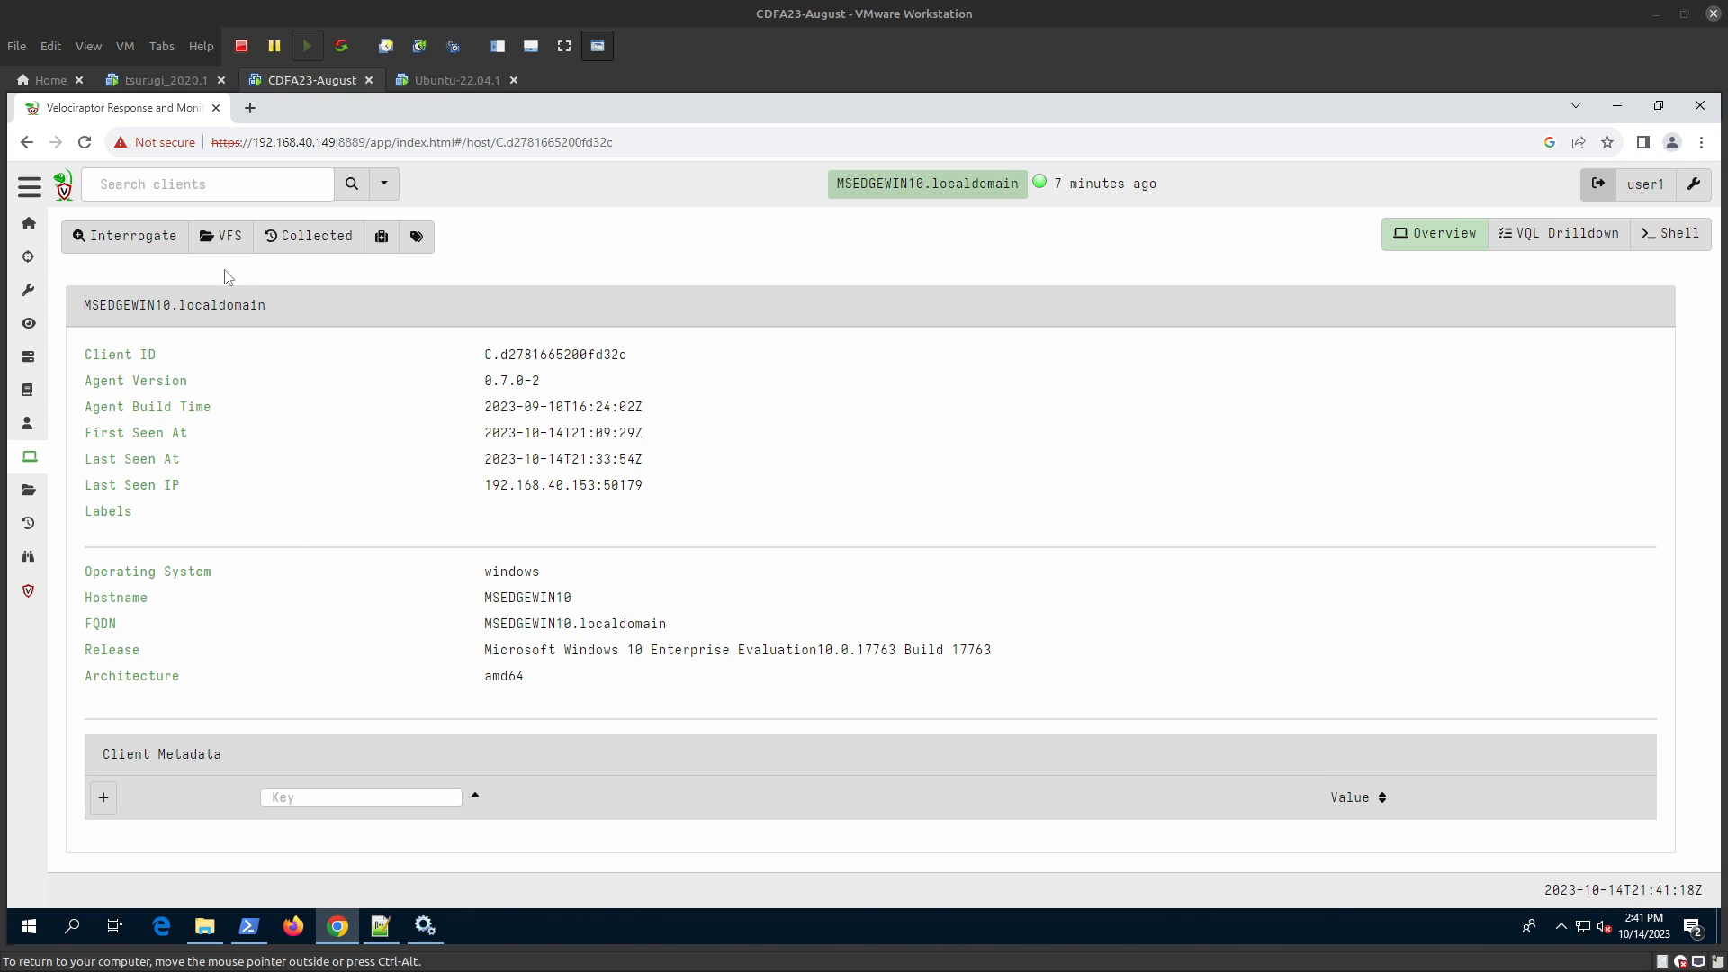
pyautogui.moveTo(27, 260)
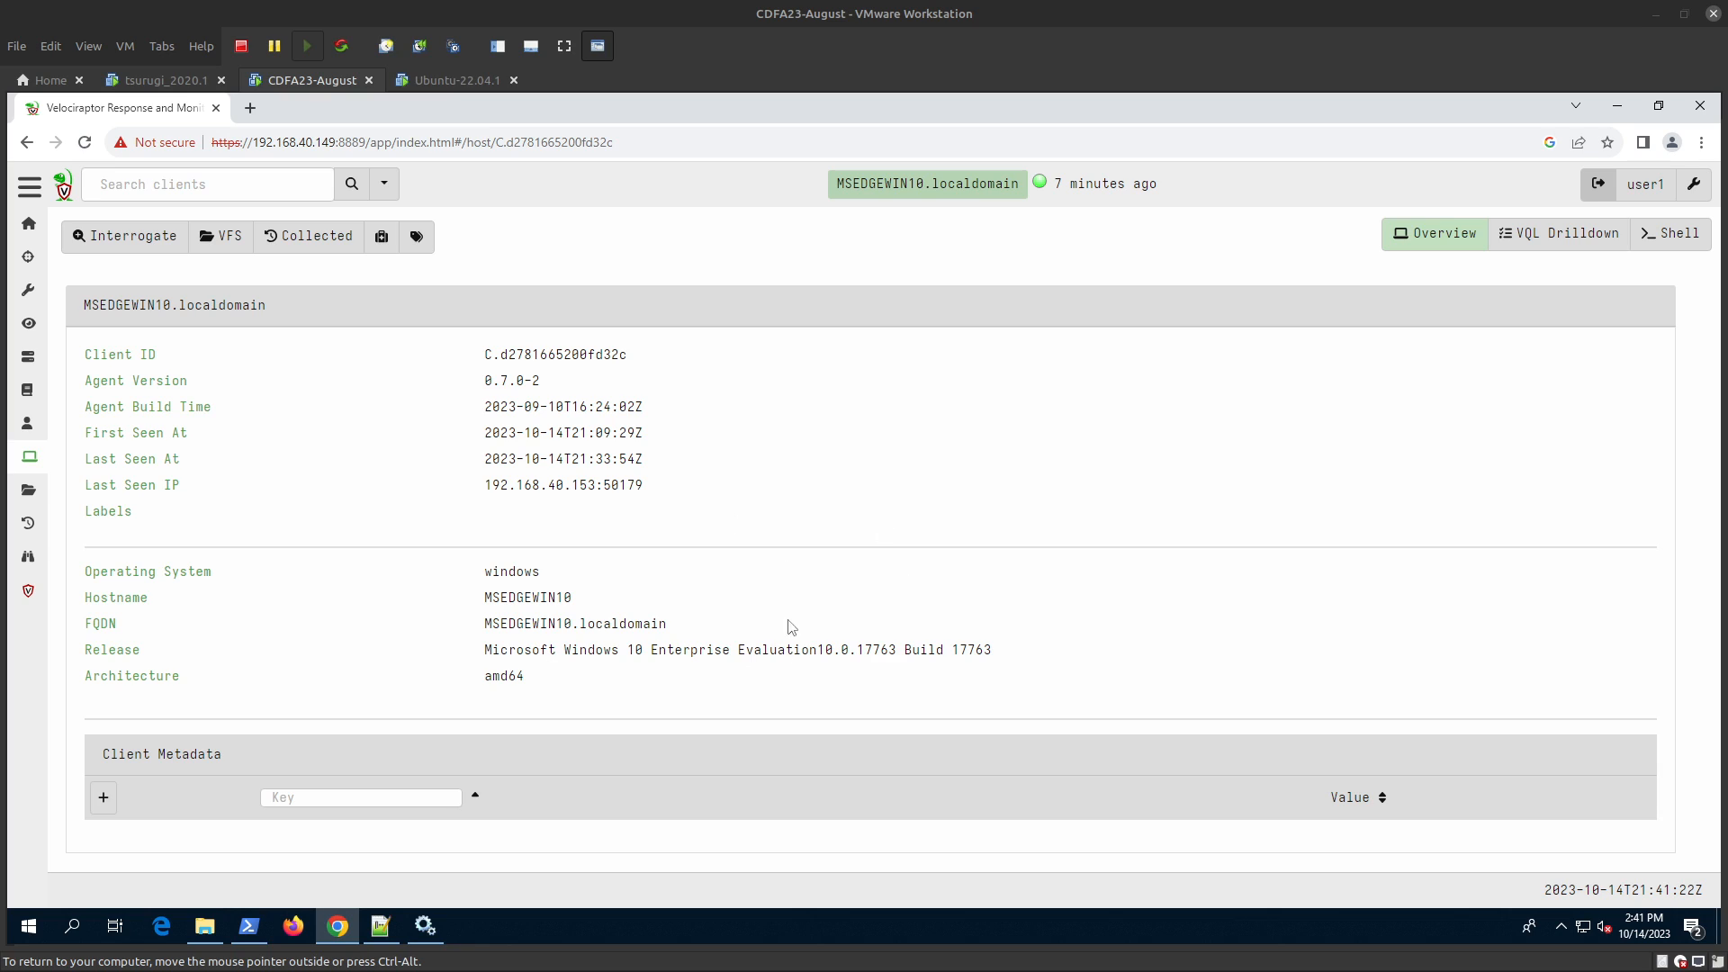
pyautogui.moveTo(670, 598)
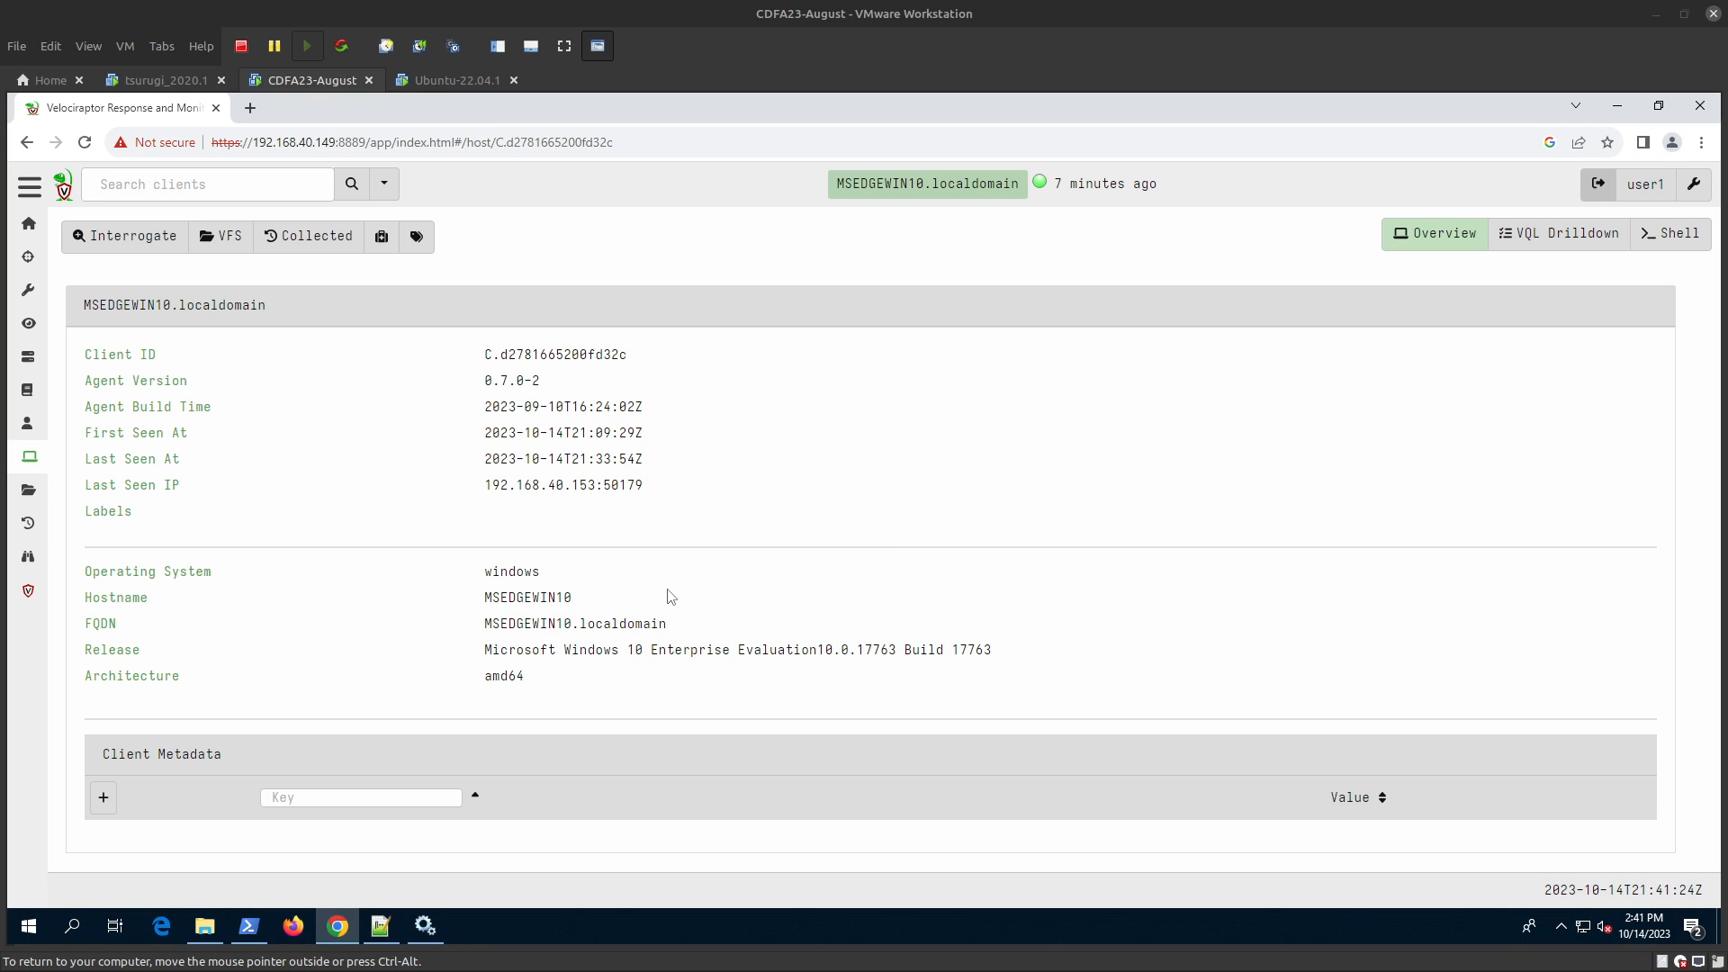
pyautogui.moveTo(173, 549)
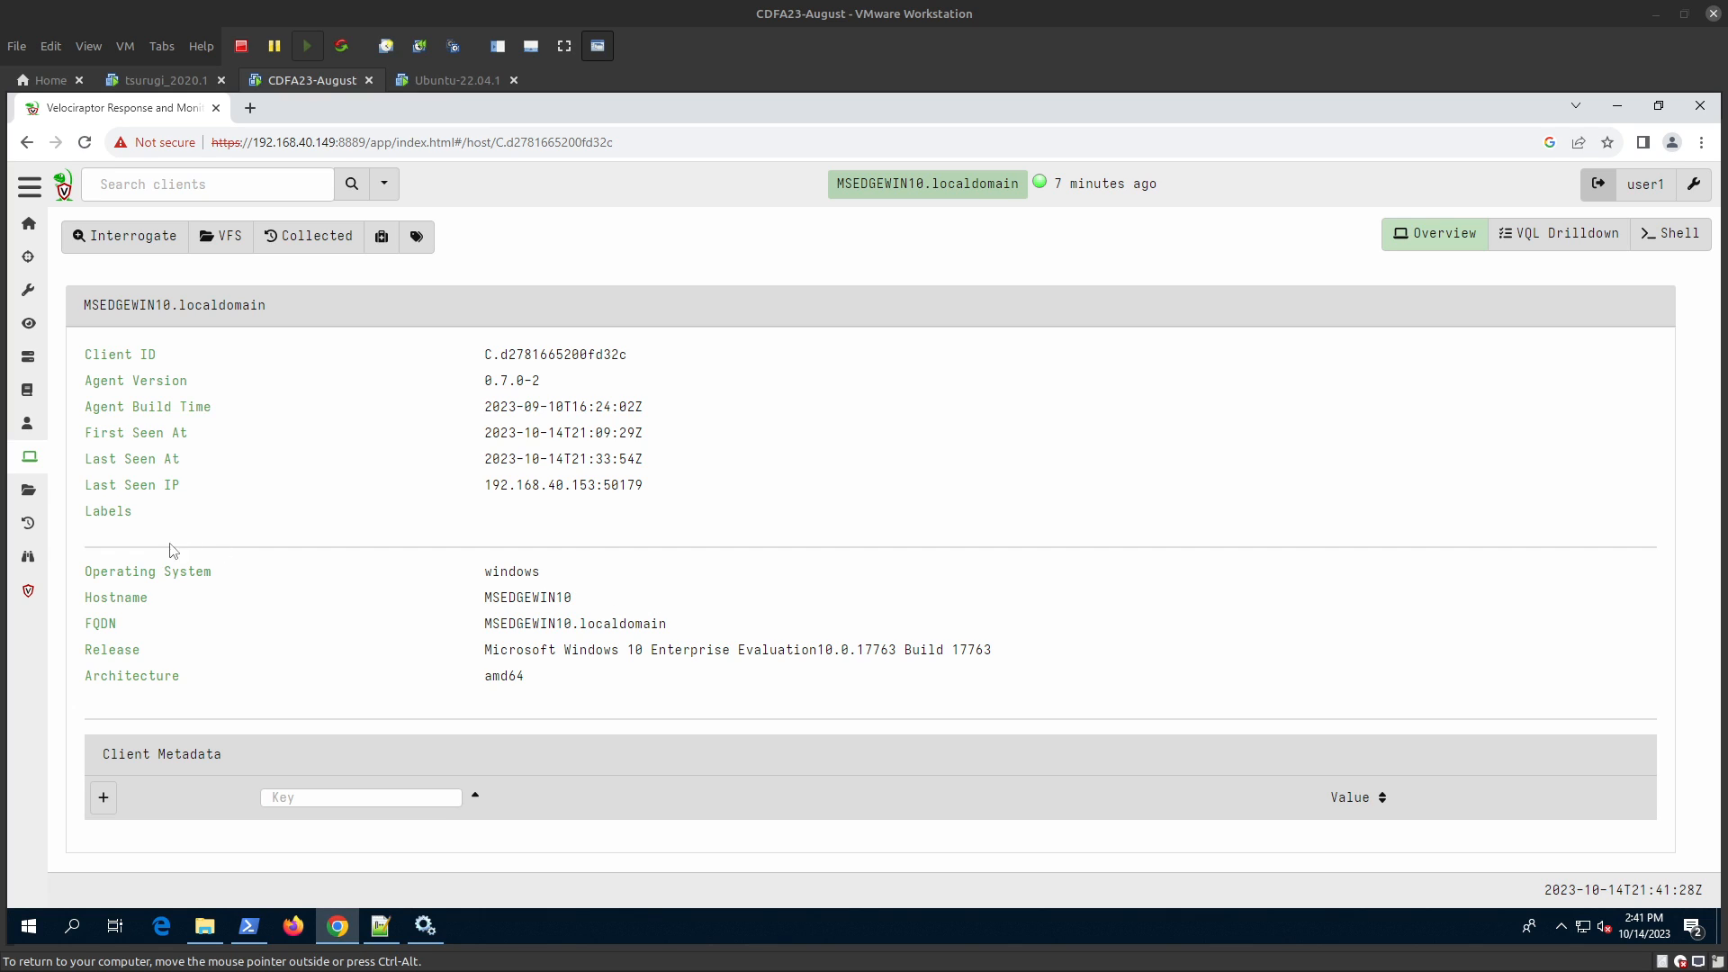